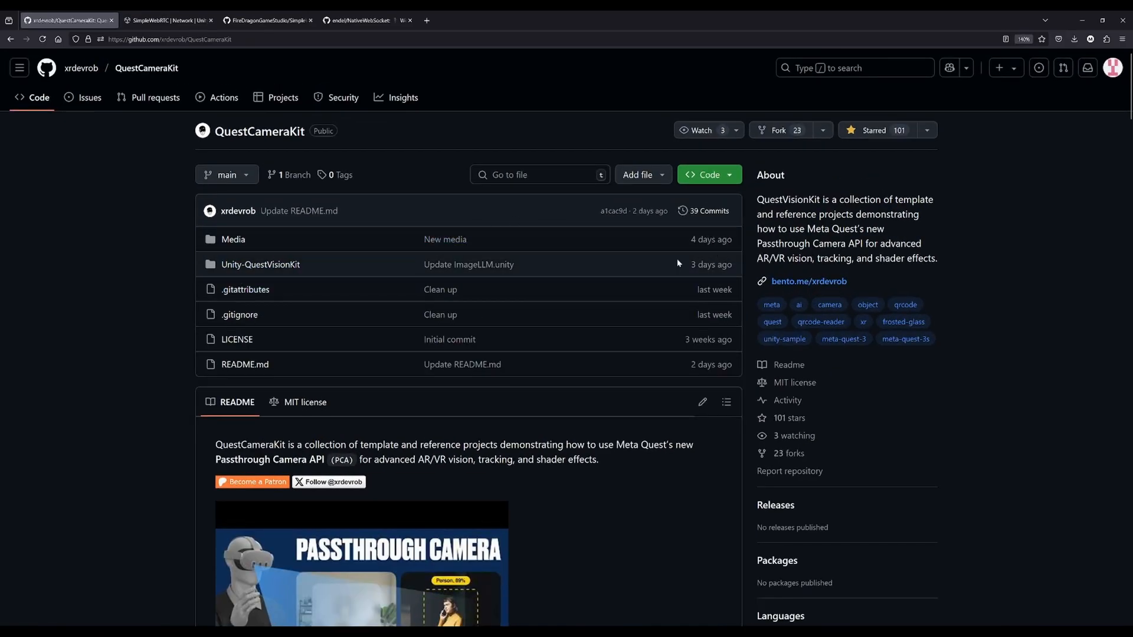
Scroll through the QuestCameraKit README's sample projects, then switch to the SimpleWebRTC Asset Store page
scroll("down", 3)
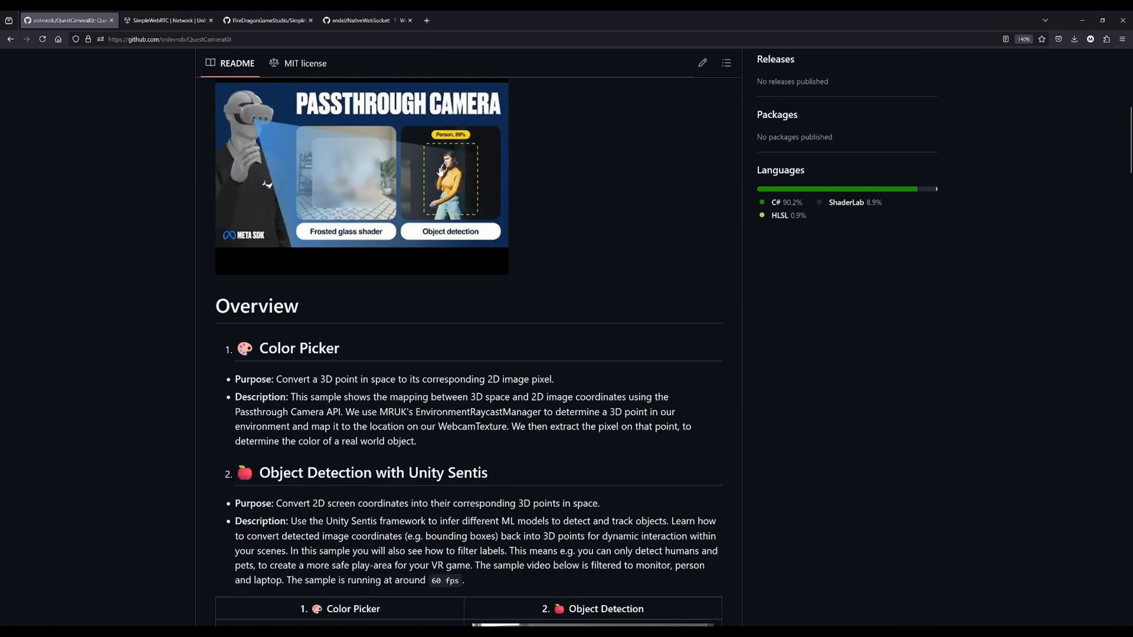
mouse_move(721, 287)
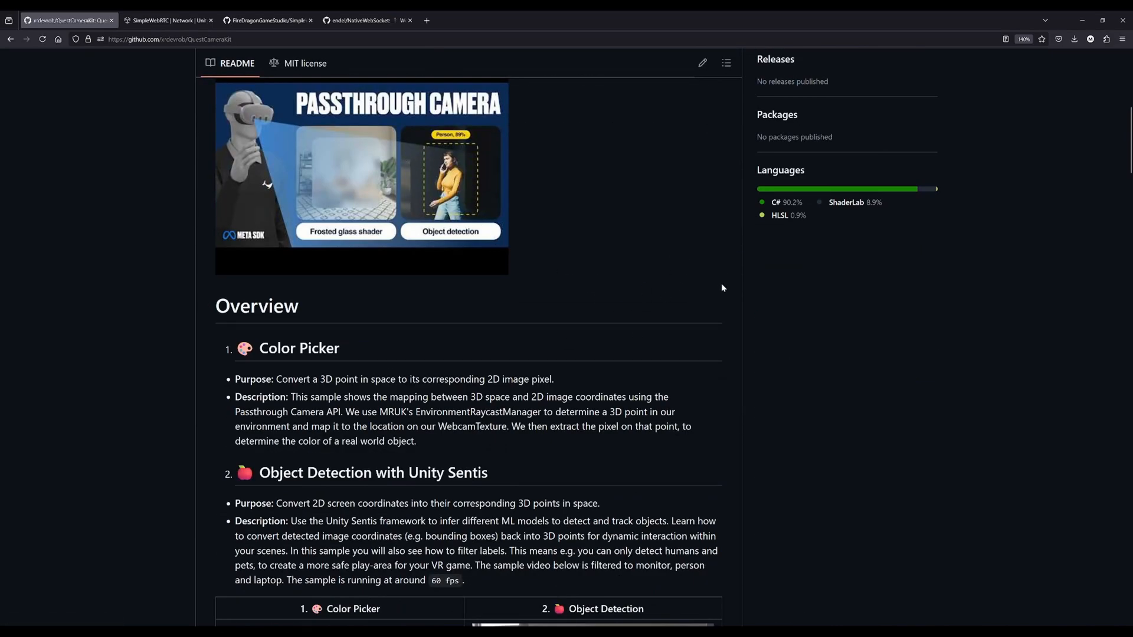
scroll("down", 3)
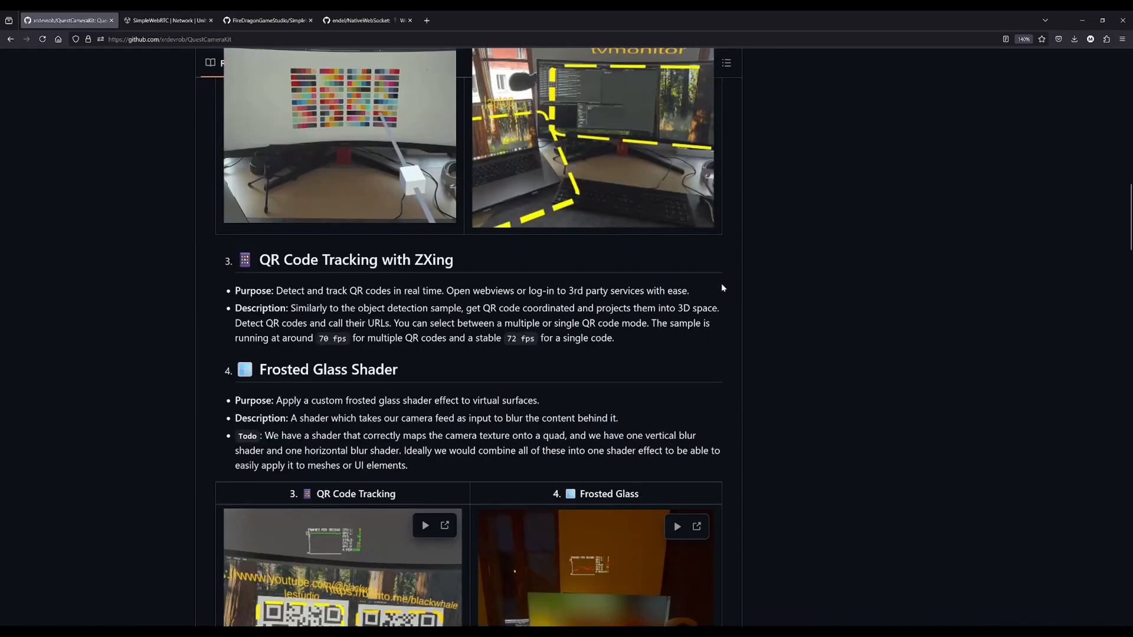
scroll("down", 3)
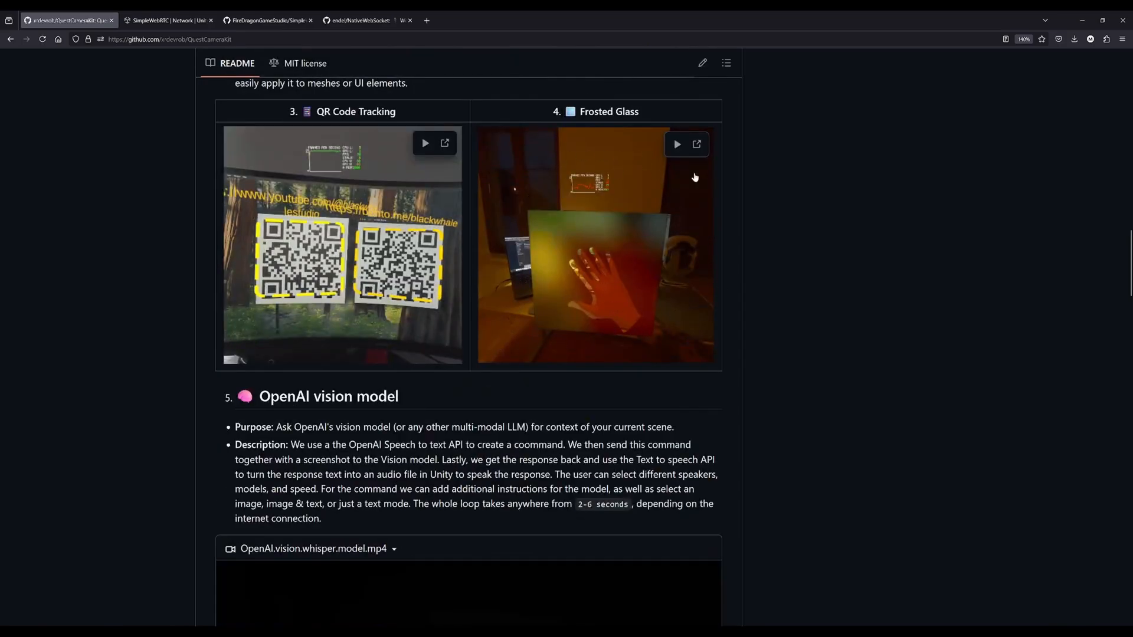
mouse_move(594, 264)
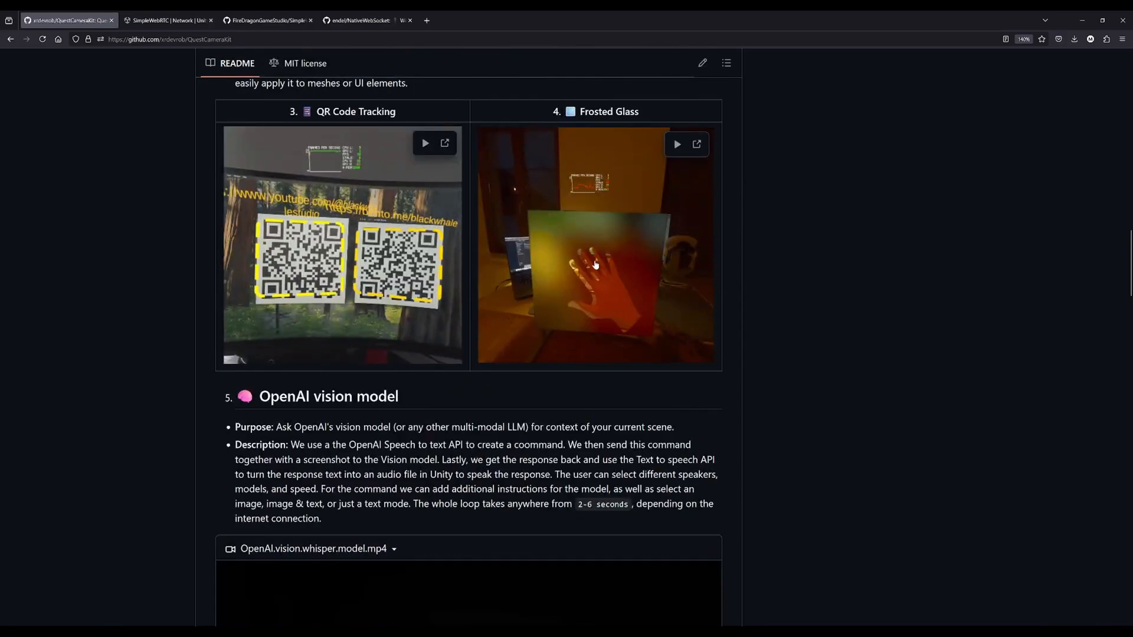
scroll("up", 3)
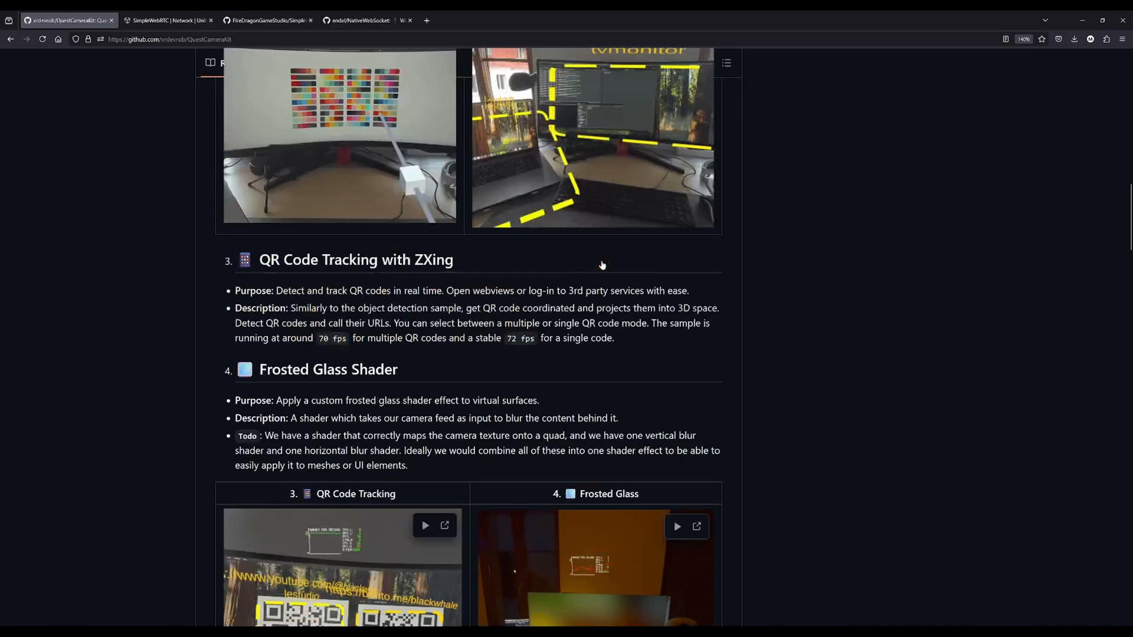
left_click(168, 19)
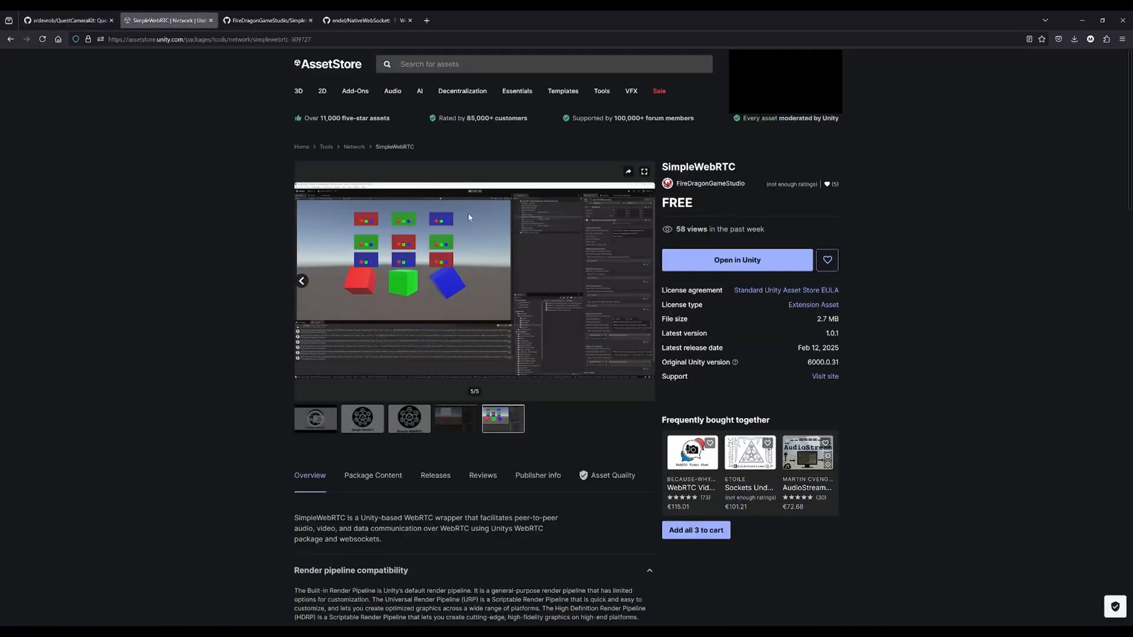
mouse_move(619, 396)
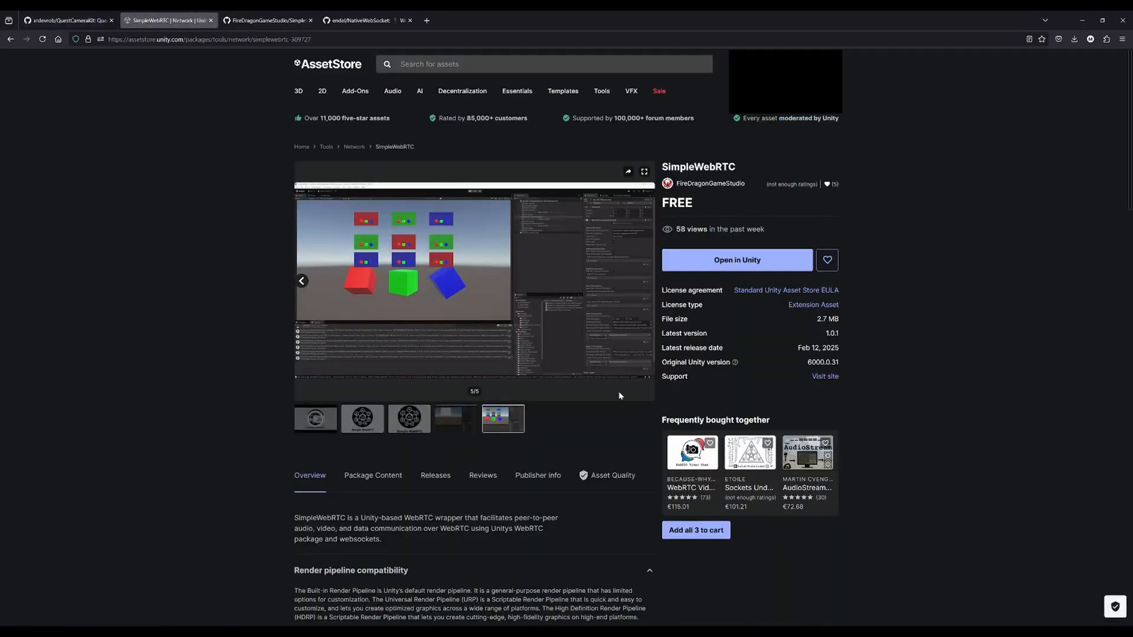
mouse_move(392, 91)
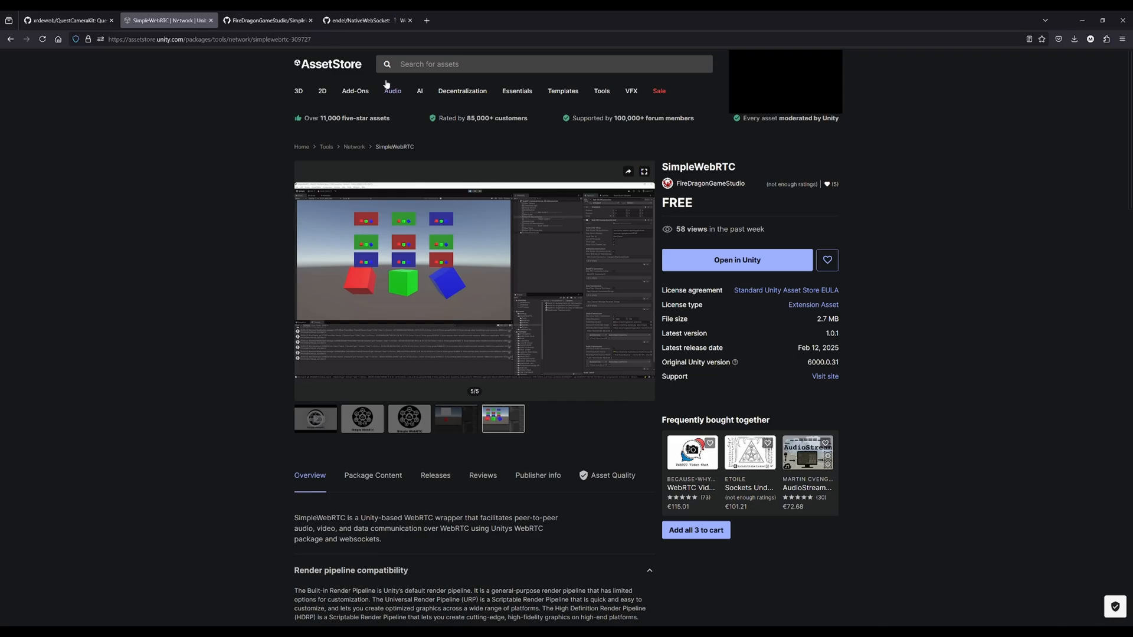
mouse_move(462, 95)
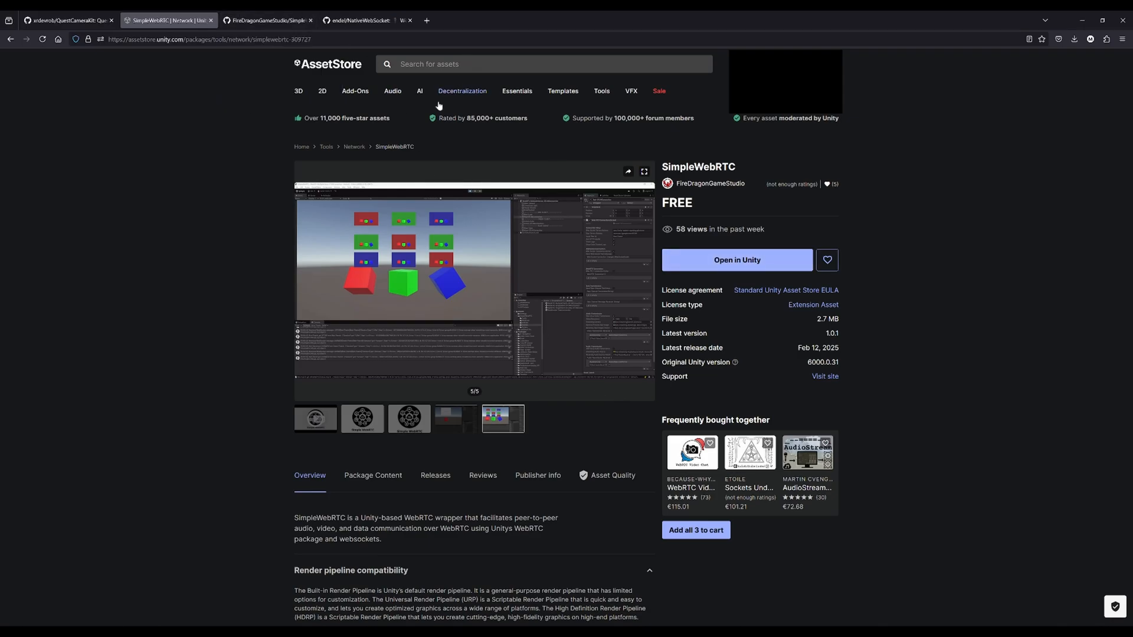
mouse_move(763, 195)
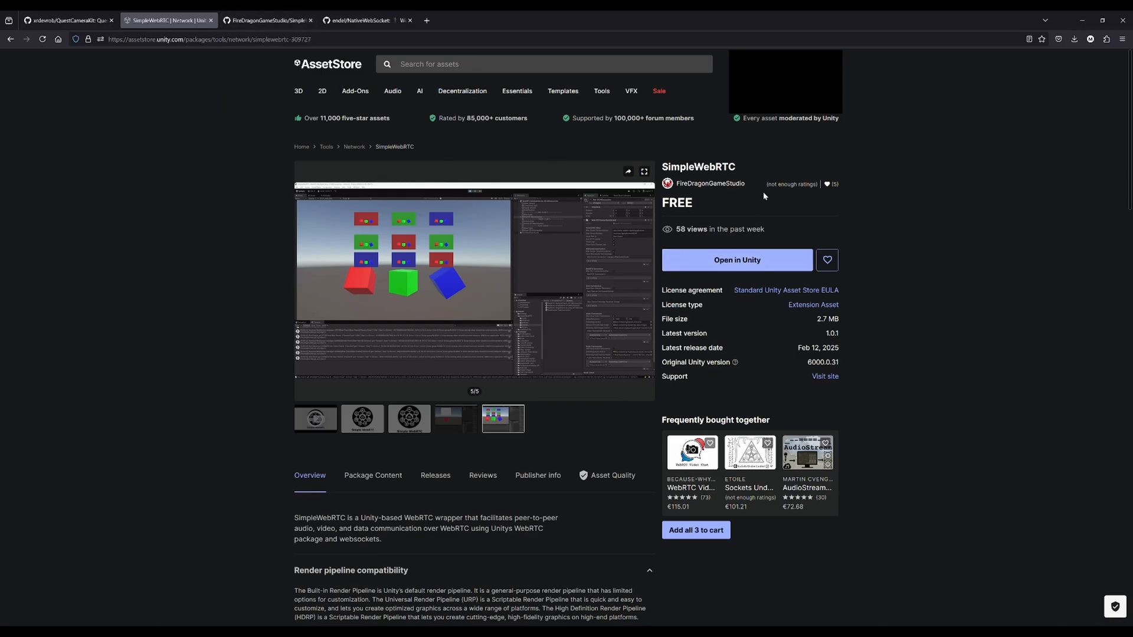
mouse_move(1031, 235)
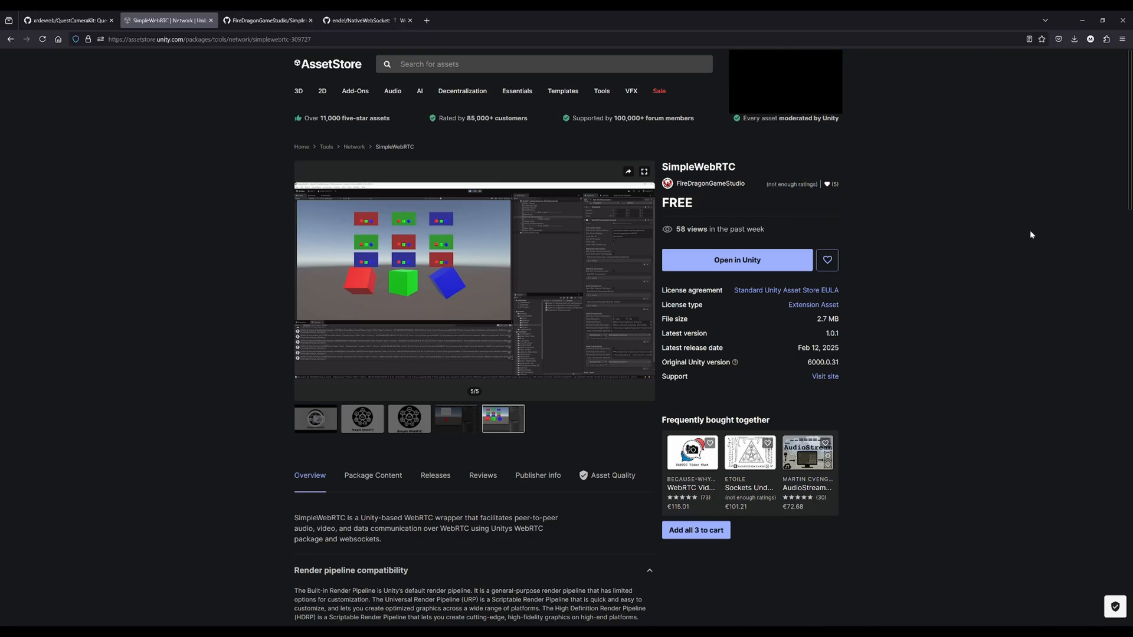
Open the SimpleWebRTC repository and scroll through its README
left_click(266, 20)
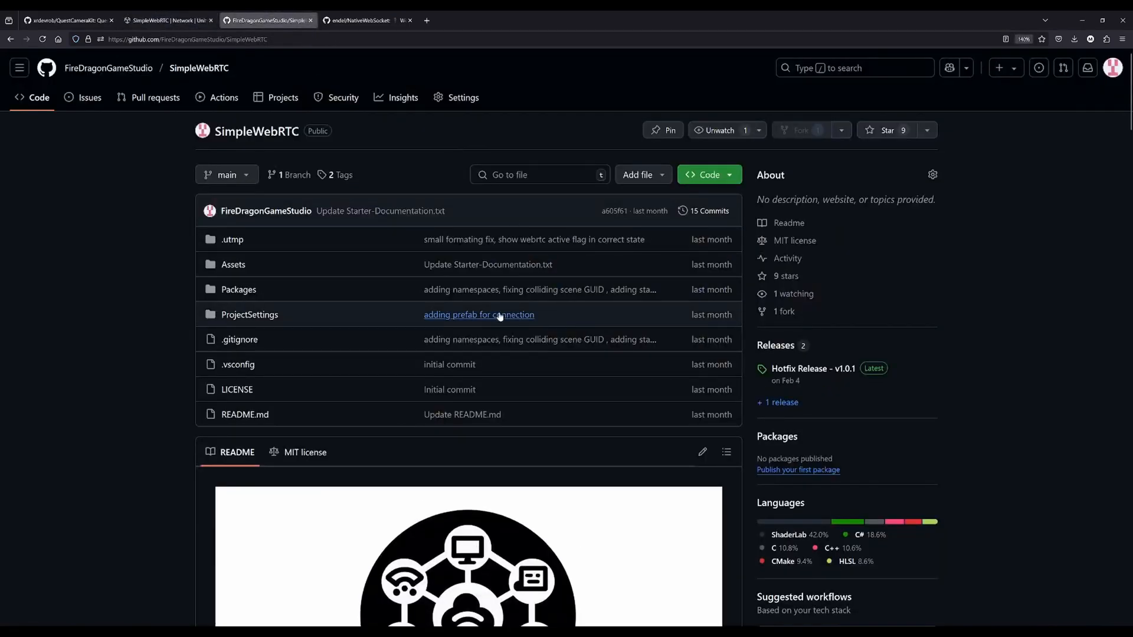
scroll("down", 3)
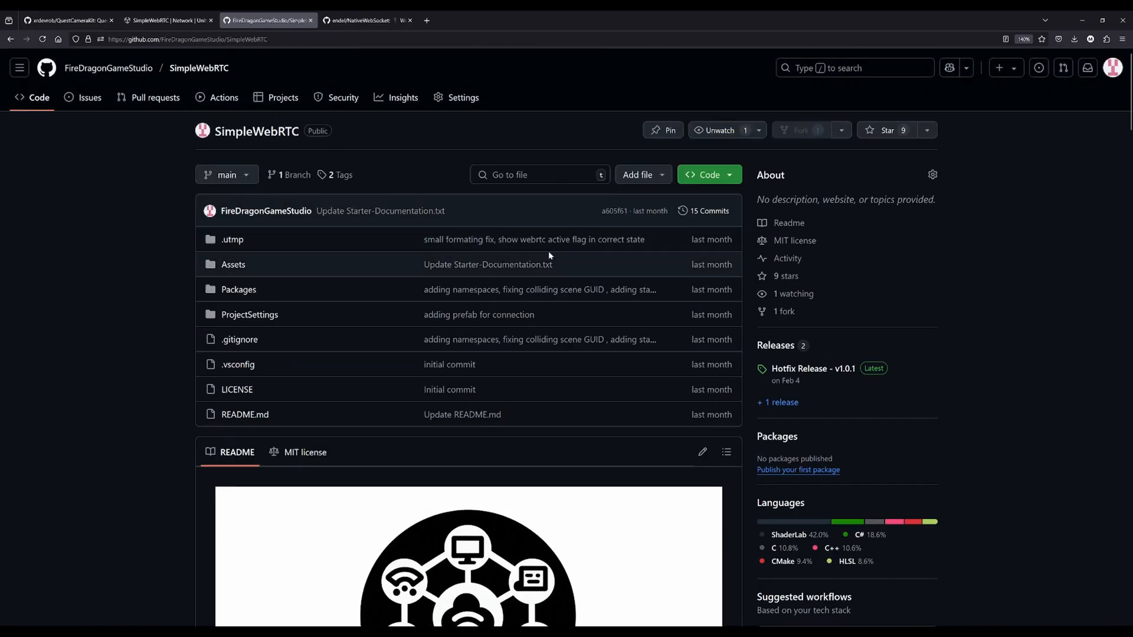
mouse_move(185, 158)
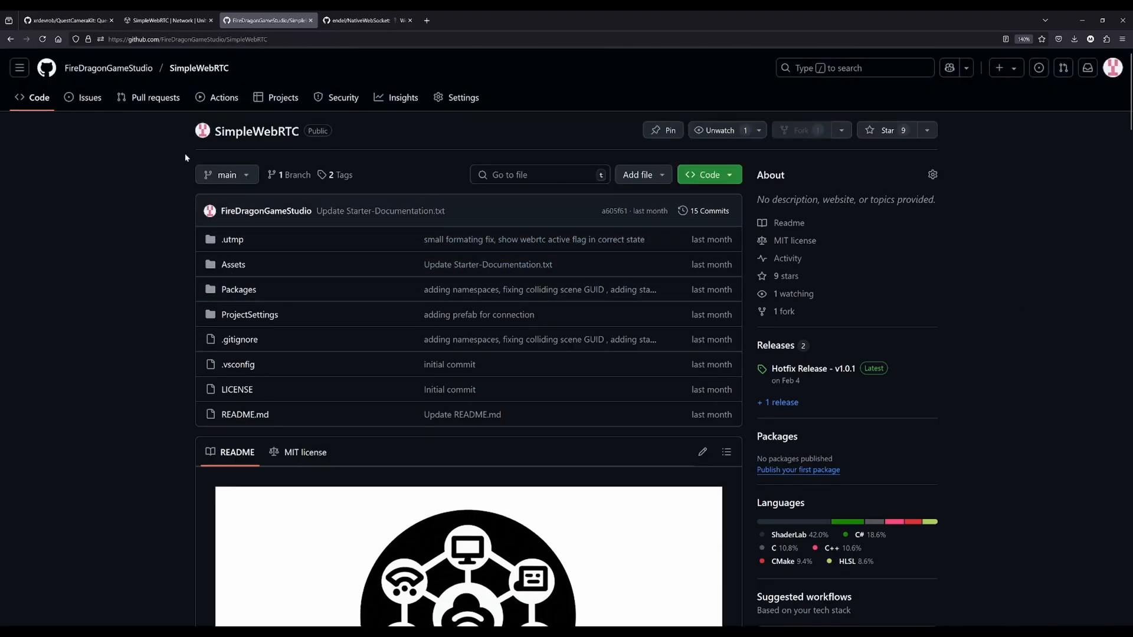
scroll("down", 3)
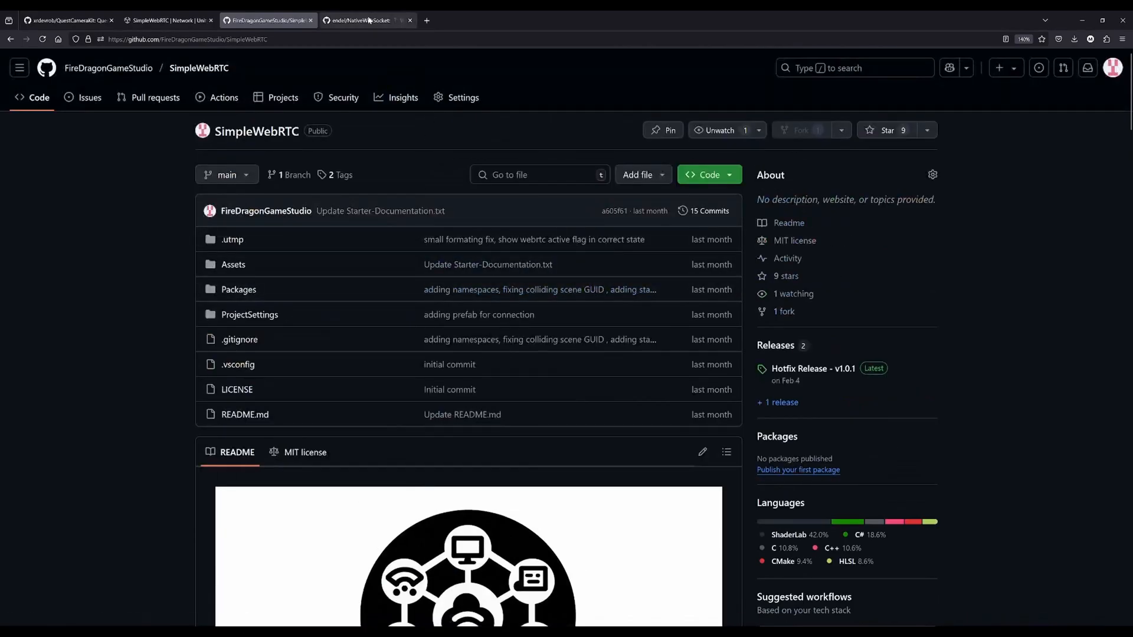
View the NativeWebSocket repository and Glitch signaling server code, then scroll the SimpleWebRTC README again
left_click(364, 20)
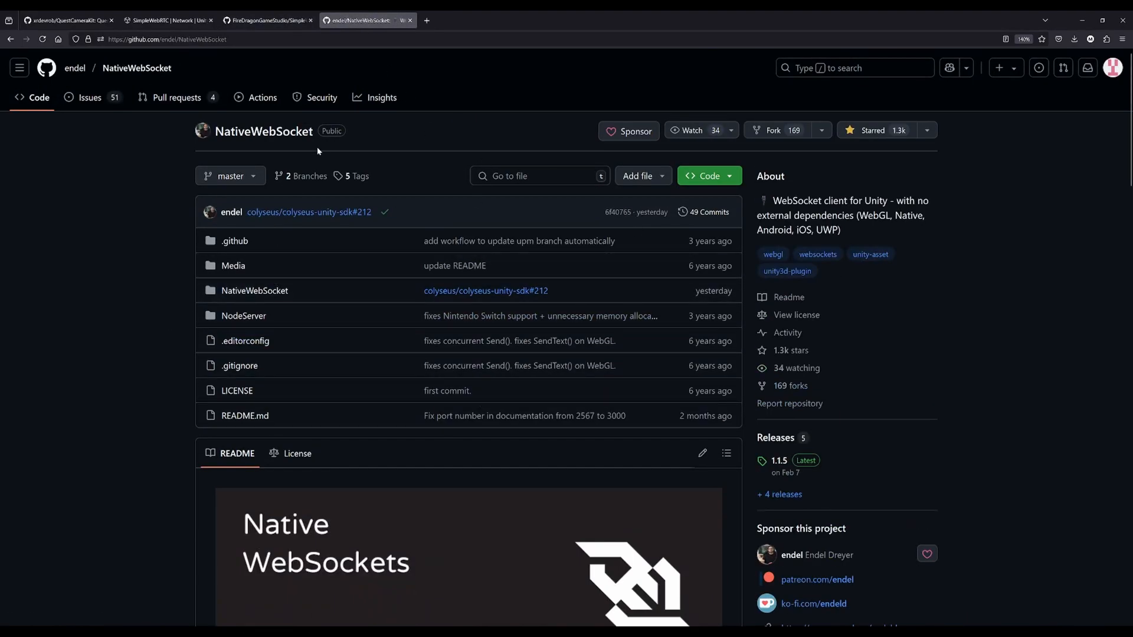
mouse_move(318, 151)
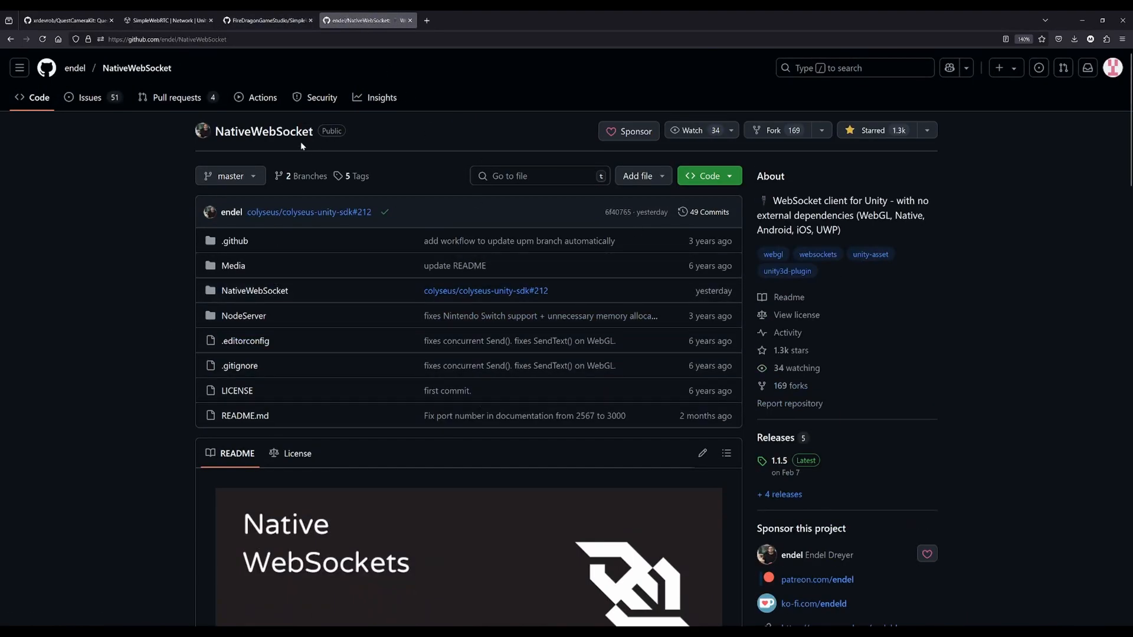
mouse_move(454, 70)
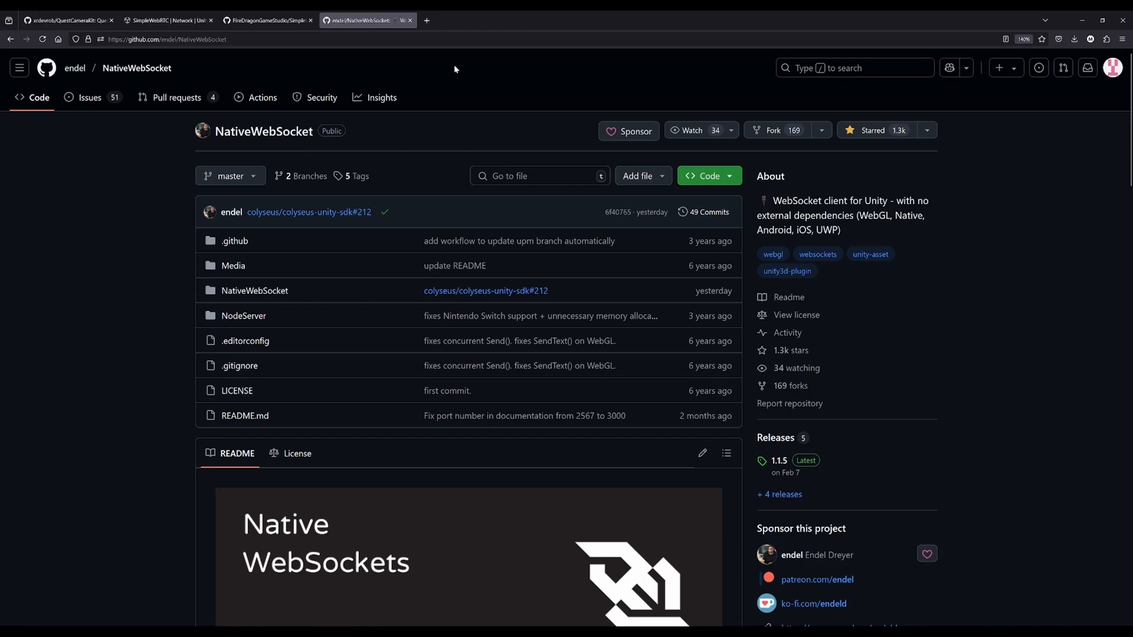
left_click(466, 20)
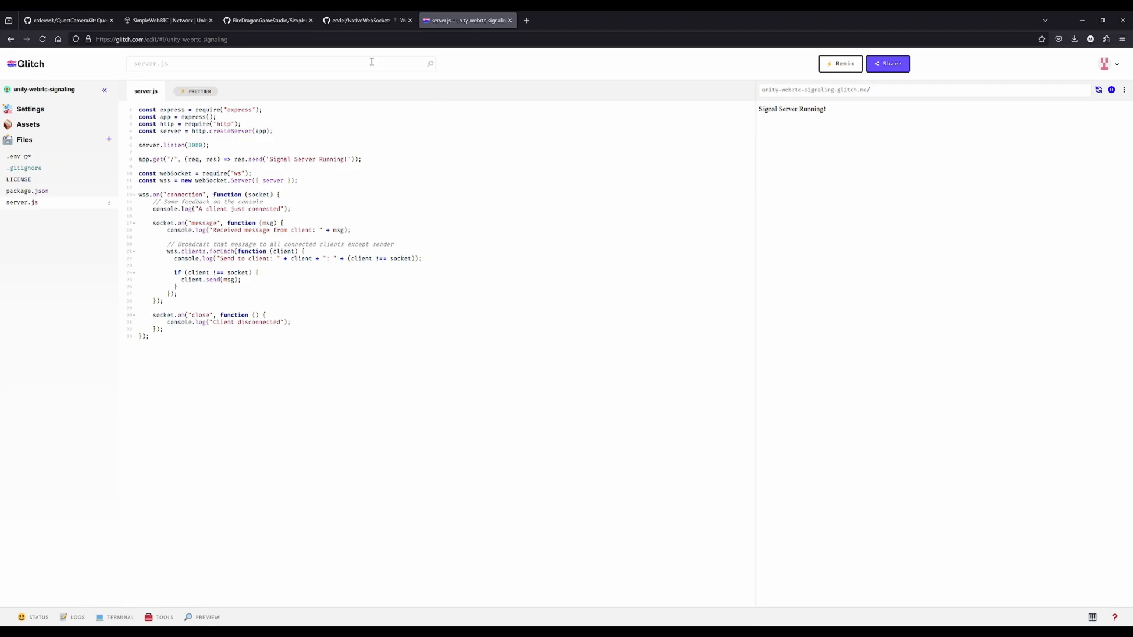
left_click(267, 20)
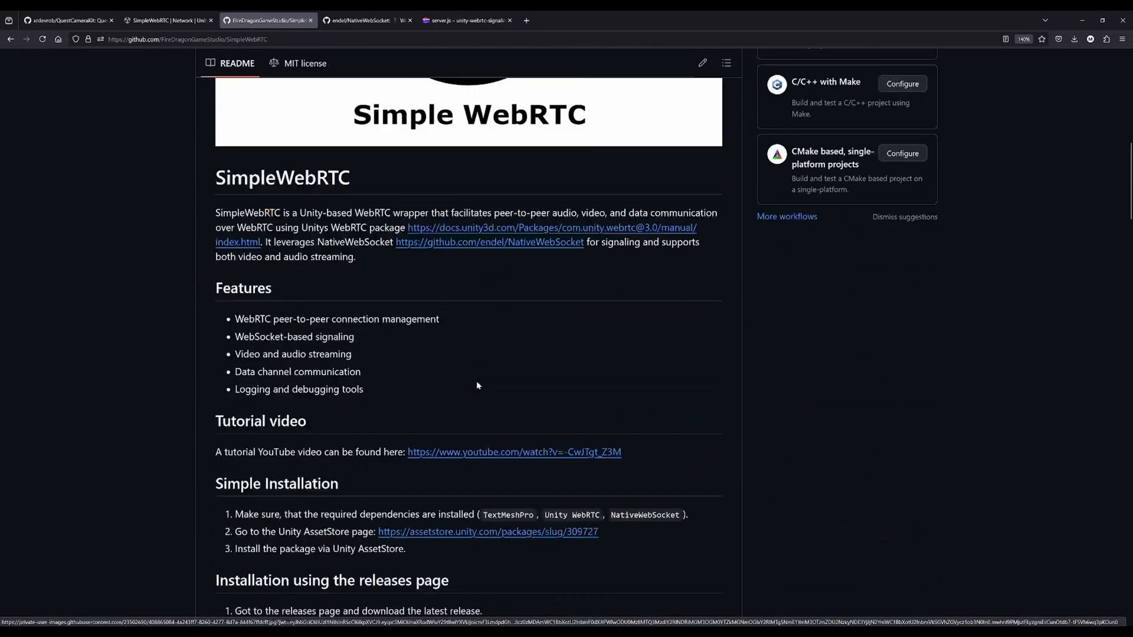
scroll("down", 3)
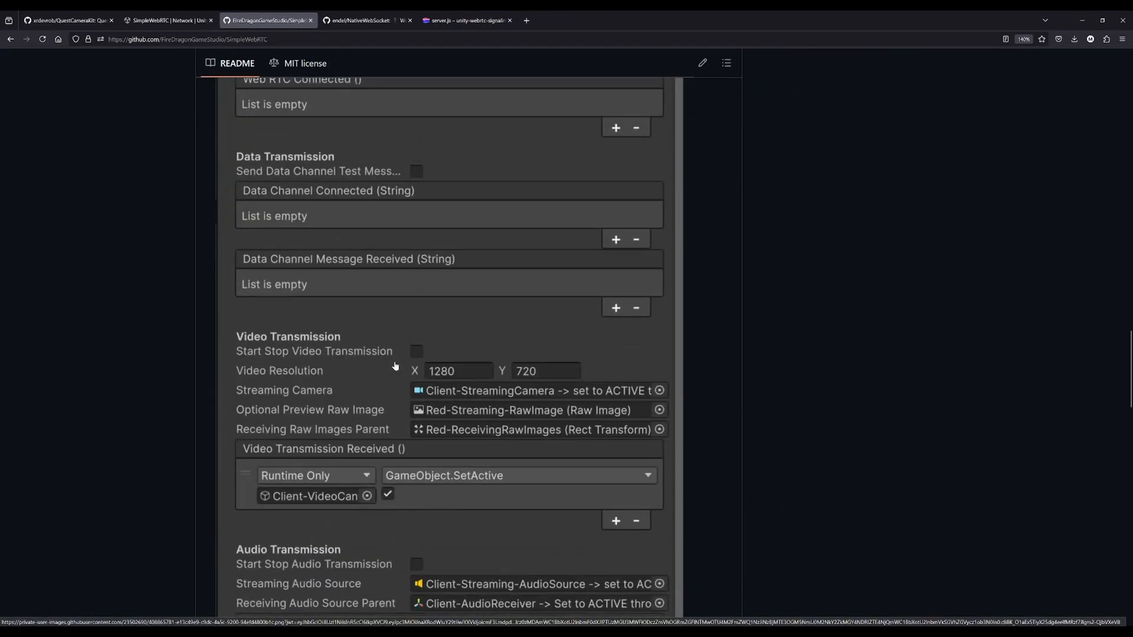
scroll("down", 3)
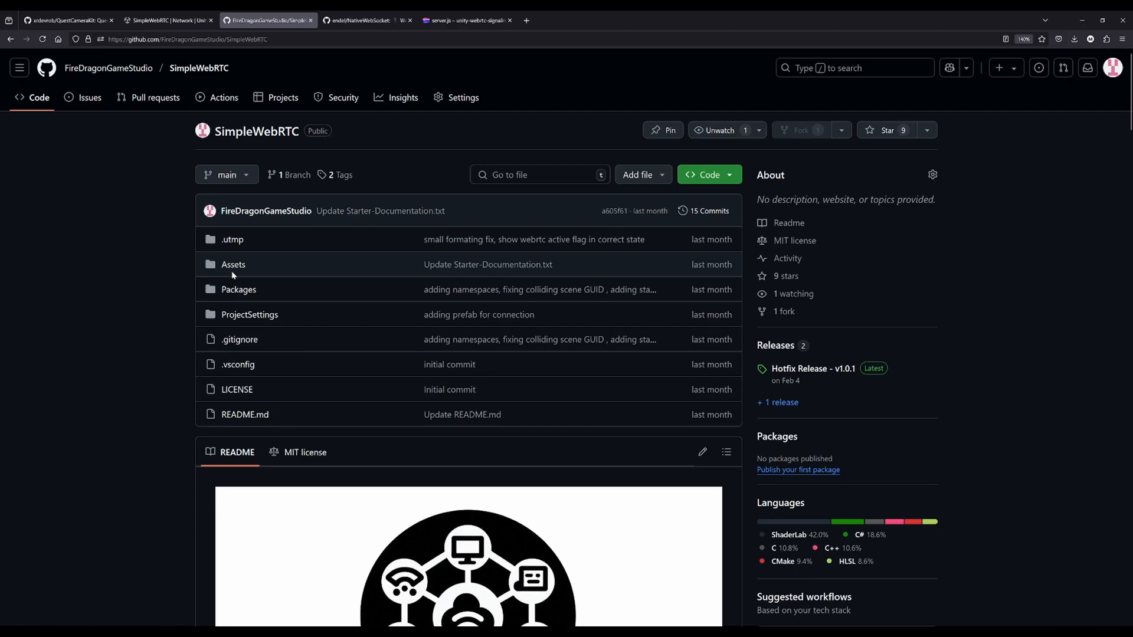
mouse_move(466, 20)
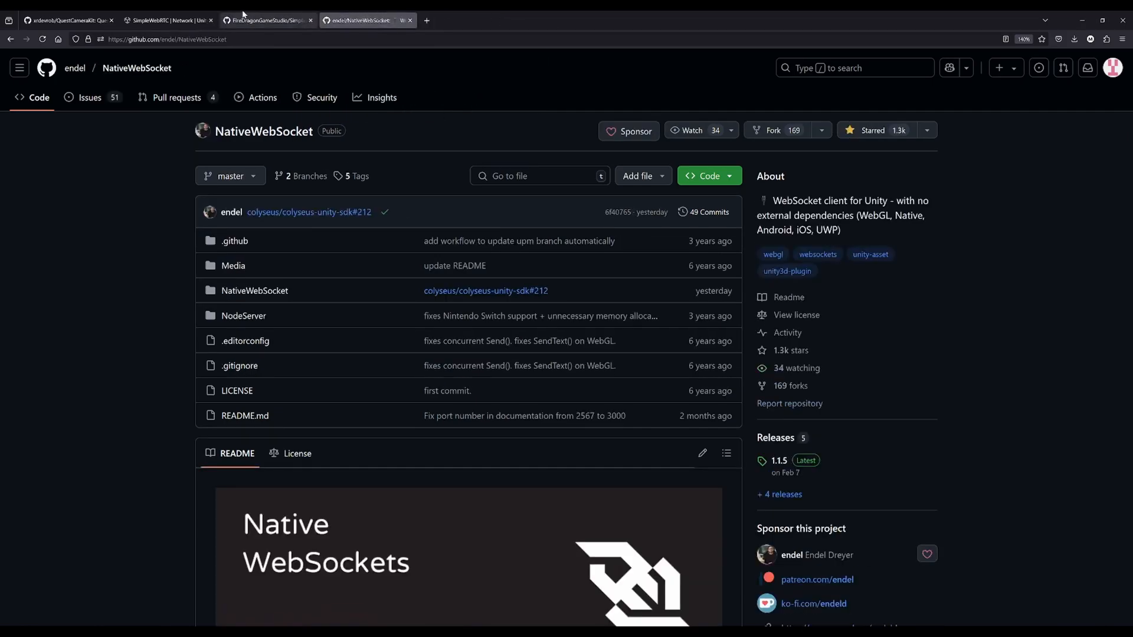
Go back to the SimpleWebRTC Asset Store page, then bring up the Unity editor
left_click(168, 20)
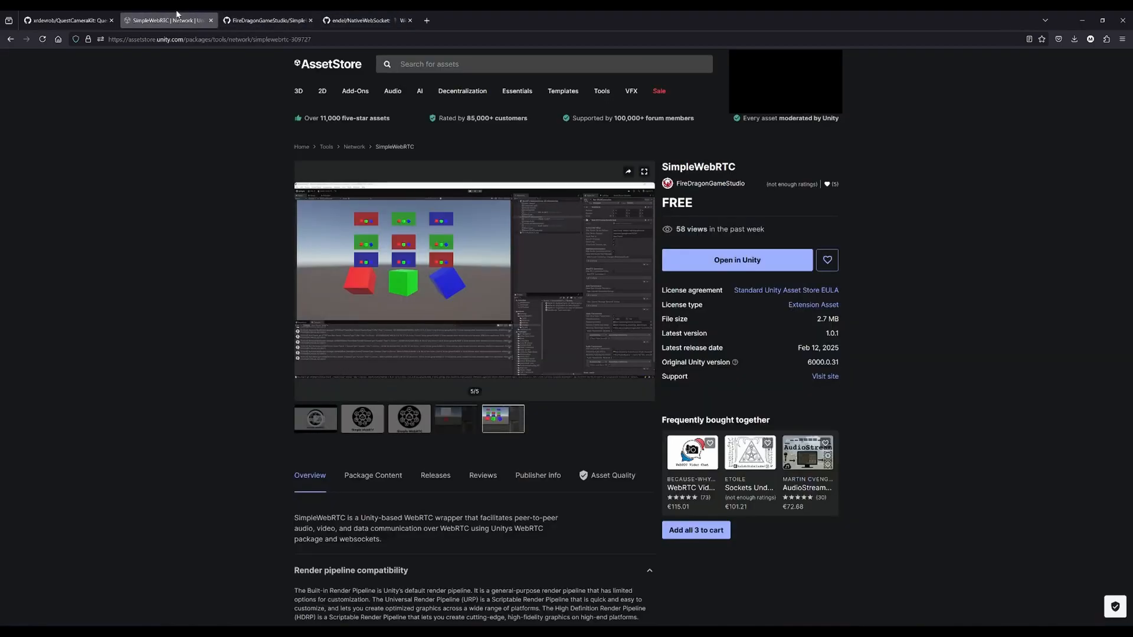
left_click(67, 20)
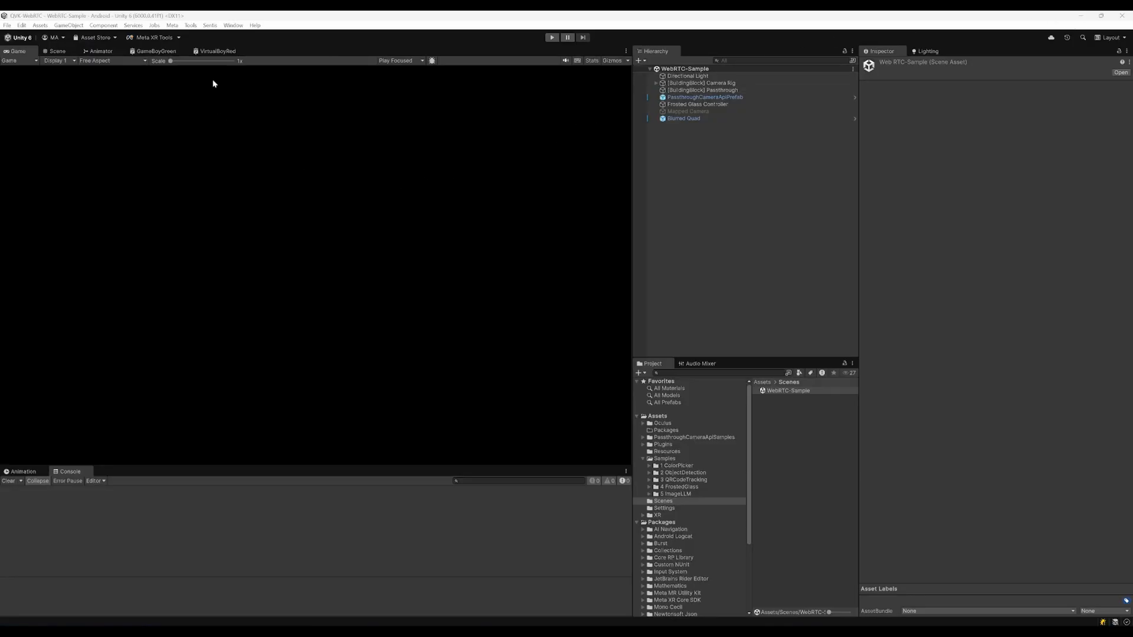
Check Build Profiles showing Android as active and review the Meta XR Project Setup Tool checklist
left_click(7, 25)
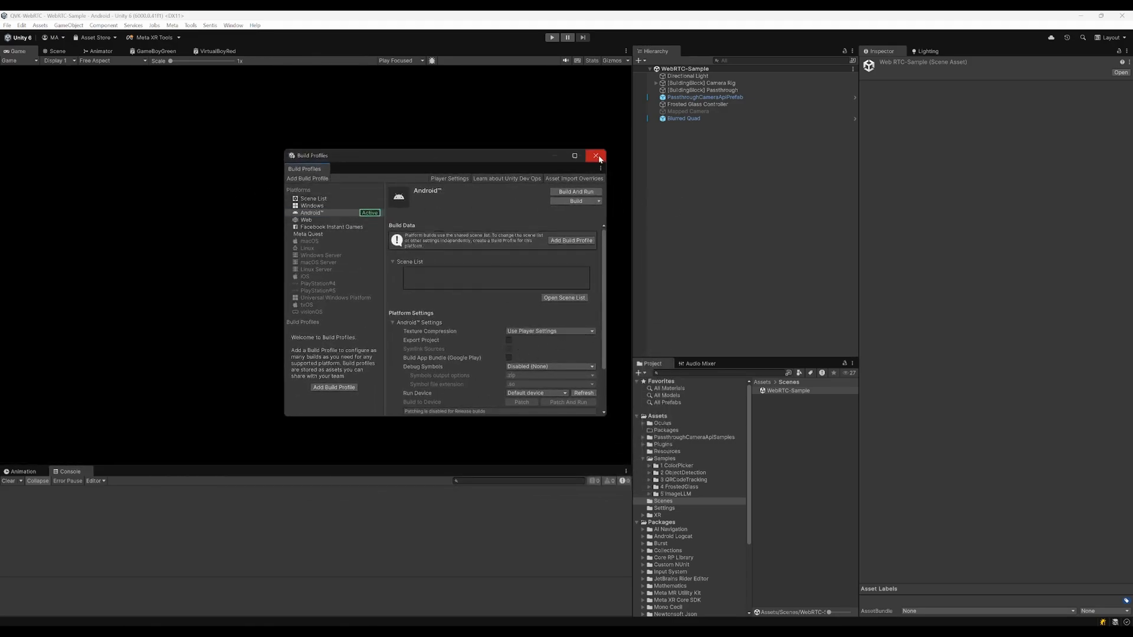
mouse_move(598, 157)
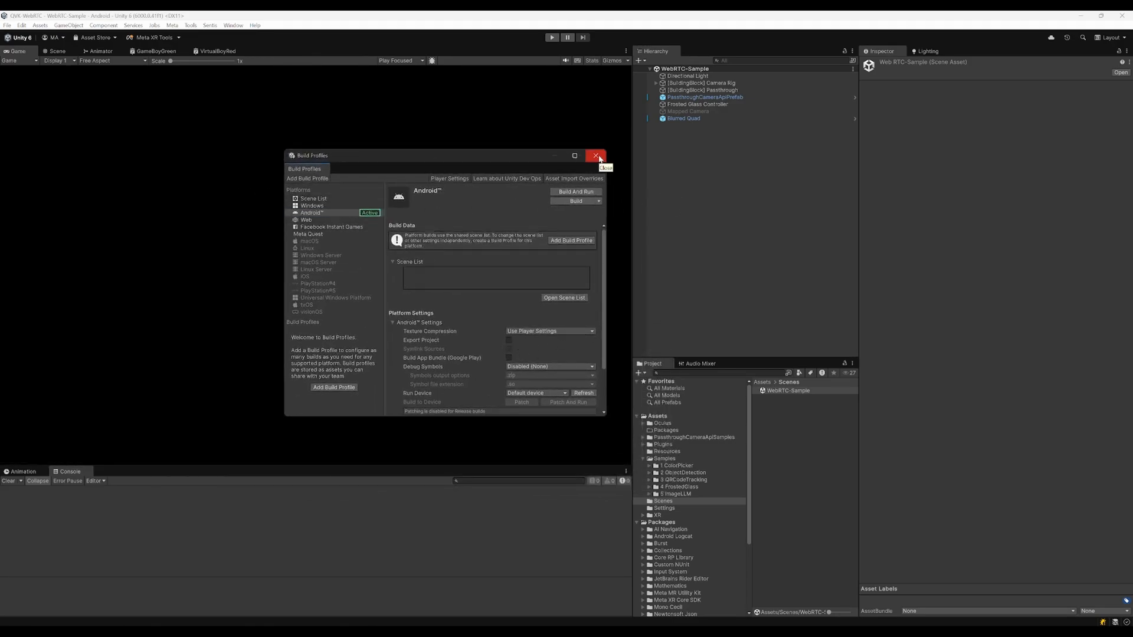
left_click(596, 156)
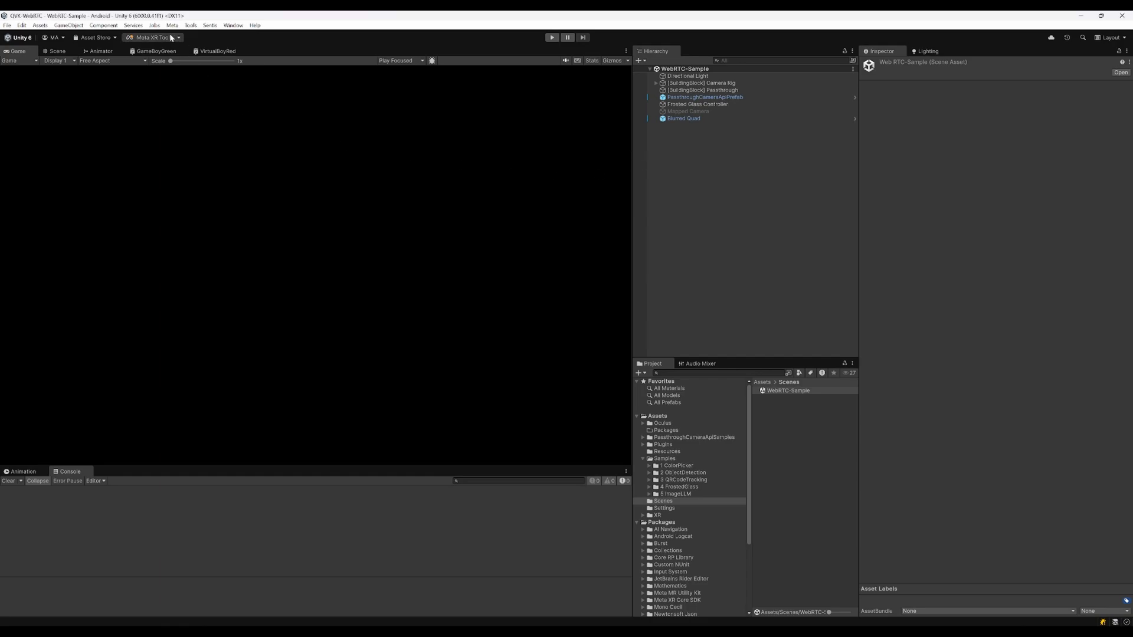
left_click(149, 38)
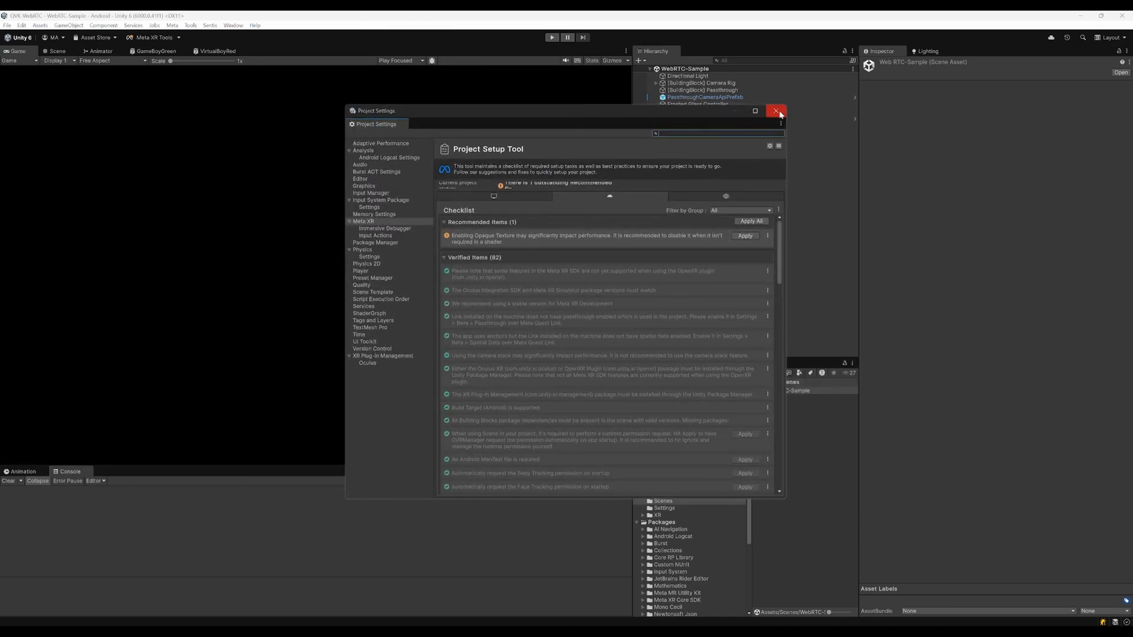
left_click(776, 111)
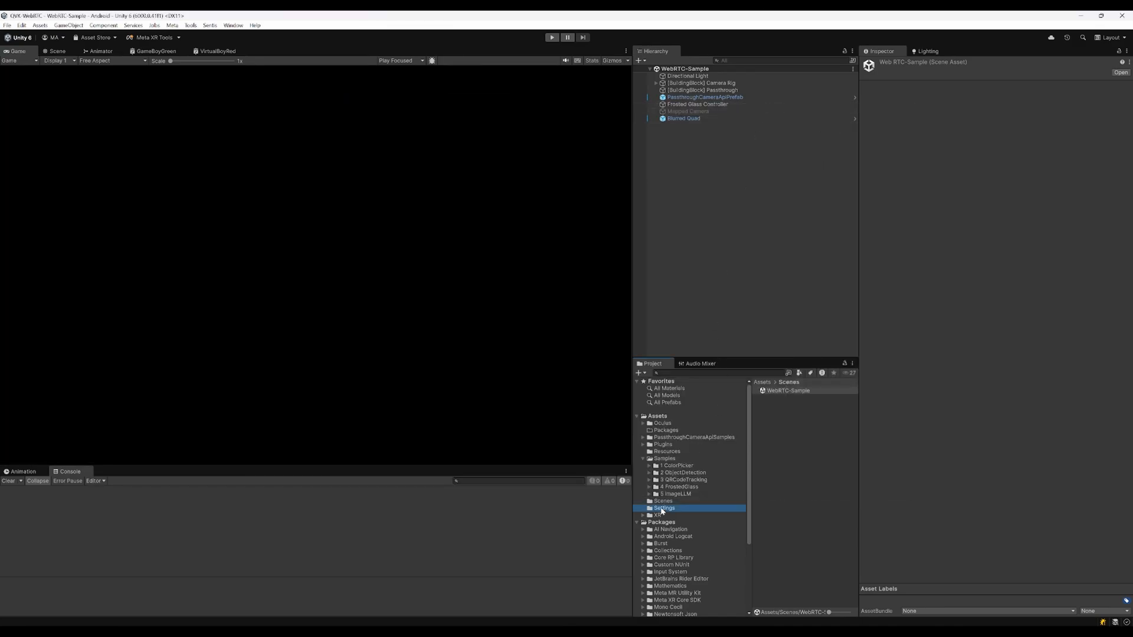
Select Mobile_RPAsset in Assets/Settings to inspect its Opaque Texture option
left_click(786, 405)
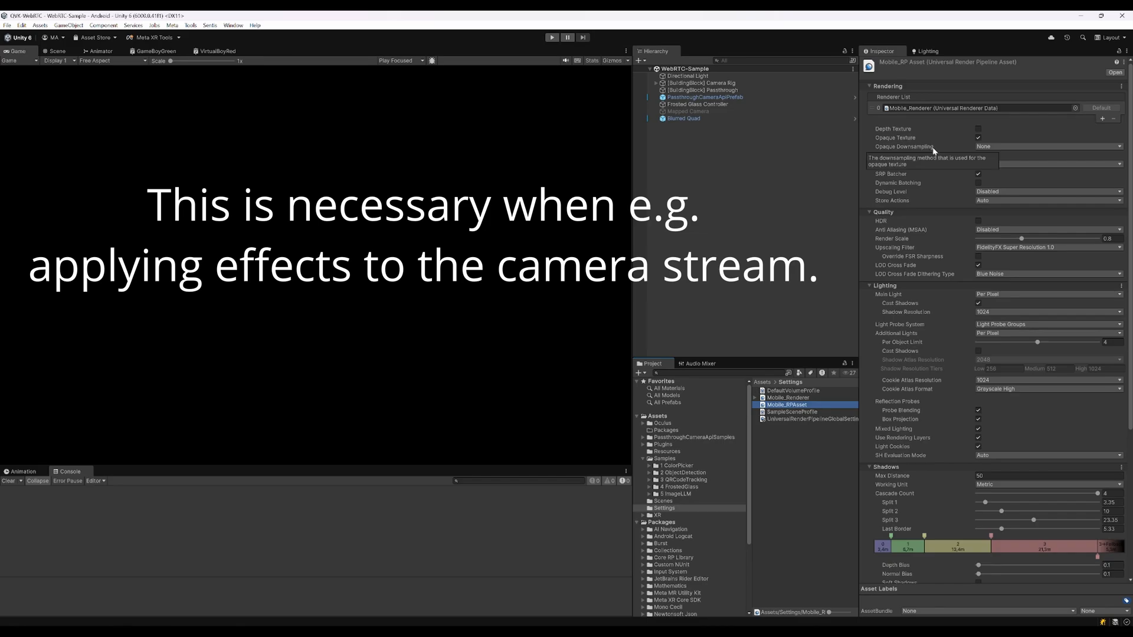
mouse_move(933, 151)
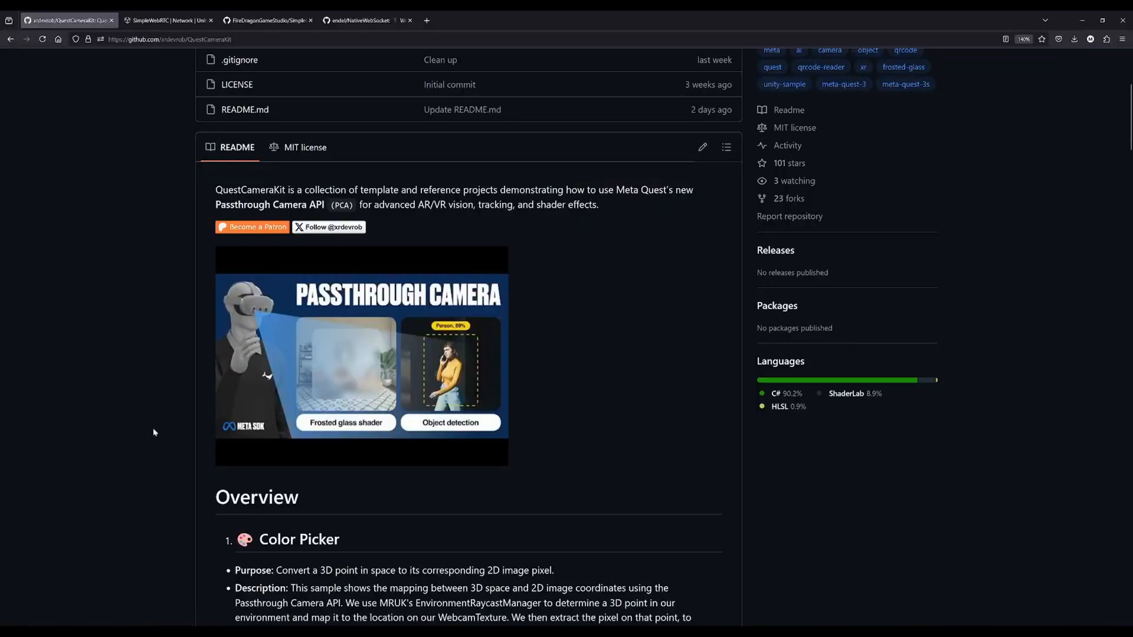
Scroll to the Frosted Glass Shader section and highlight the note about enabling Opaque Texture
scroll("down", 3)
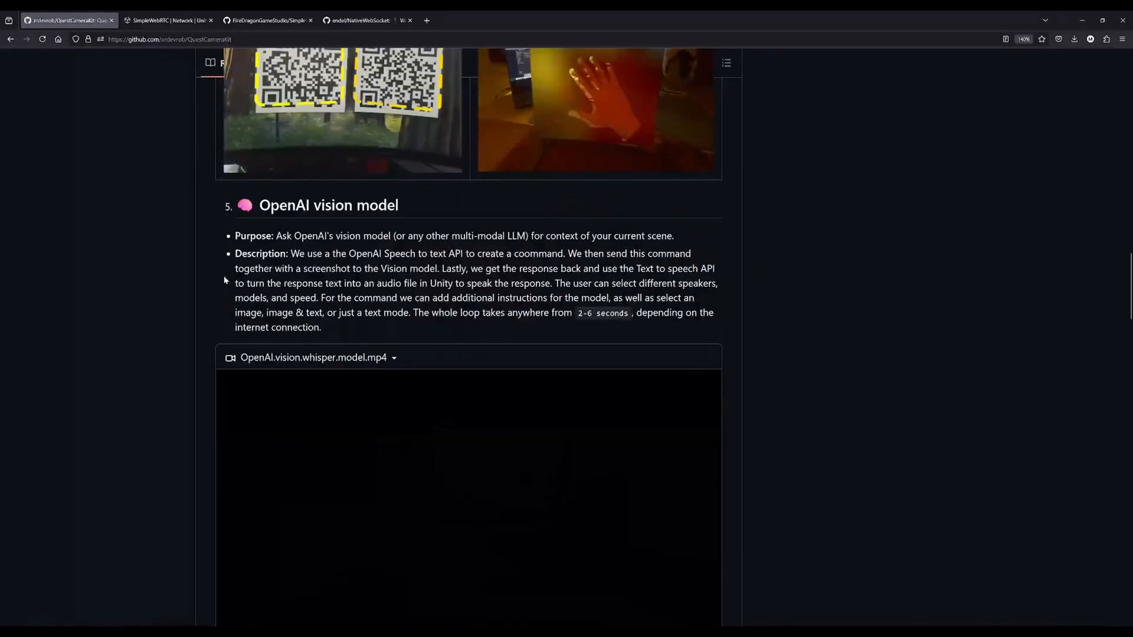
scroll("up", 3)
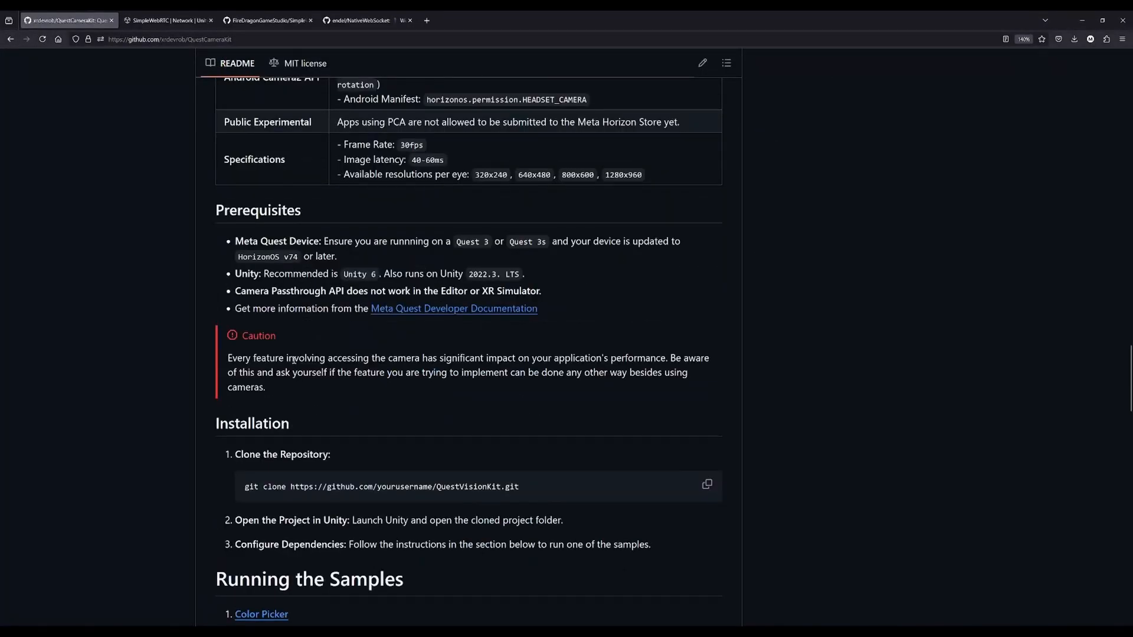
scroll("down", 3)
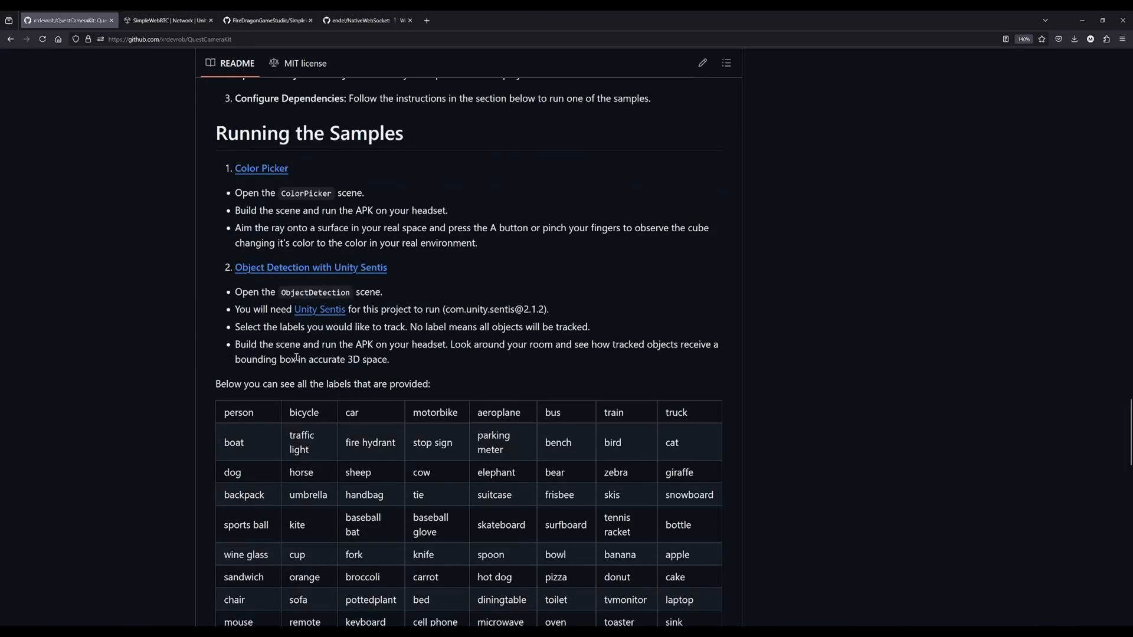
mouse_move(249, 322)
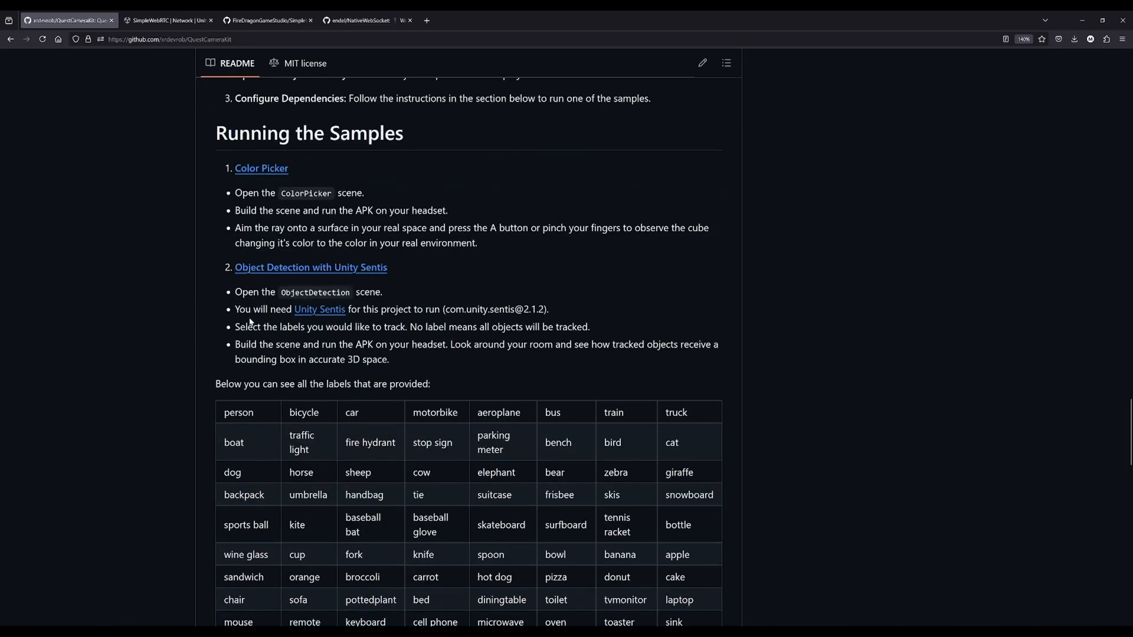
scroll("down", 3)
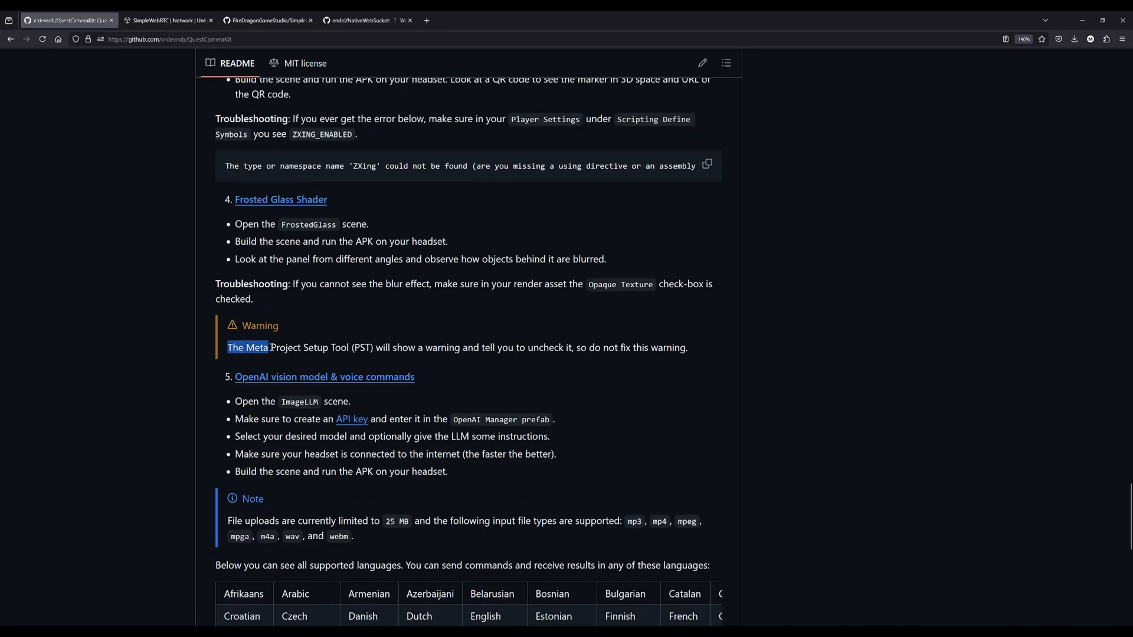
left_click_drag(269, 348, 686, 348)
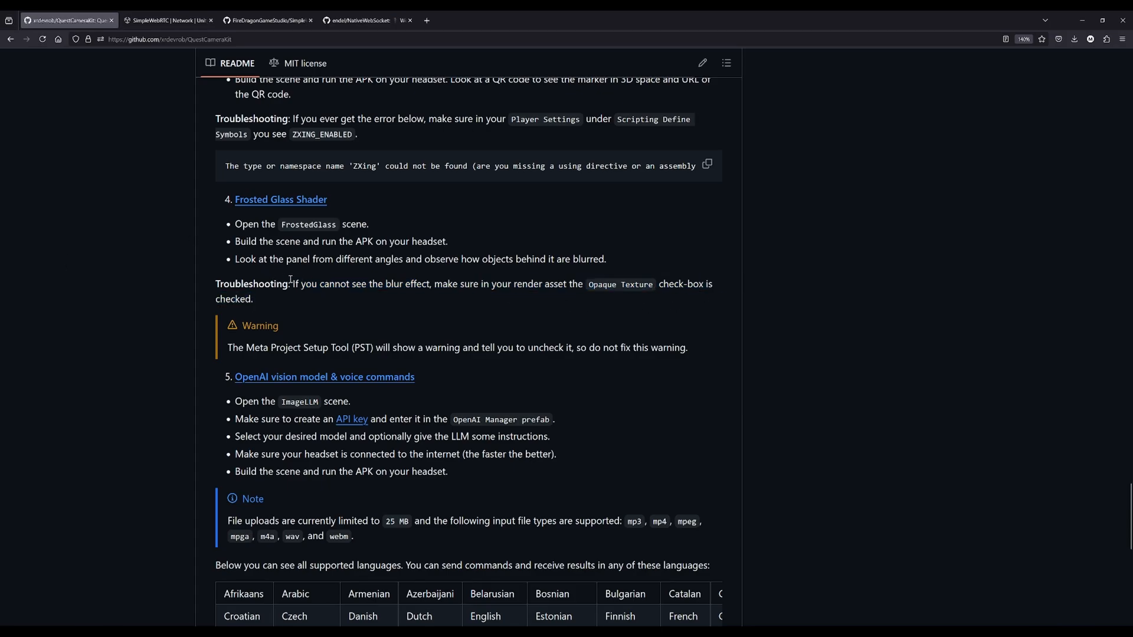
left_click_drag(292, 283, 253, 299)
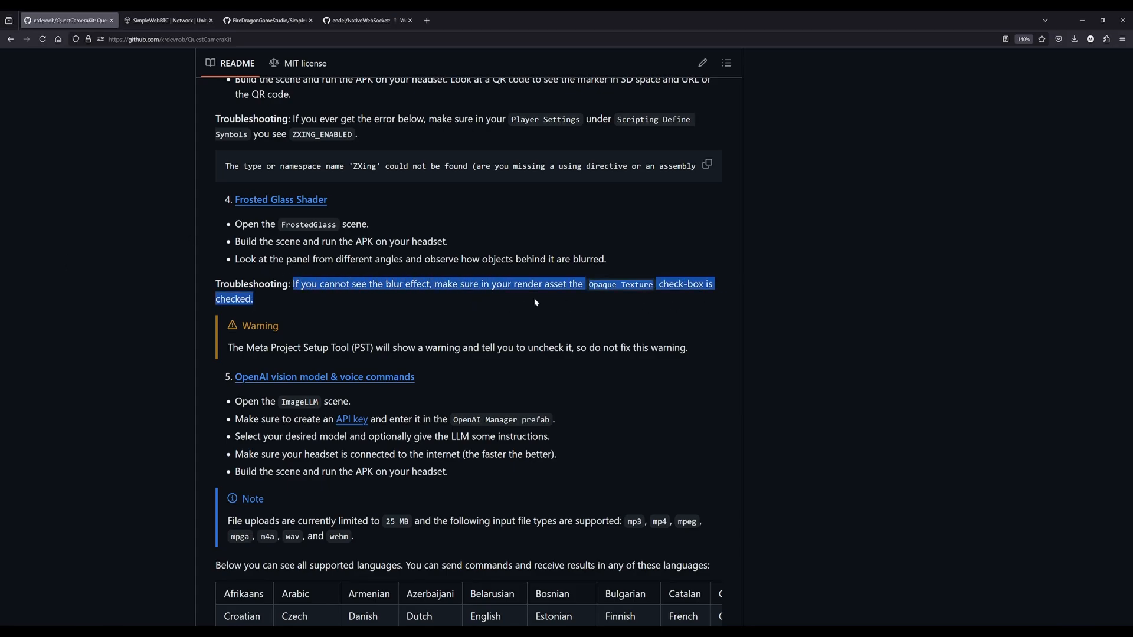
mouse_move(272, 315)
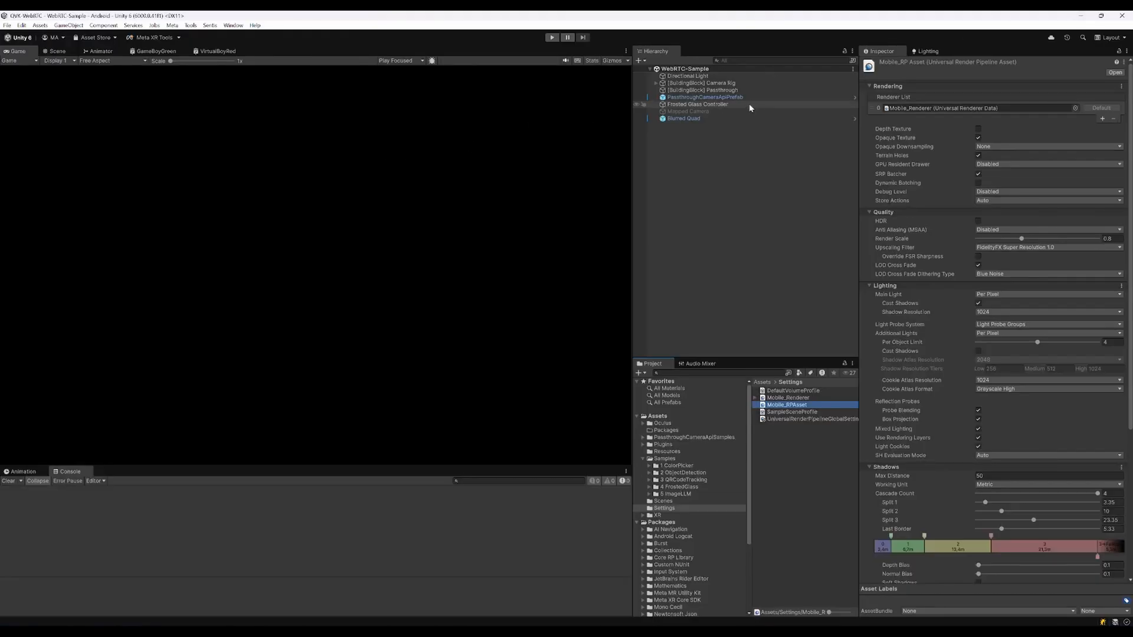
Inspect Frosted Glass Controller, then delete the Blurred Quad and Mapped Camera objects
left_click(696, 104)
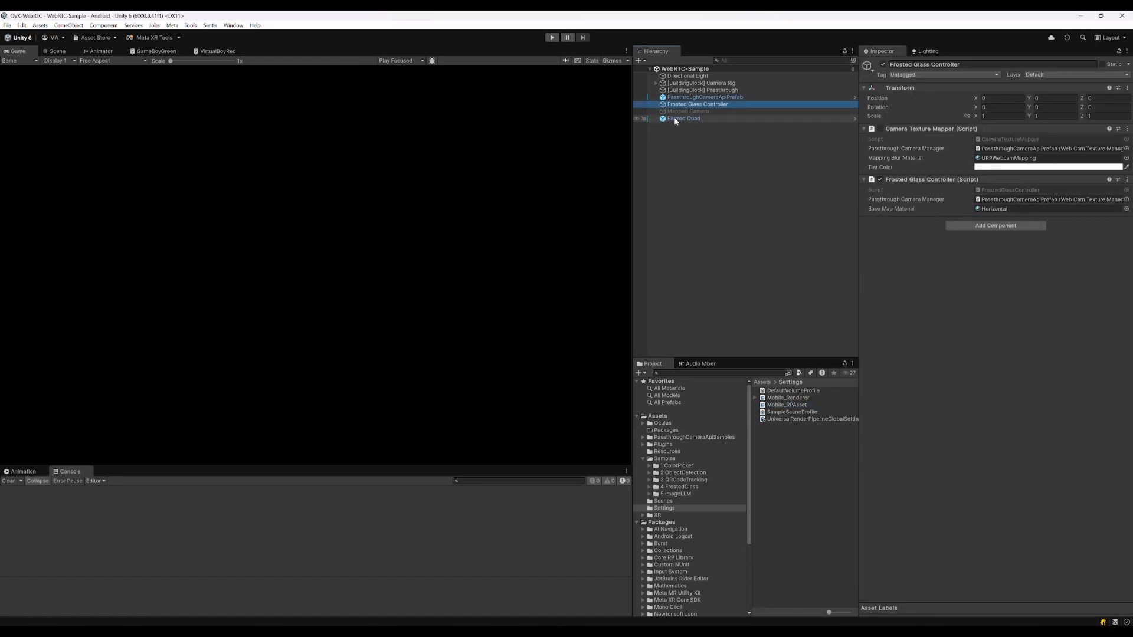
left_click(685, 118)
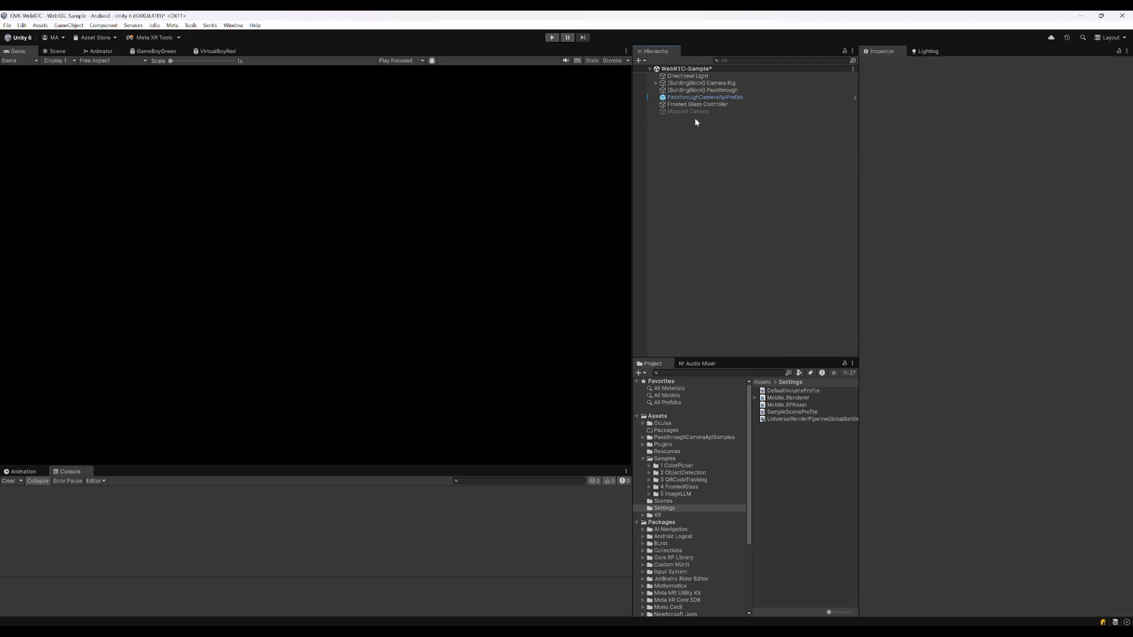
left_click(688, 111)
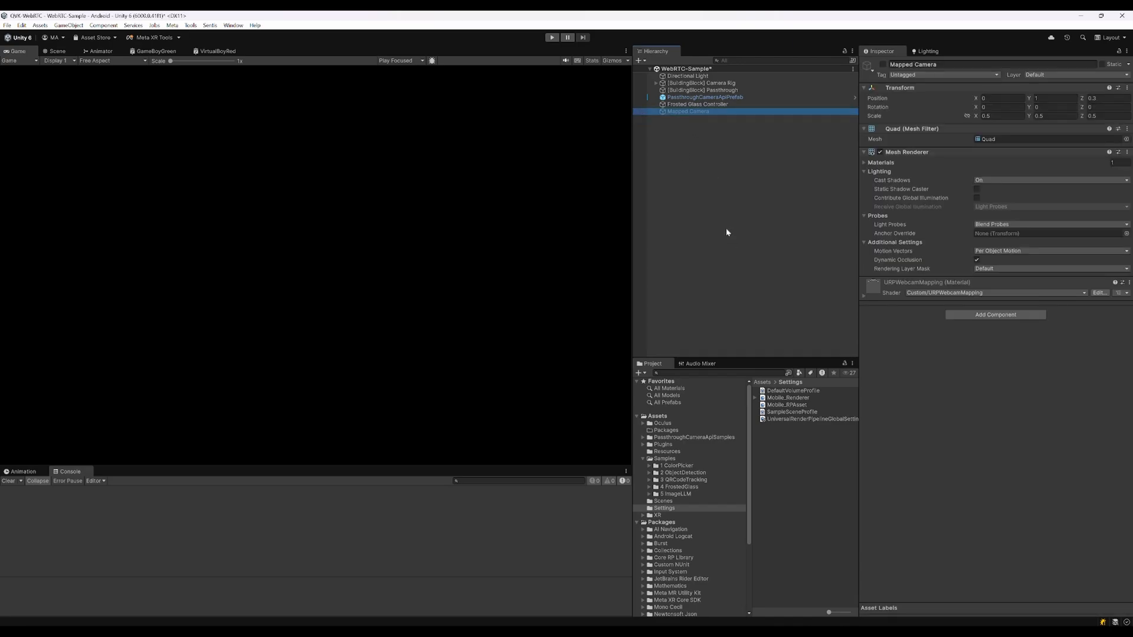
key("Delete")
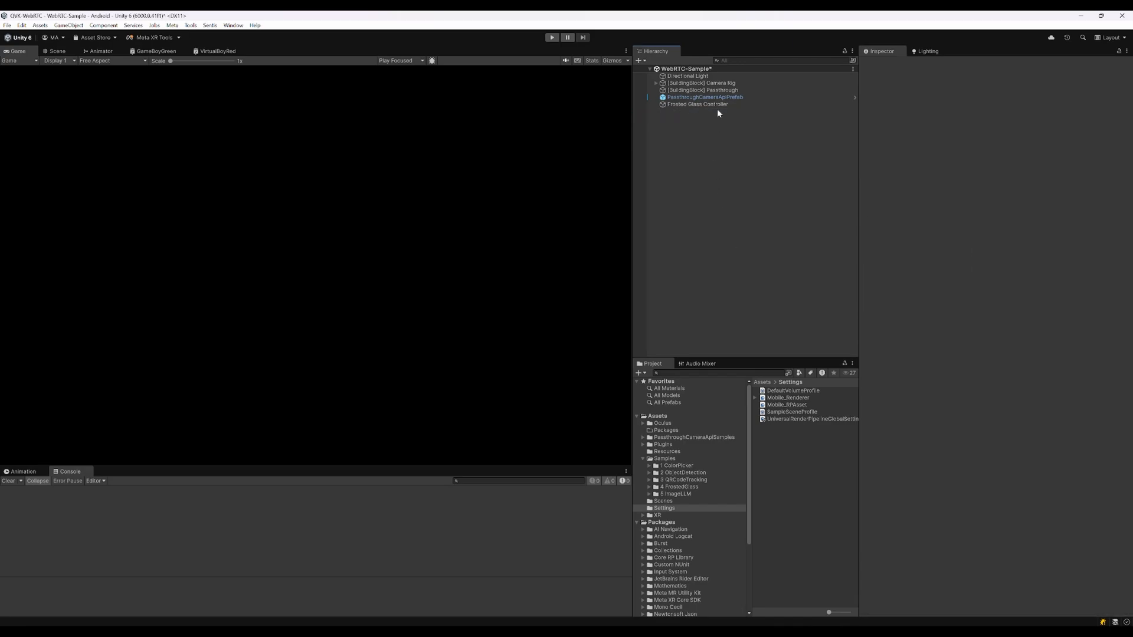
left_click(697, 104)
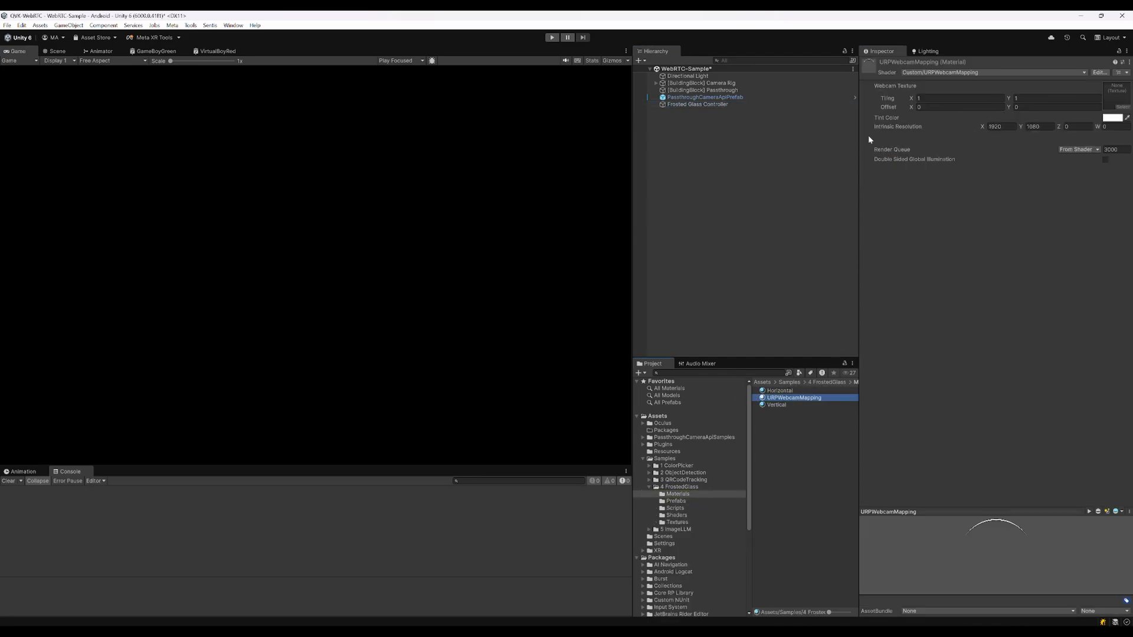
mouse_move(912, 360)
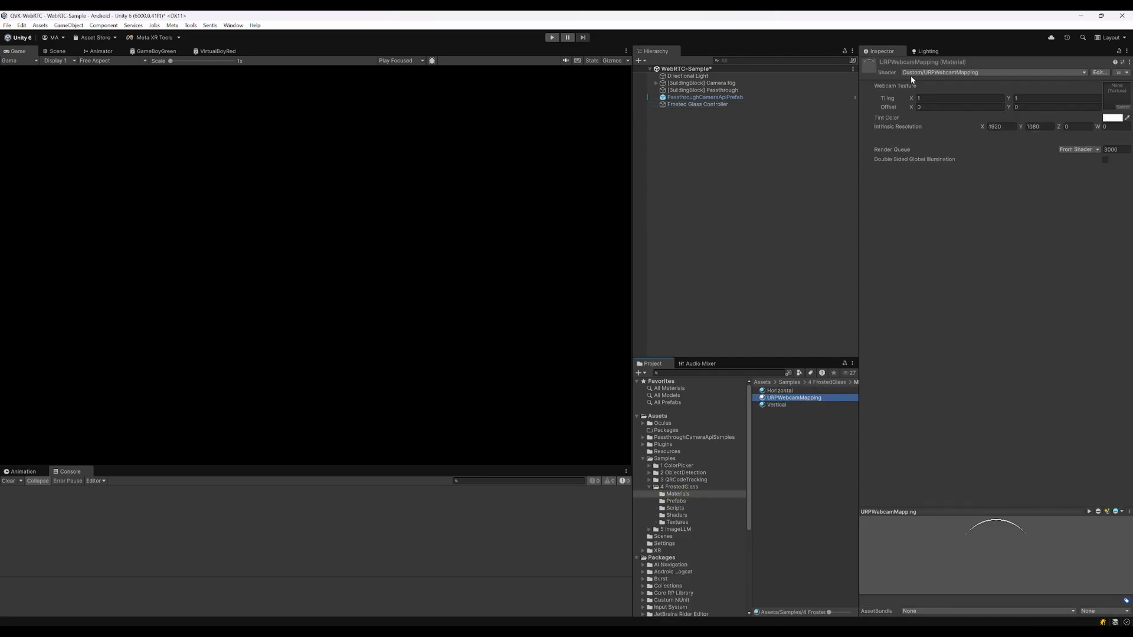
Find FrostedGlassController in the Frosted Glass sample's Scripts folder and duplicate it
left_click(696, 104)
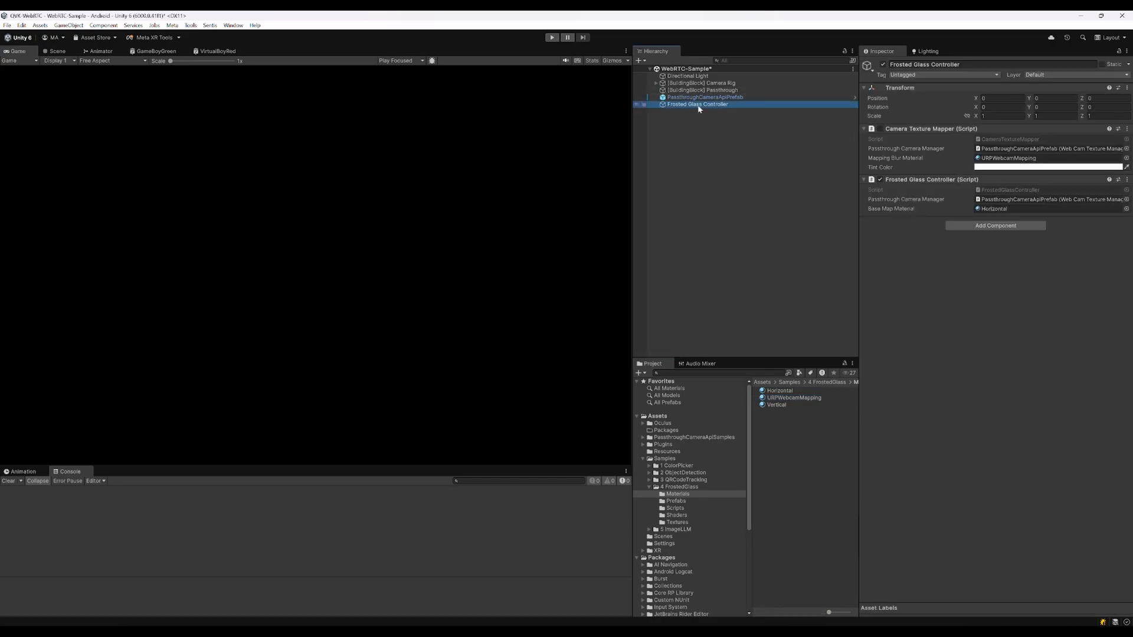
left_click(673, 508)
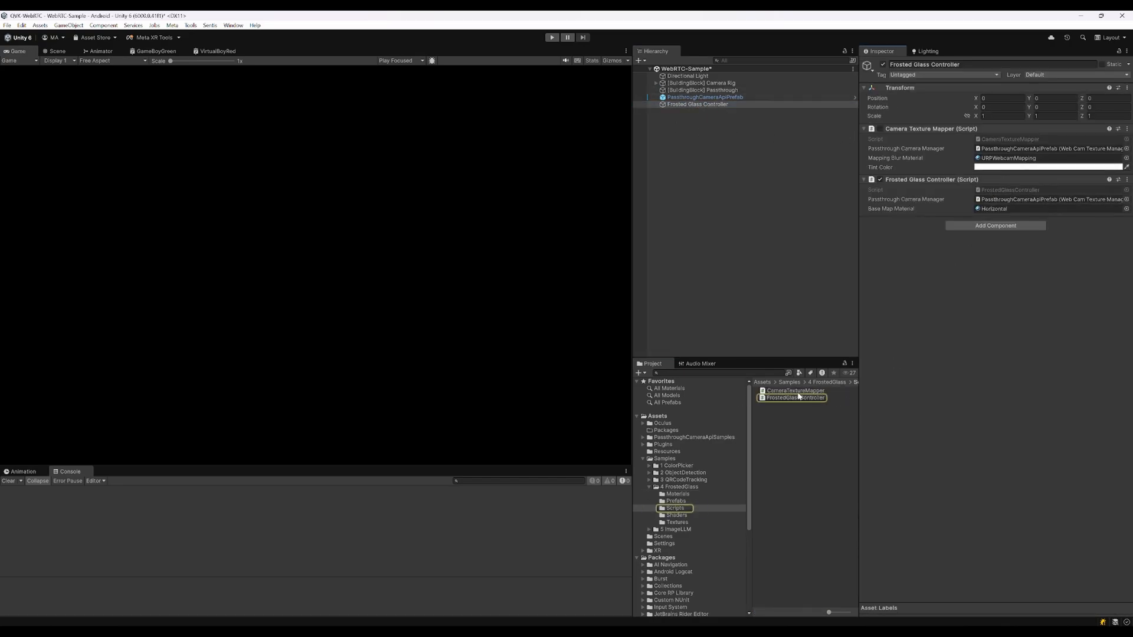
left_click(791, 397)
type("Script")
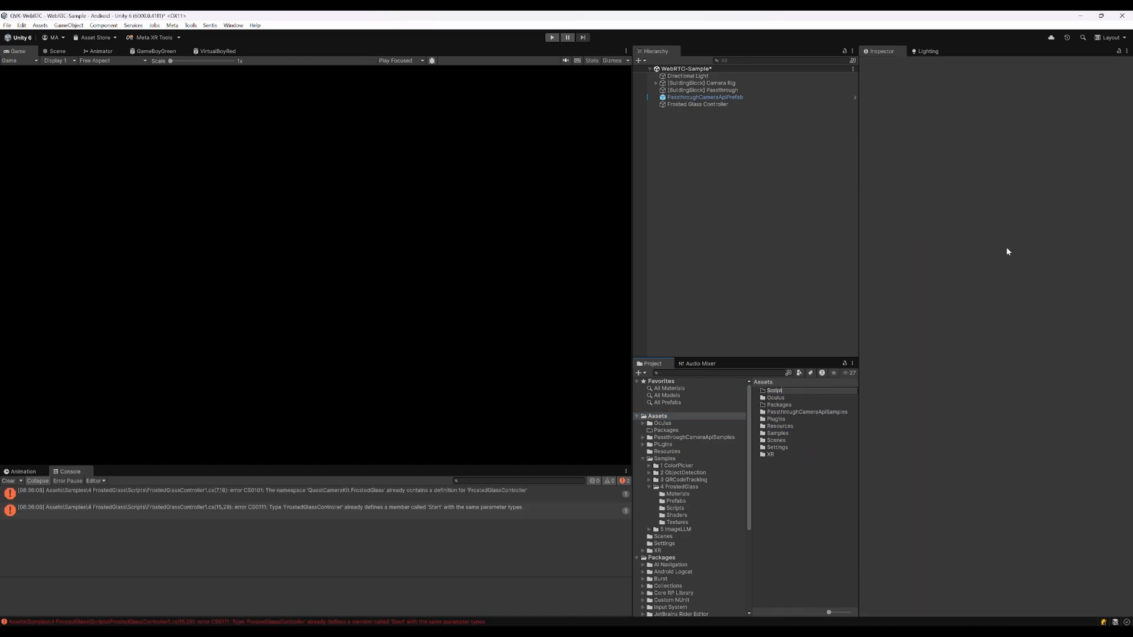
Create Assets/Scripts, move FrostedGlassController1 there as CameraStreamController, and open it for editing
left_click(775, 440)
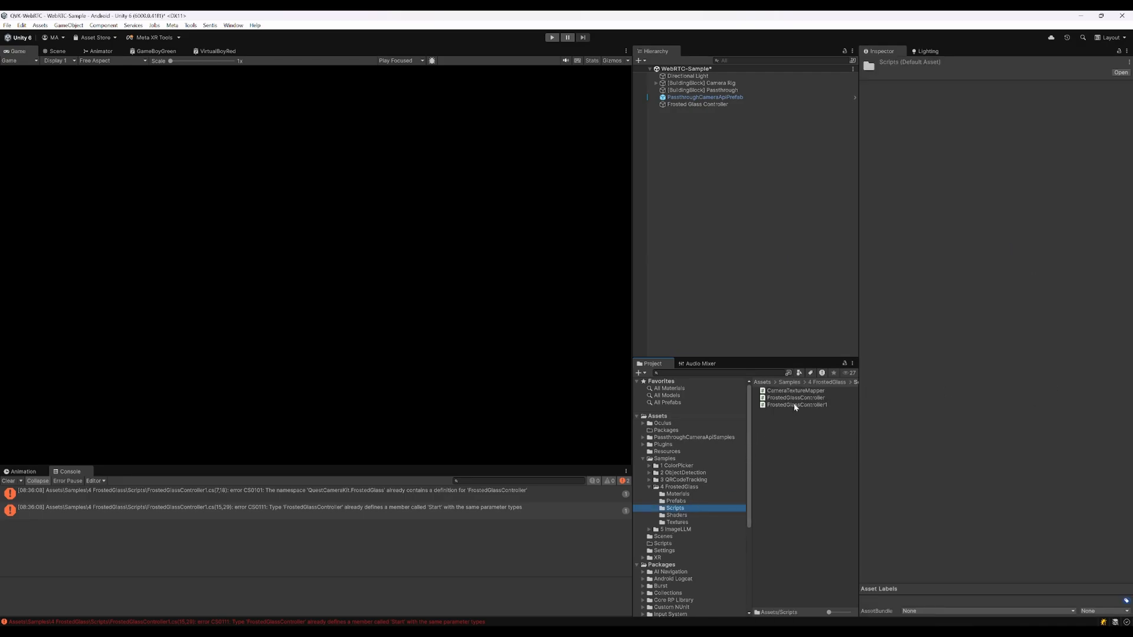
left_click(795, 405)
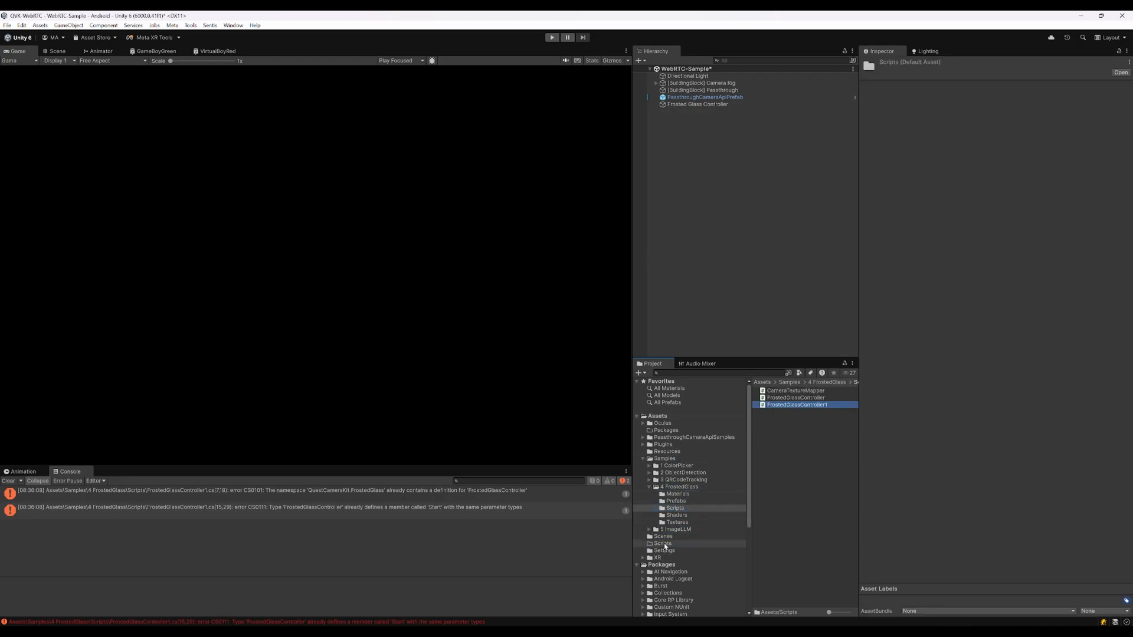
left_click(661, 543)
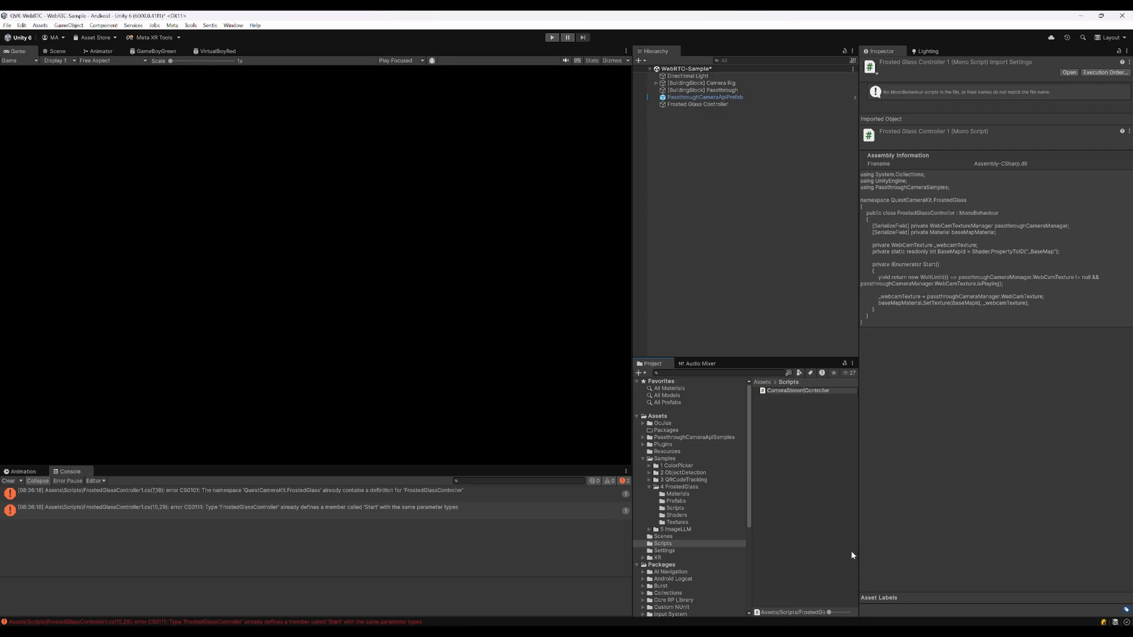
double_click(797, 390)
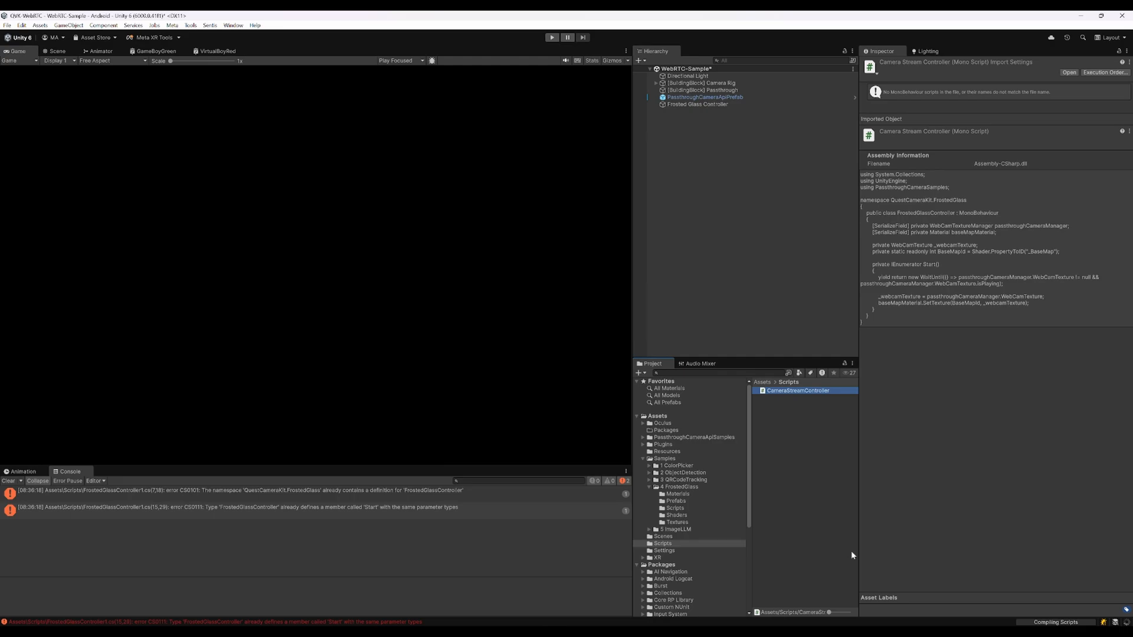
mouse_move(851, 554)
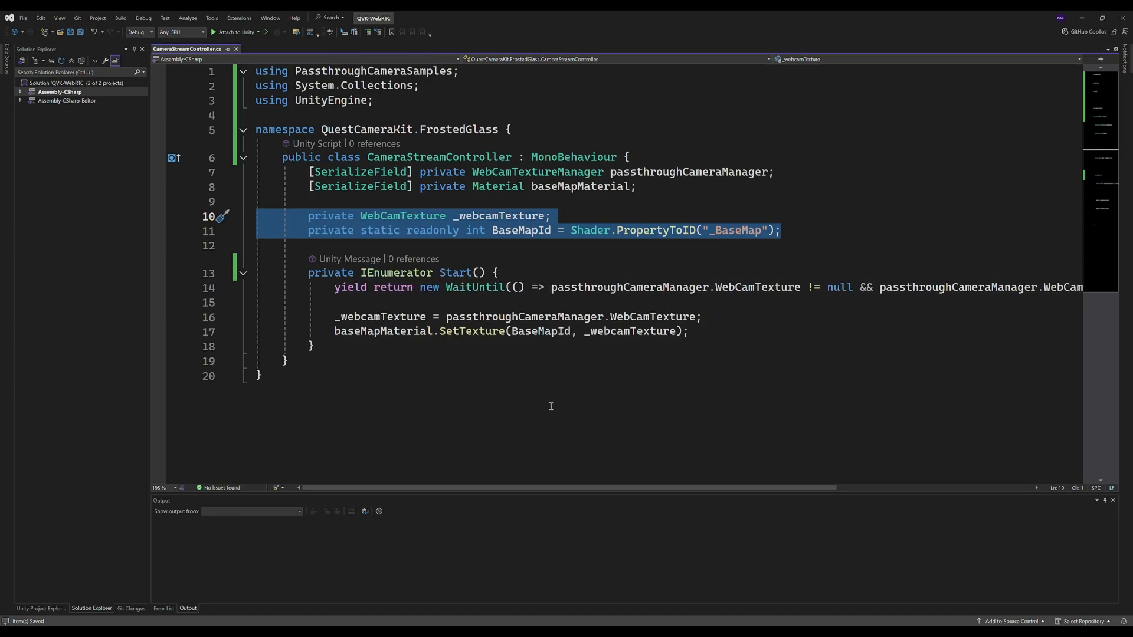
mouse_move(480, 220)
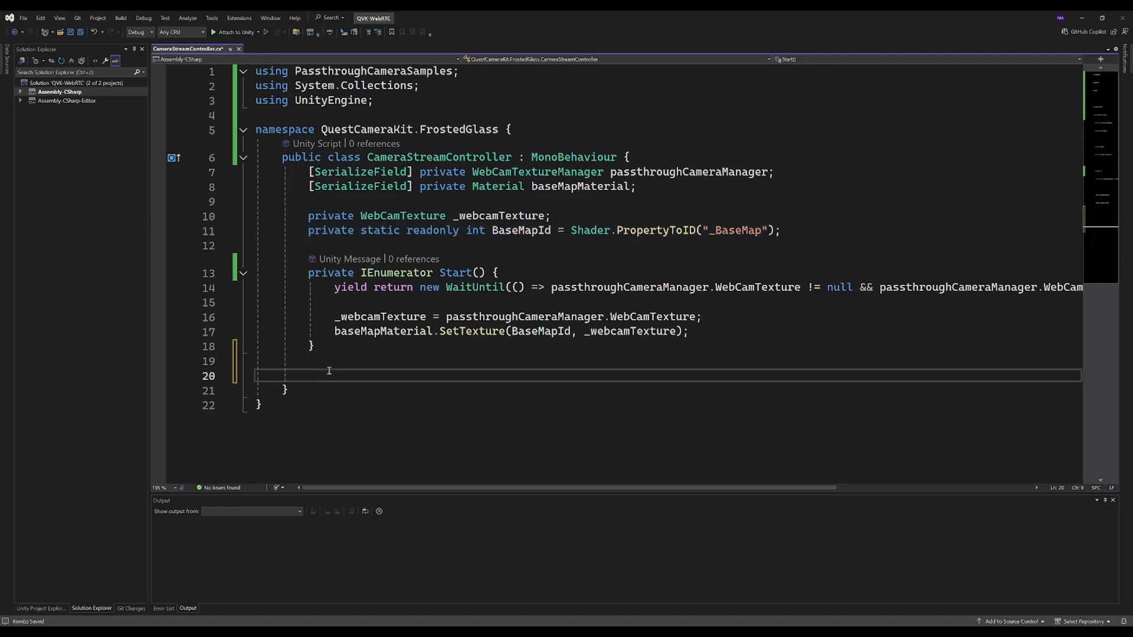
Rename the class to CameraStreamController and add a private void Update() method stub
type("private void Update() {")
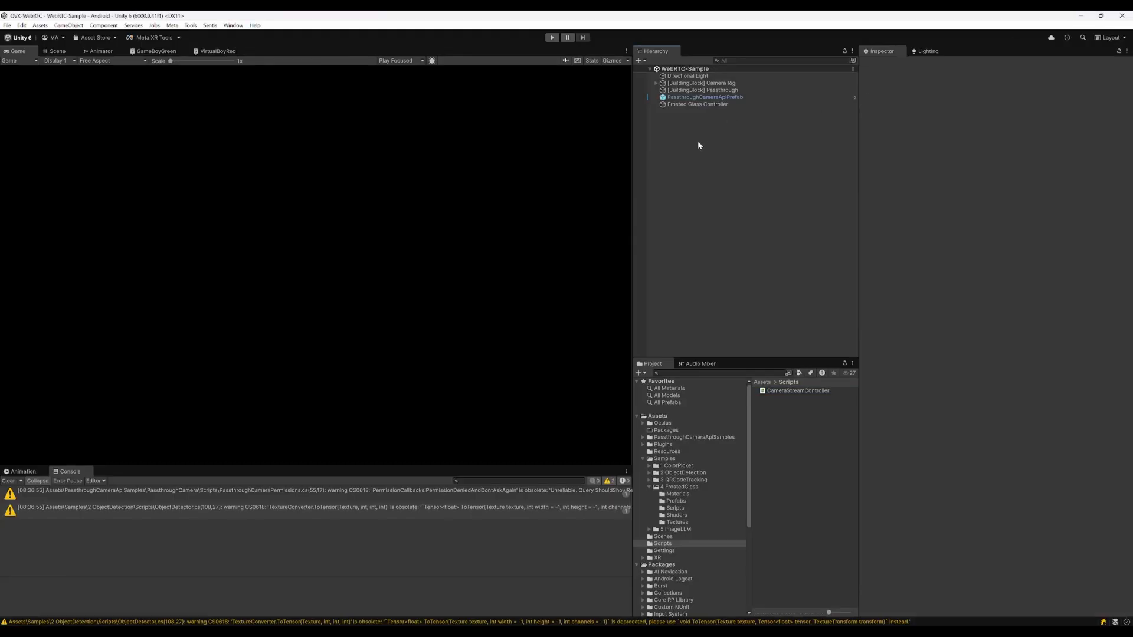
Assign the URPWebcamMapping material to the Camera Stream Controller and name the object WebcamStreamController
left_click(696, 103)
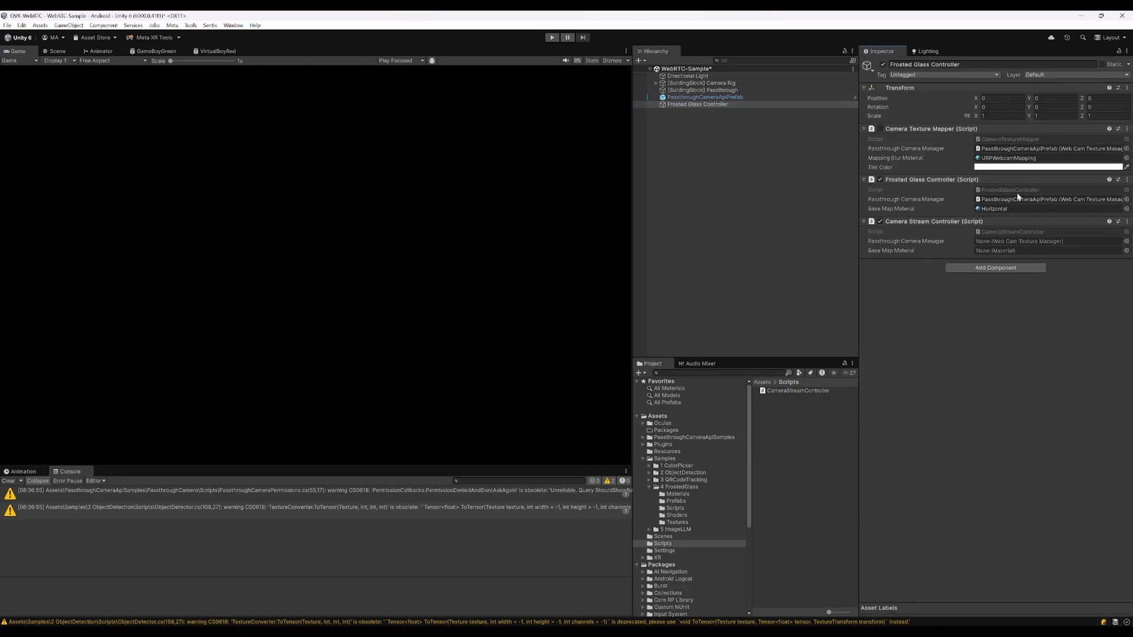
left_click(1048, 241)
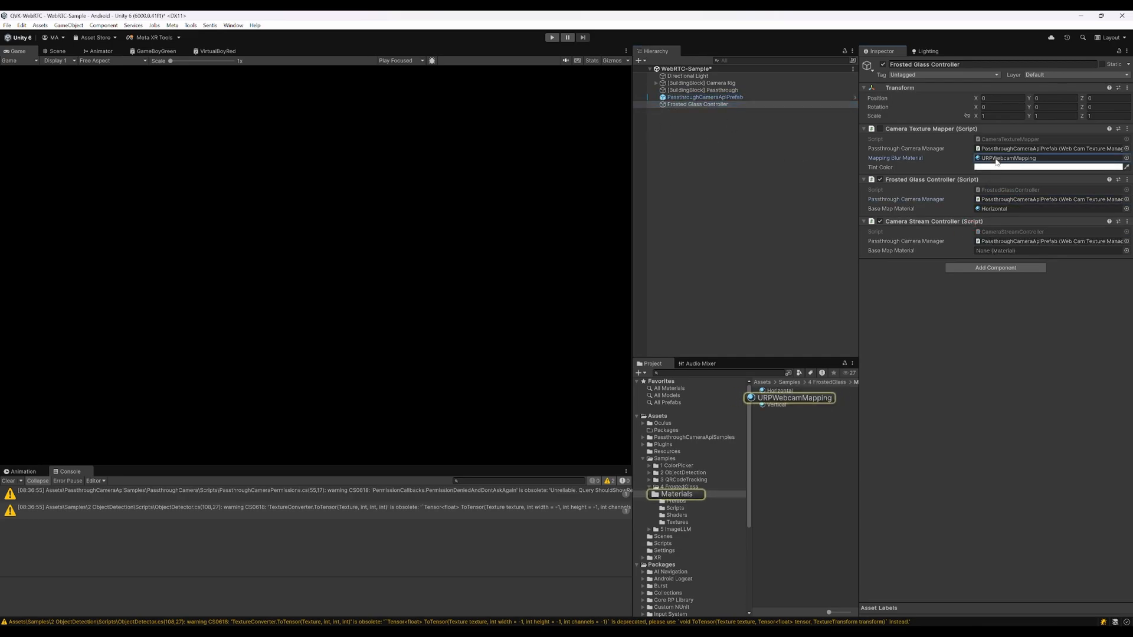
left_click(1048, 250)
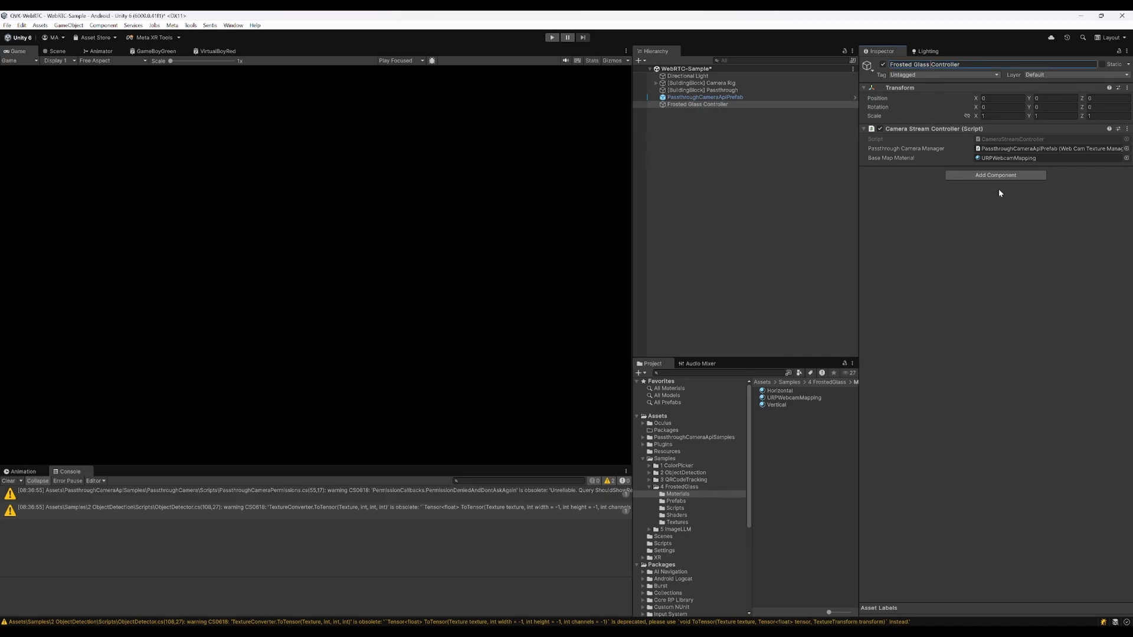
type("WebController")
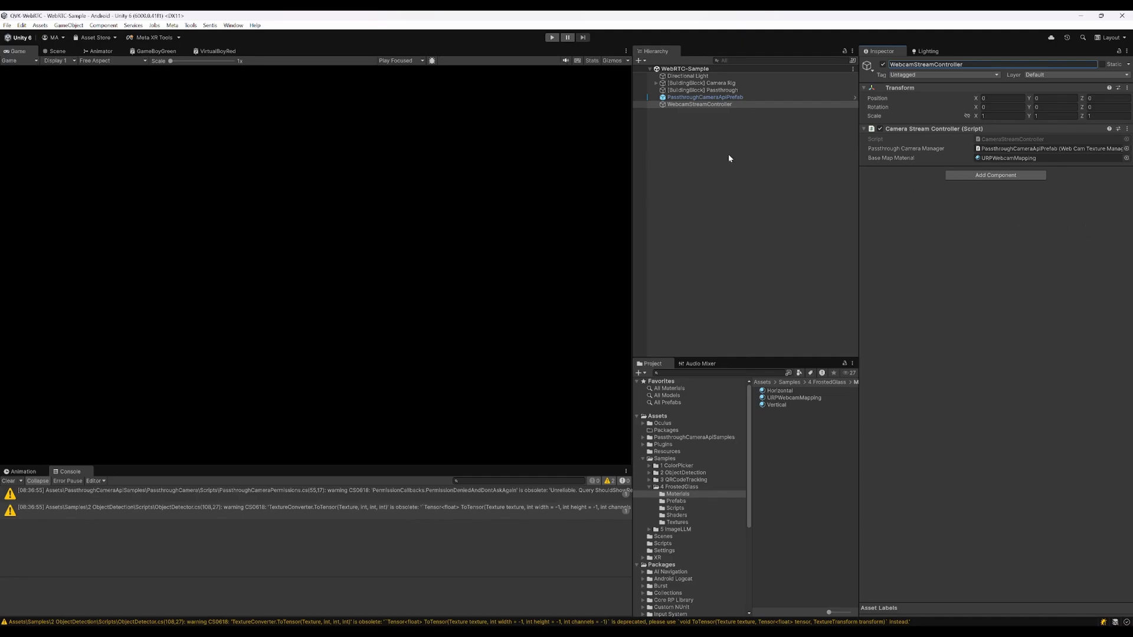
mouse_move(342, 105)
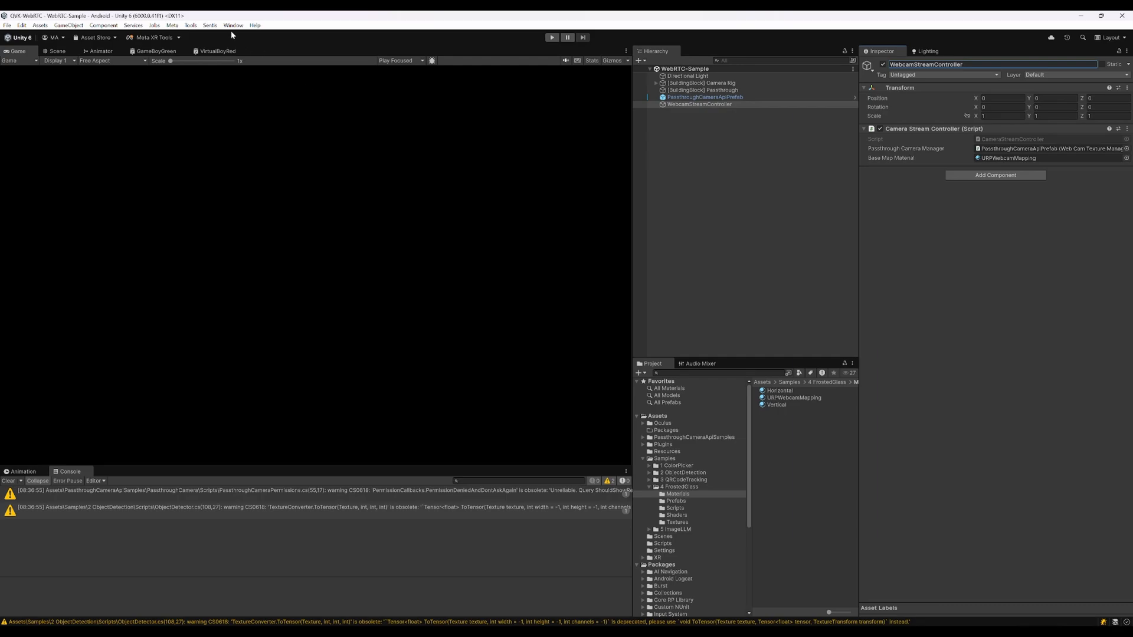
mouse_move(263, 122)
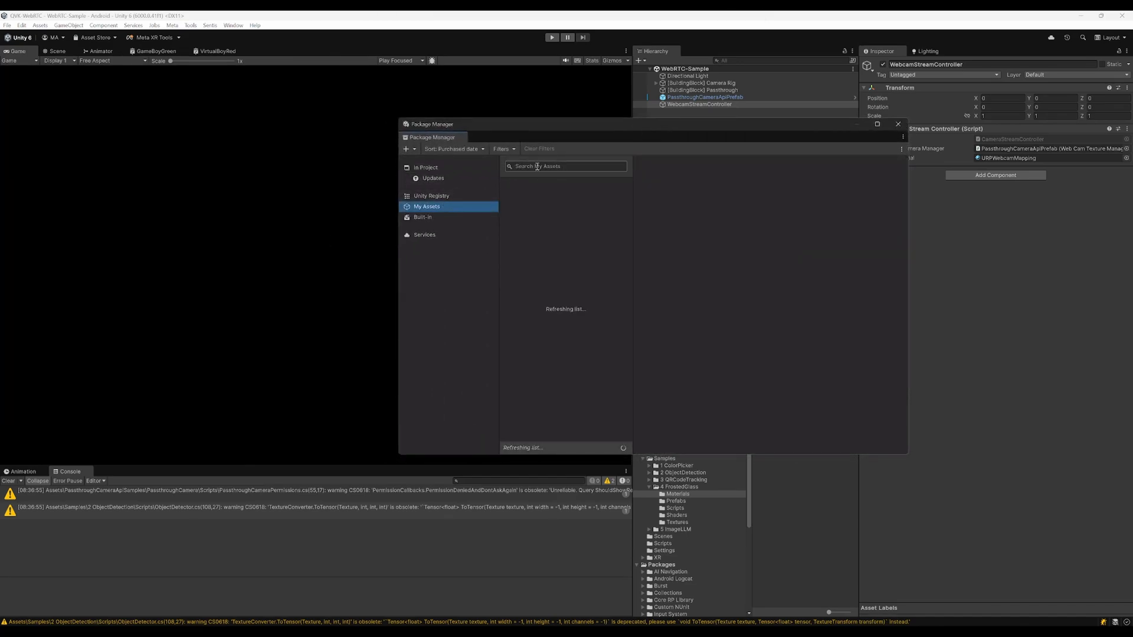
Find SimpleWebRTC under 'simple', install its WebRTC dependency, and import all its files
type("simple")
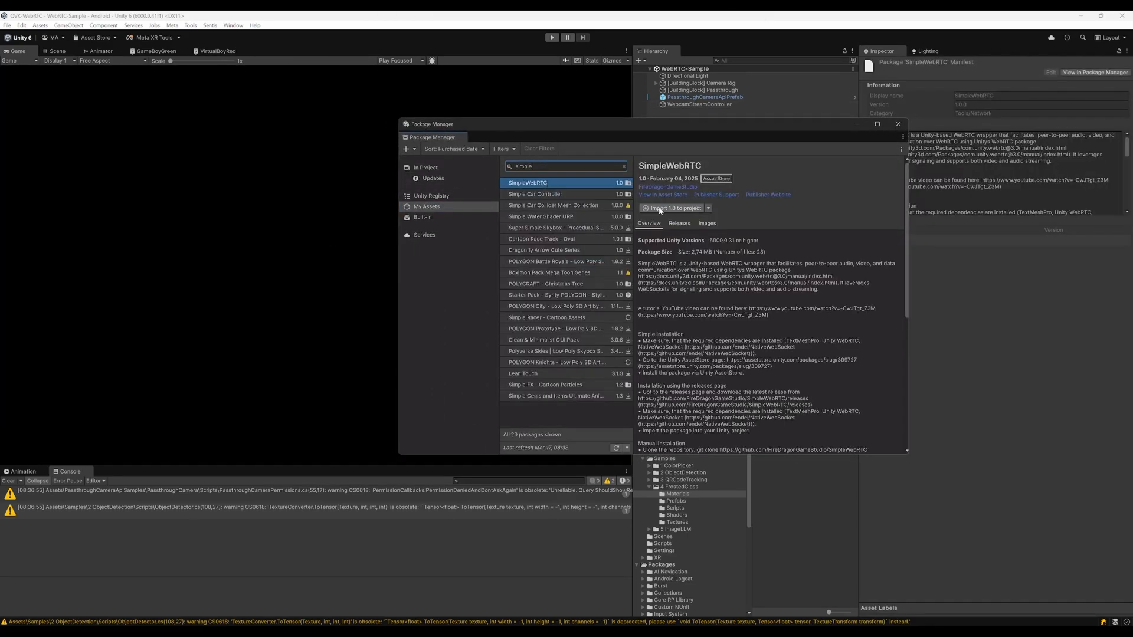
left_click(673, 208)
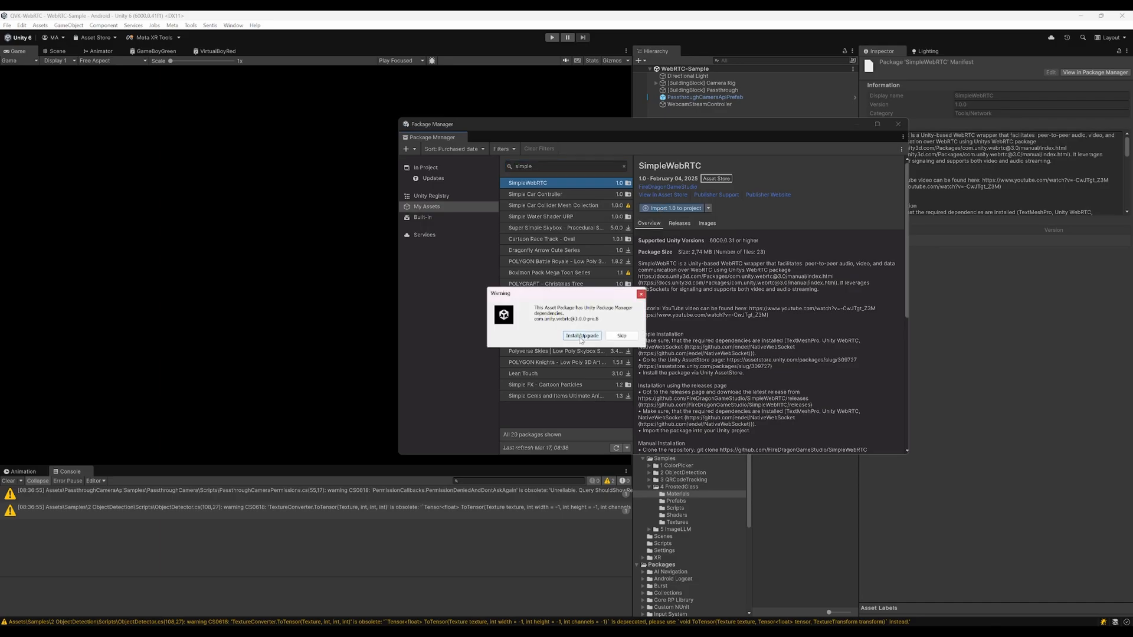
left_click(580, 335)
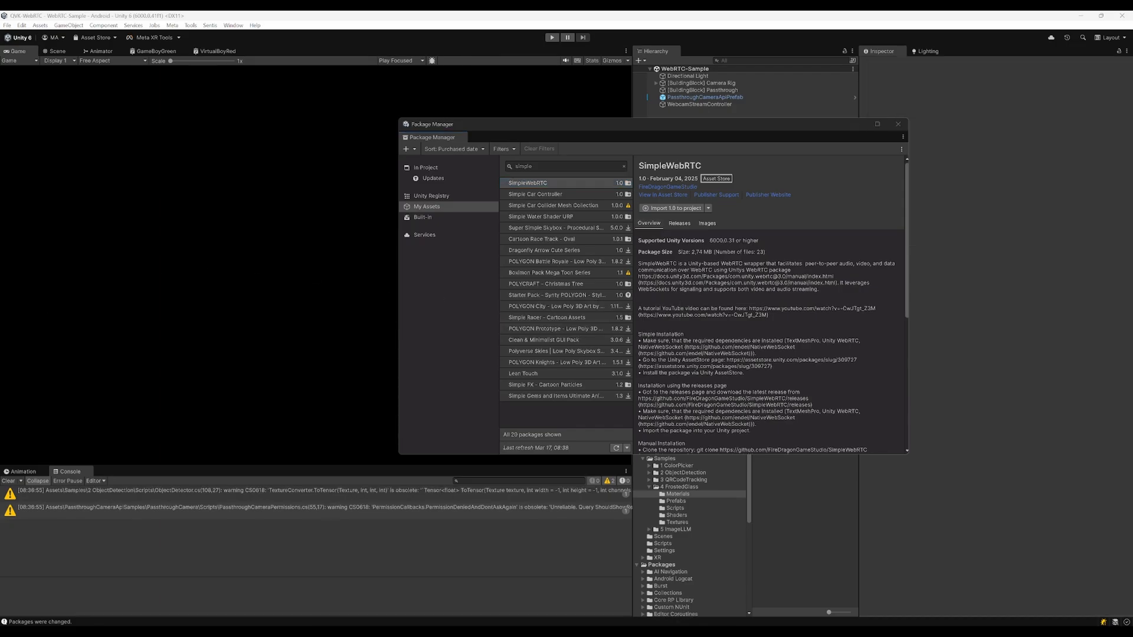
left_click(671, 208)
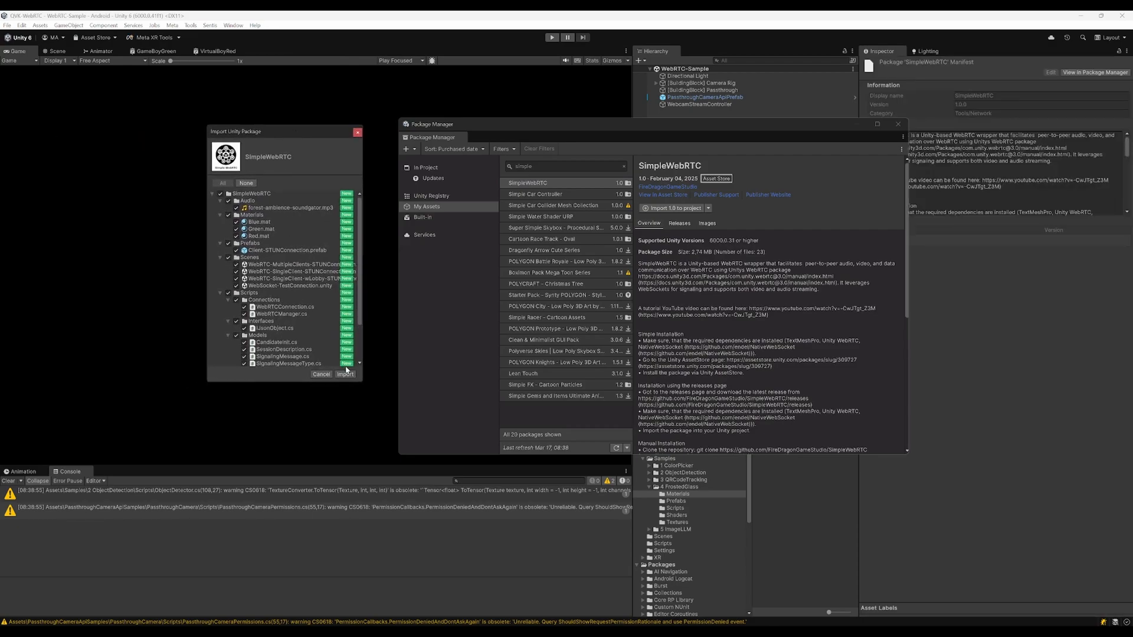
left_click(344, 374)
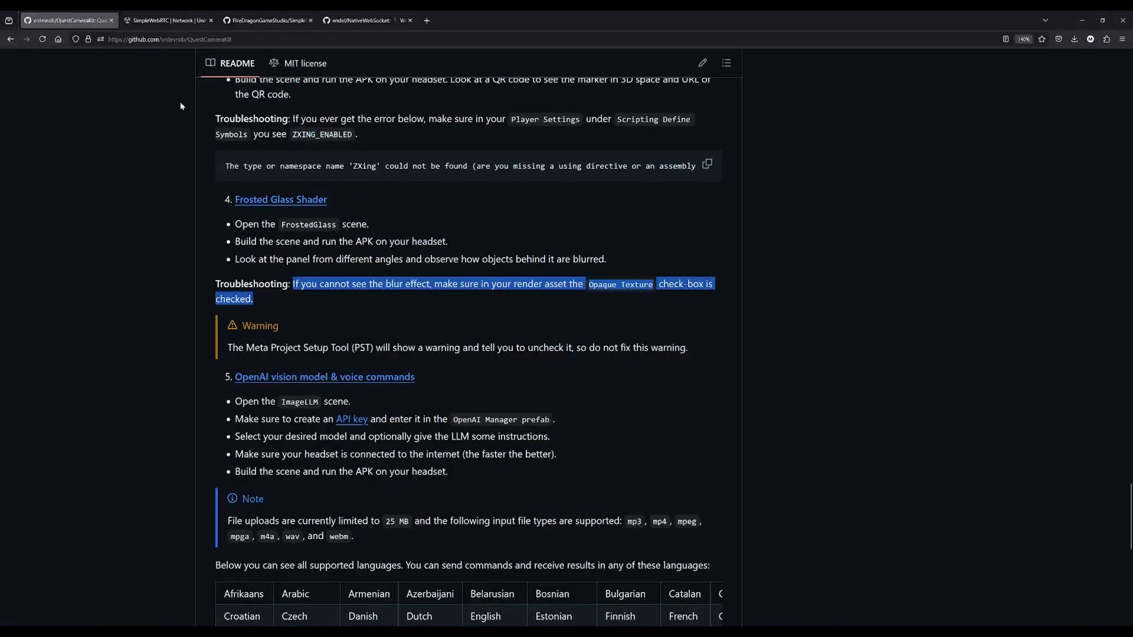
Select the git install URL in the NativeWebSocket repository's Installation section
left_click(361, 19)
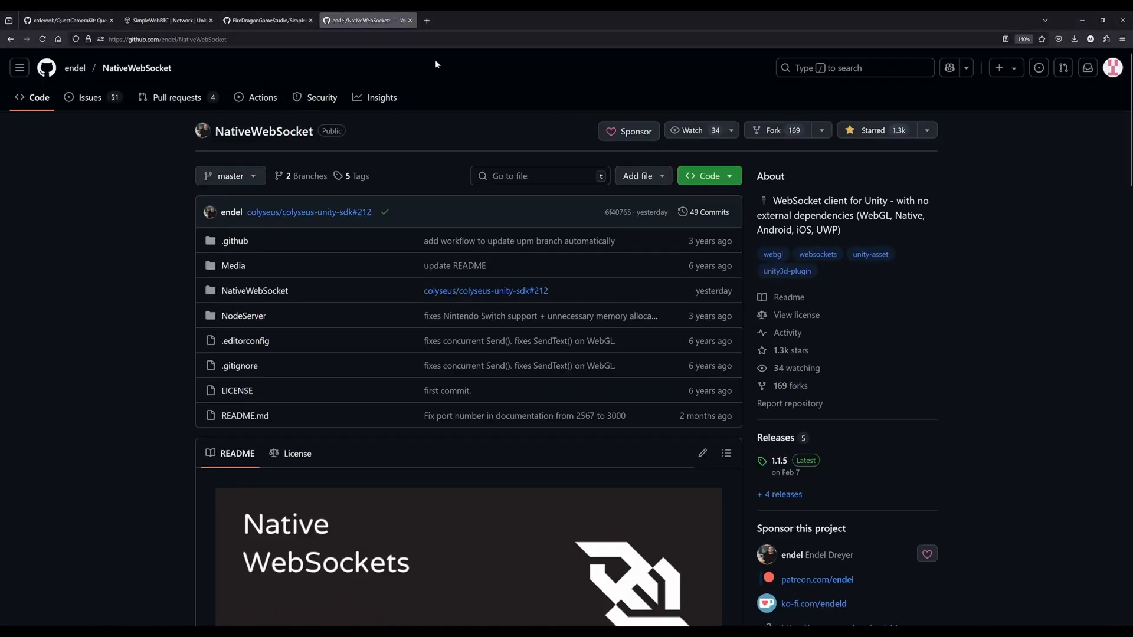
scroll("down", 3)
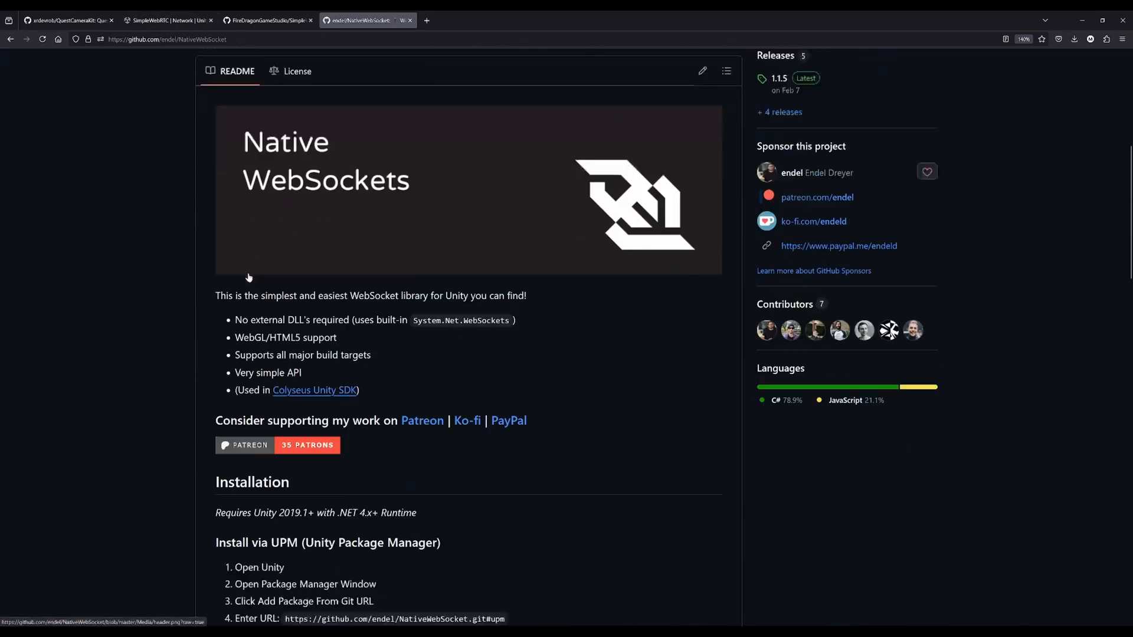
scroll("down", 3)
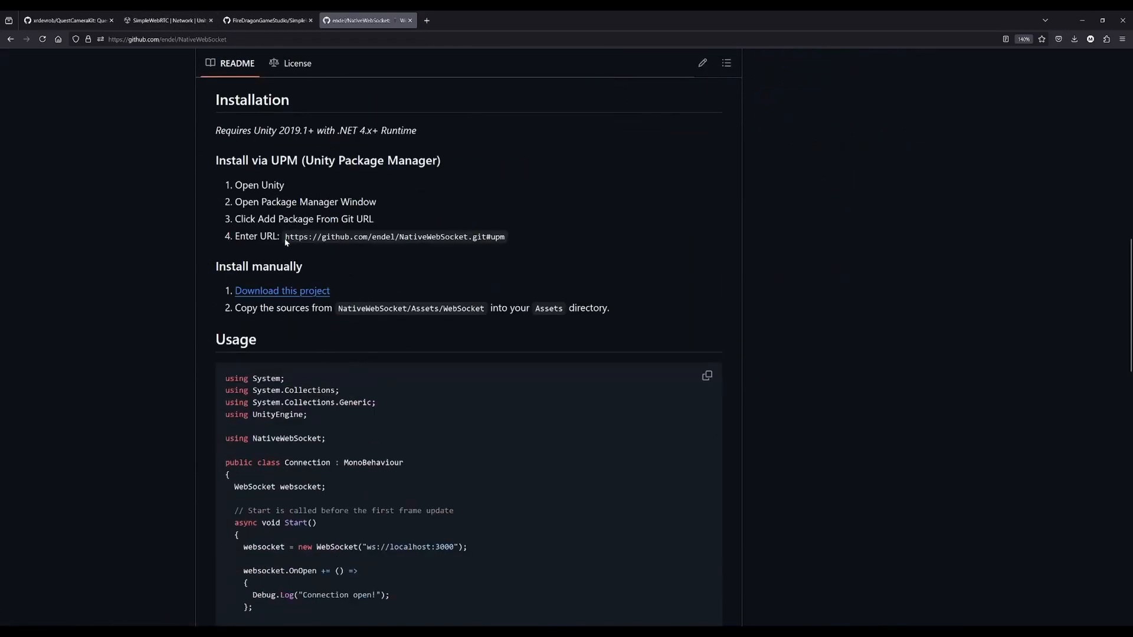
left_click_drag(285, 235, 506, 236)
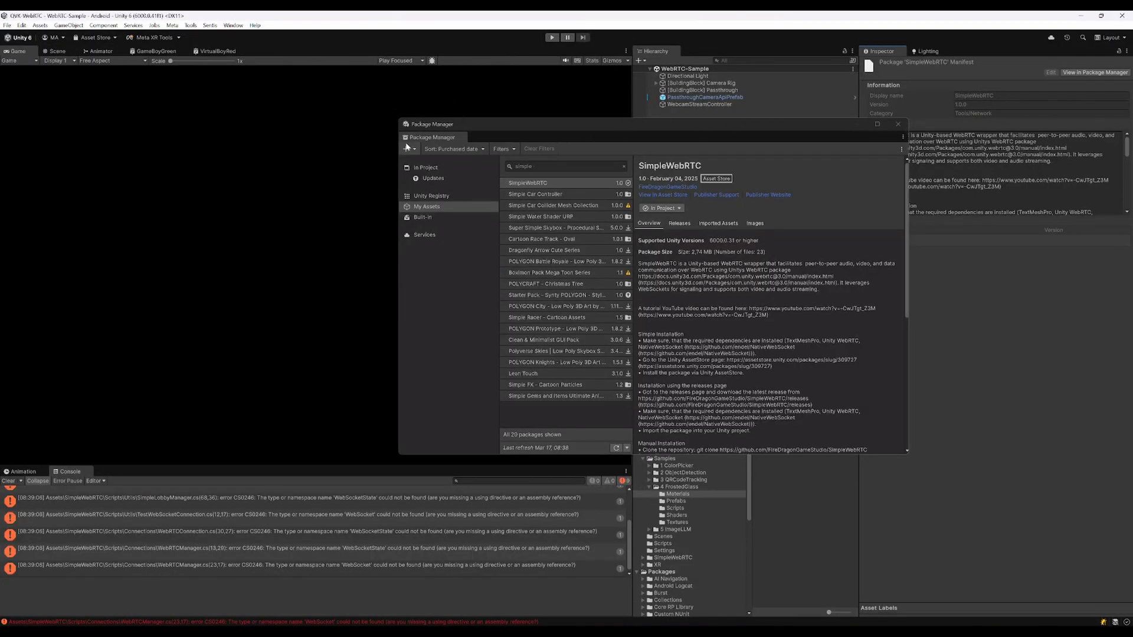
Install Native WebSockets 1.1.5 via 'Install package from git URL' and close Package Manager
left_click(406, 149)
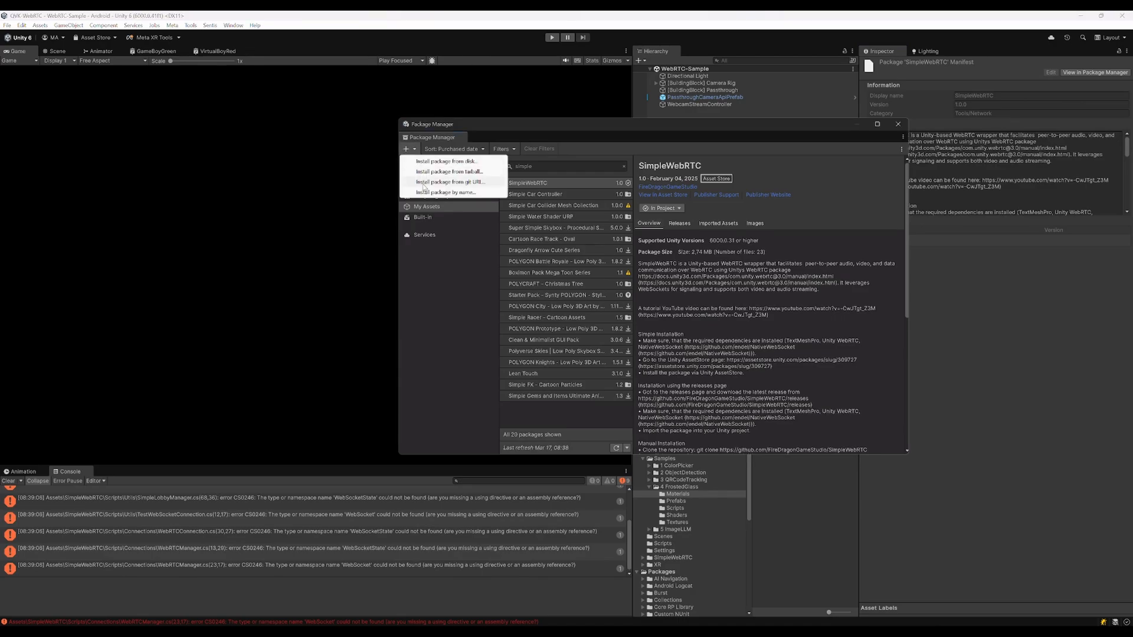
left_click(450, 181)
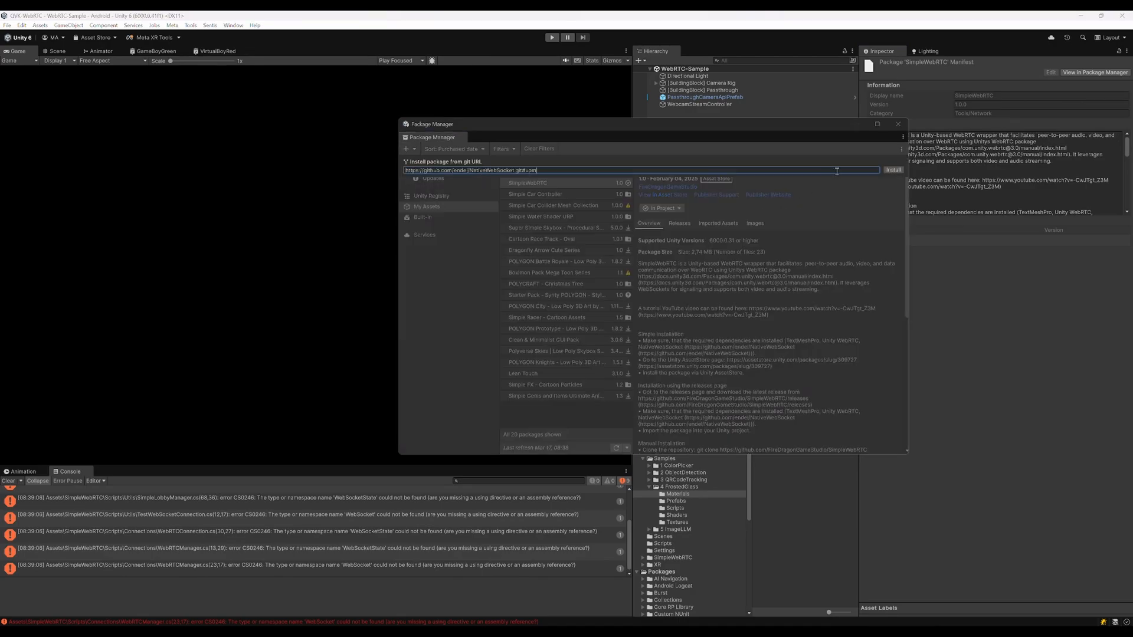
left_click(893, 170)
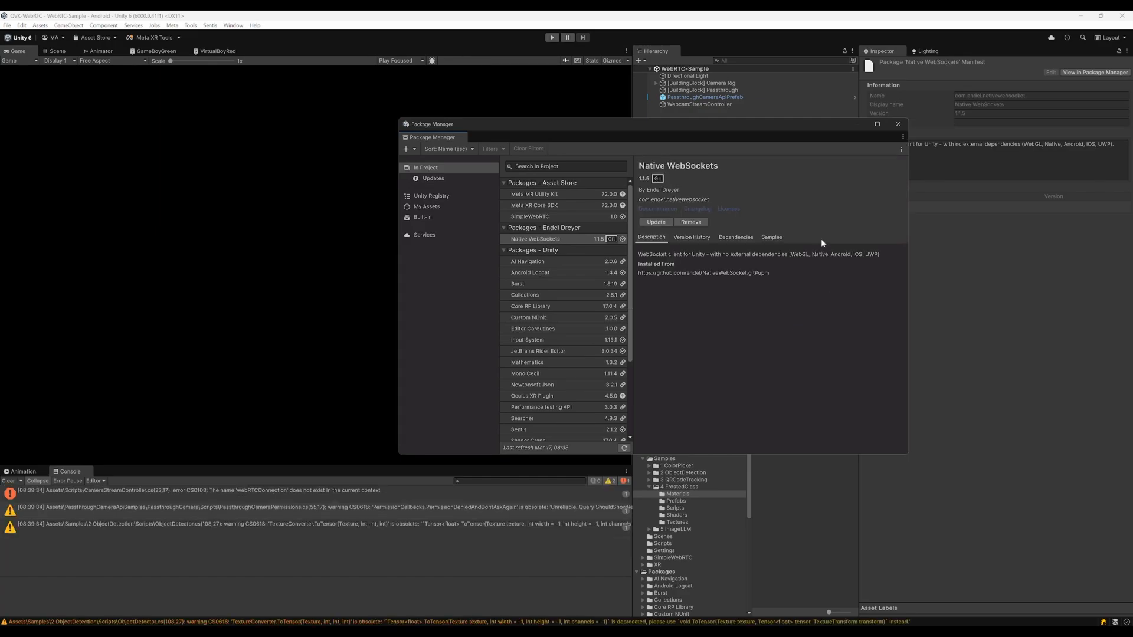
mouse_move(814, 217)
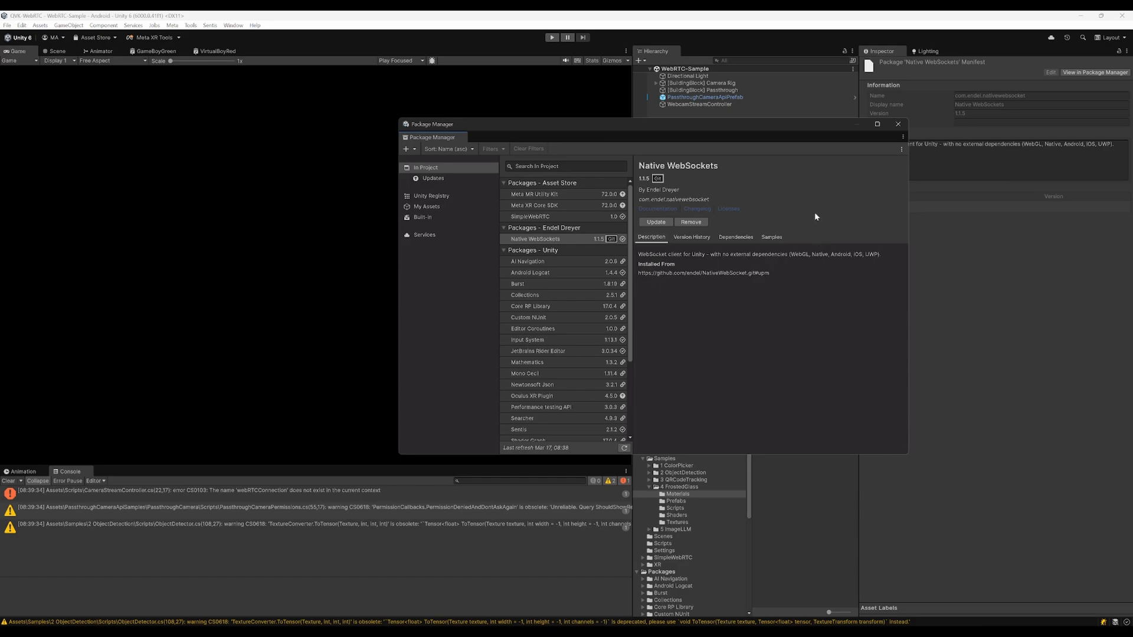
left_click(898, 124)
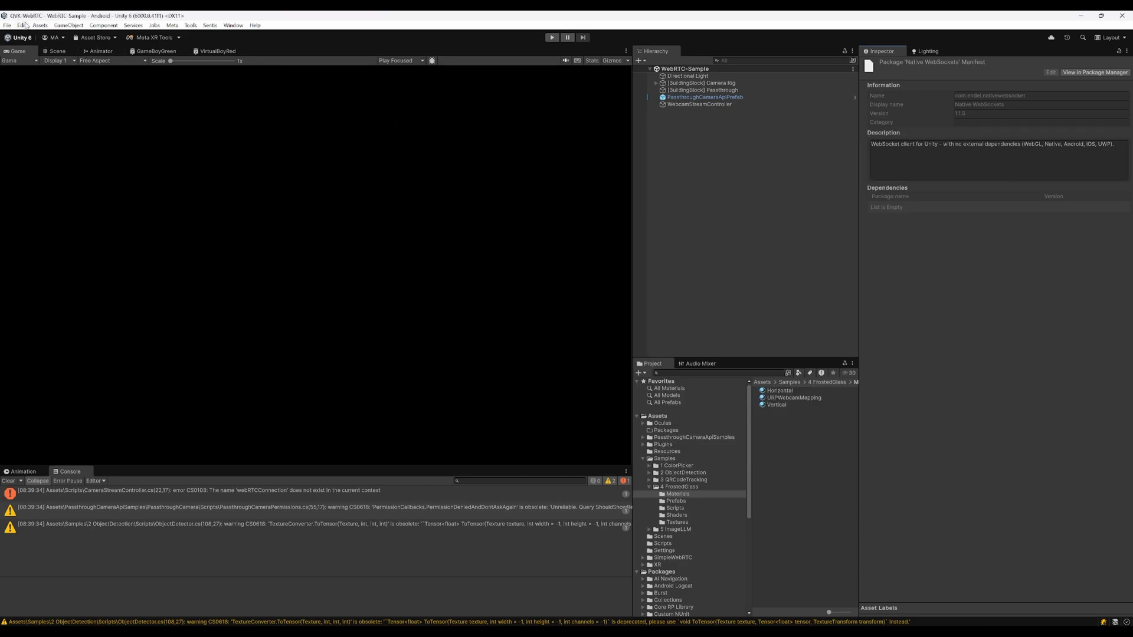
Enable Run Without Focus in the Player section of Project Settings
left_click(22, 25)
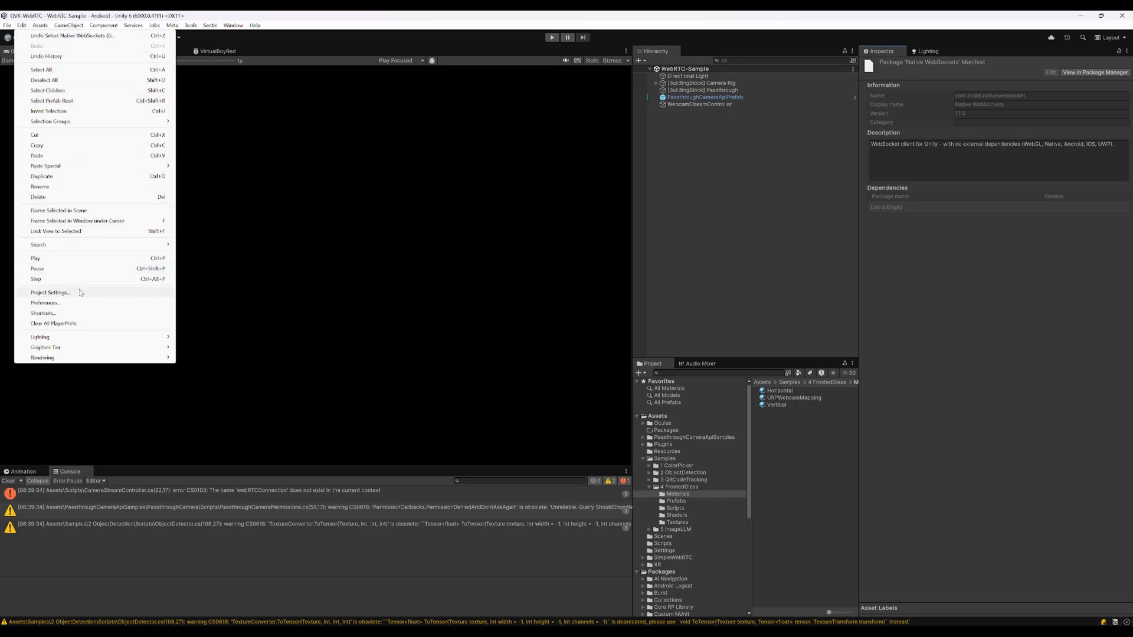
left_click(50, 292)
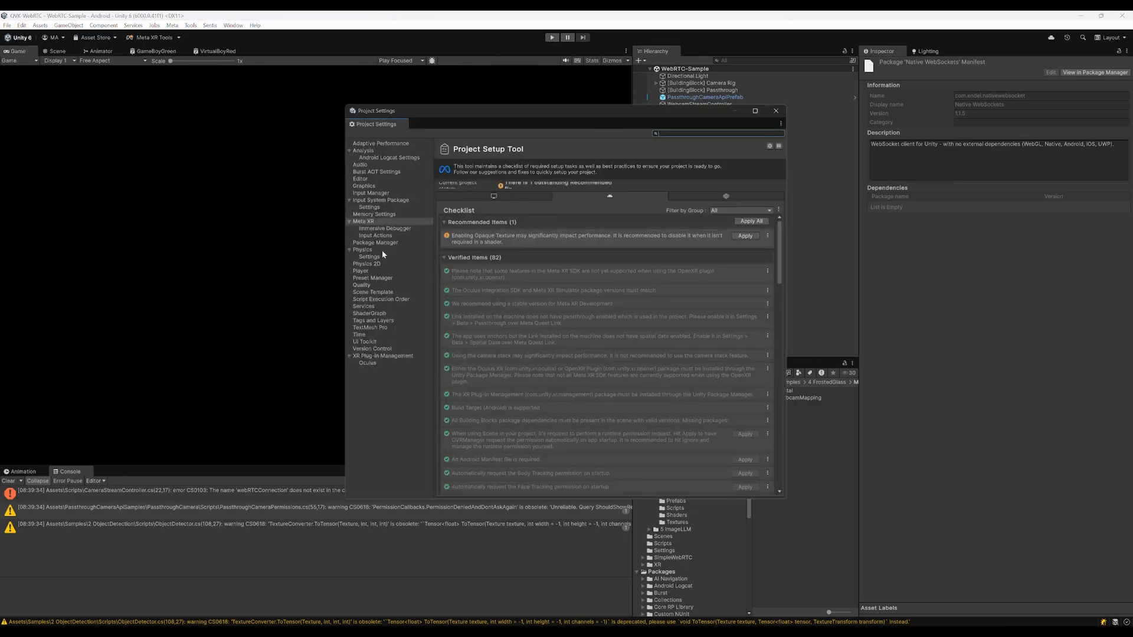
left_click(361, 271)
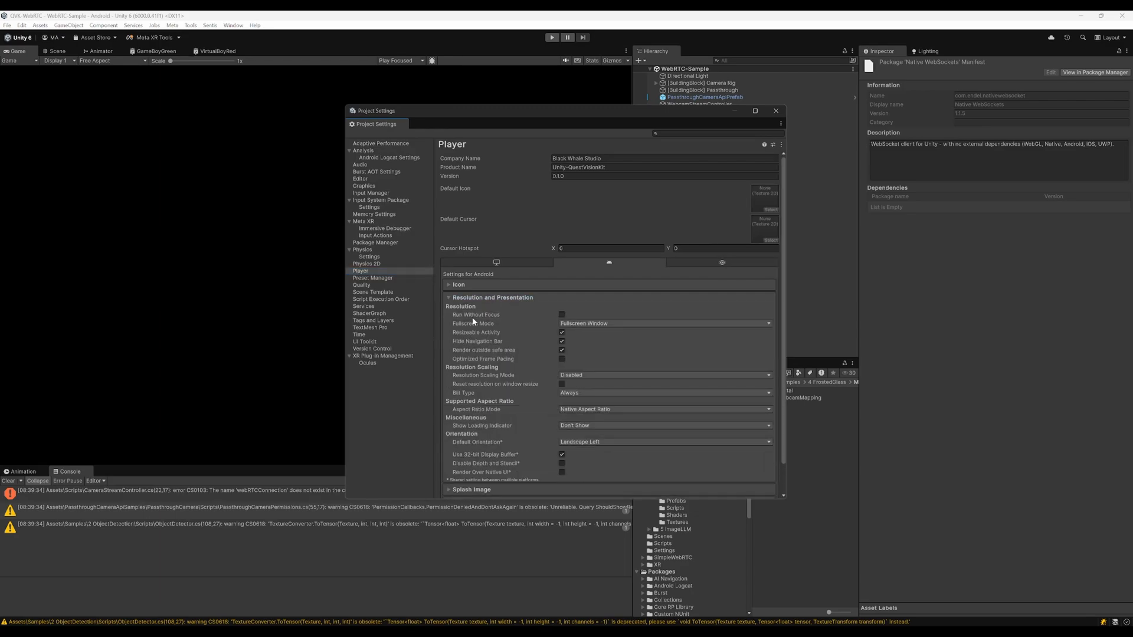
left_click(562, 314)
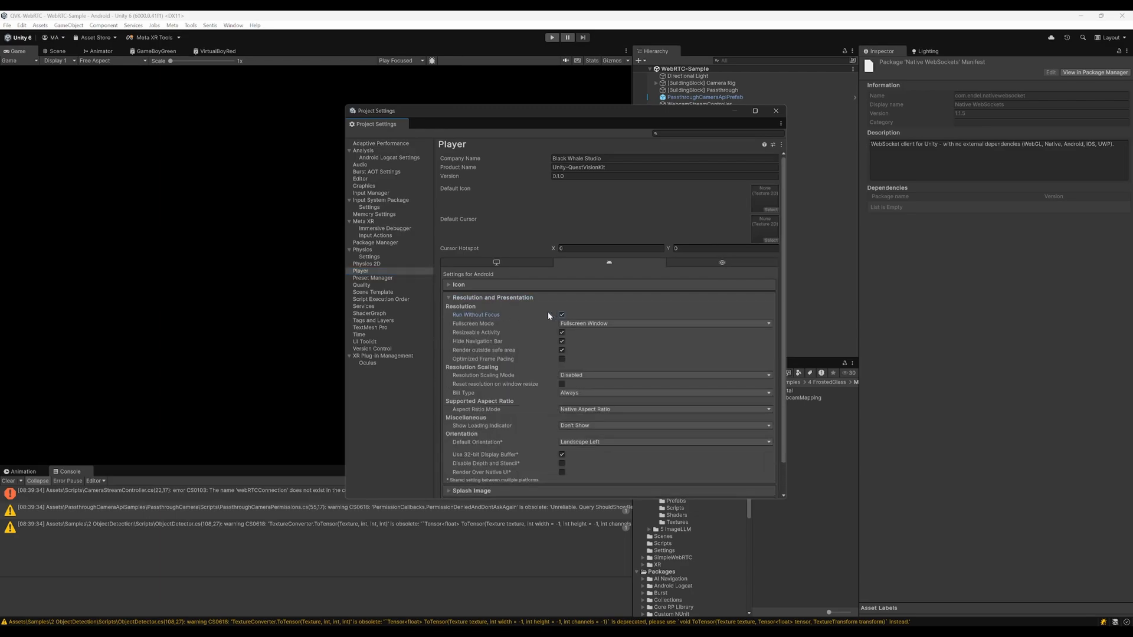
Add OpenGLES3 to the Android Graphics APIs, then close Project Settings
left_click(447, 297)
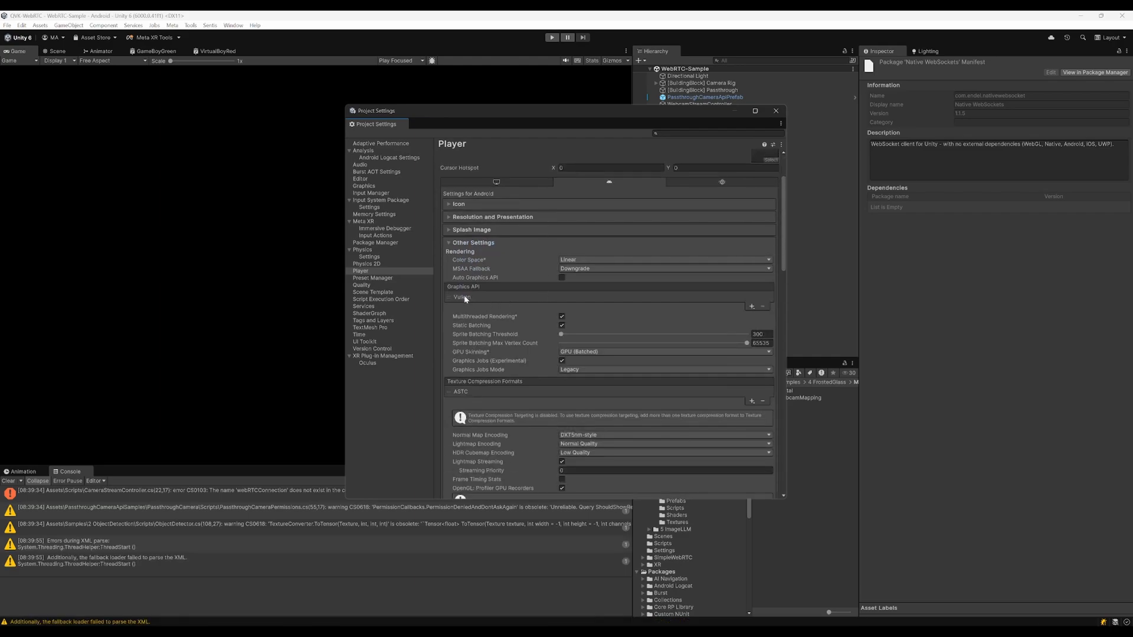
mouse_move(689, 308)
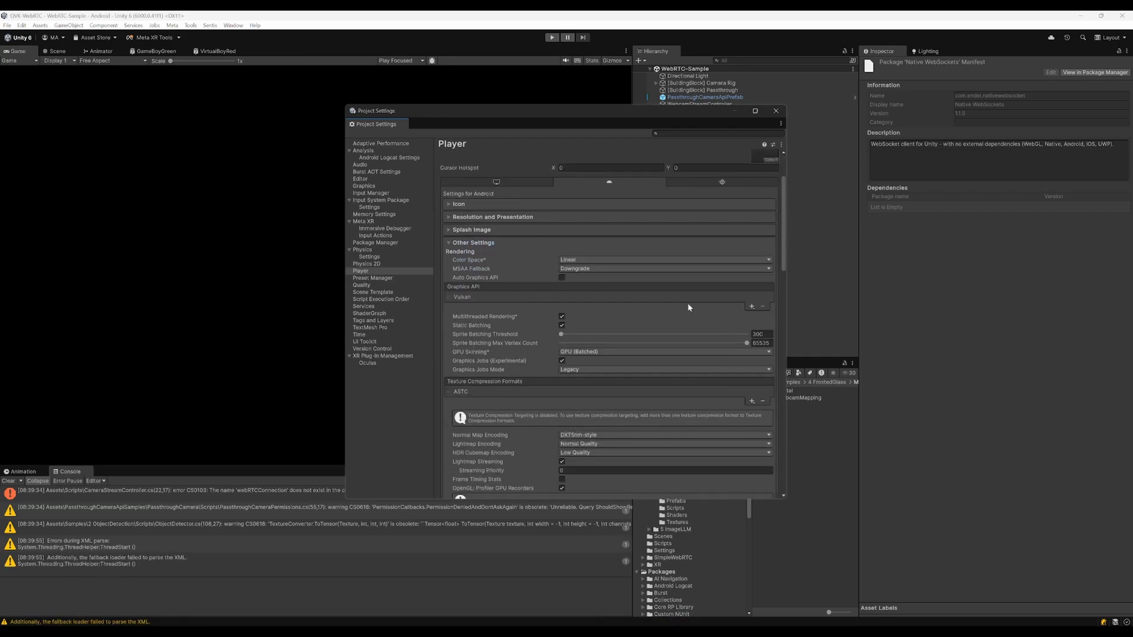
left_click(751, 306)
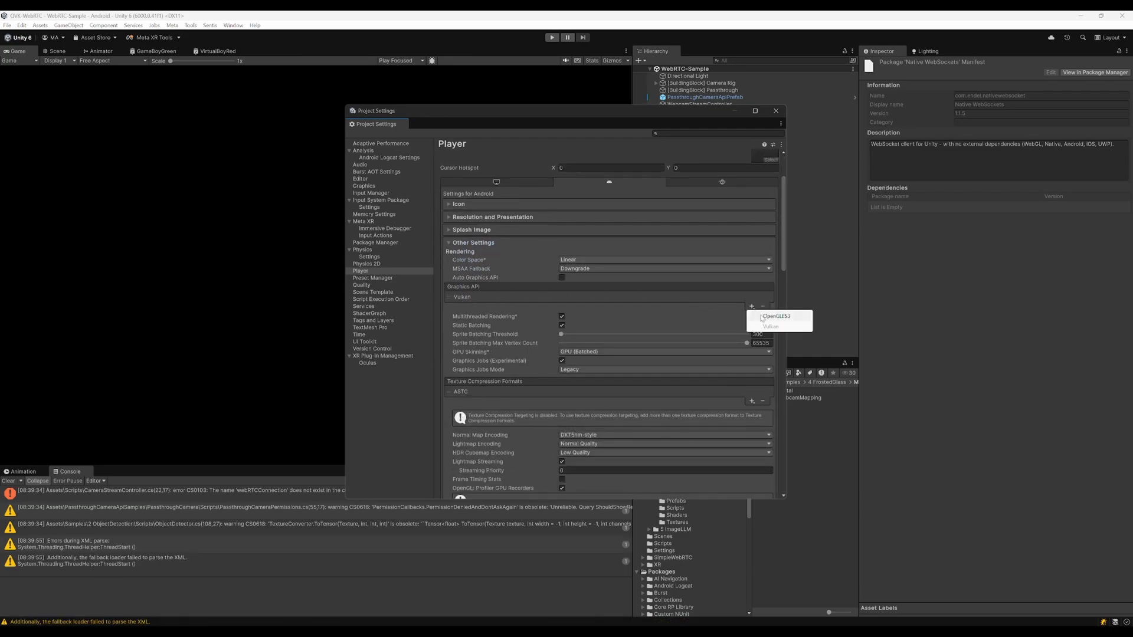
left_click(775, 316)
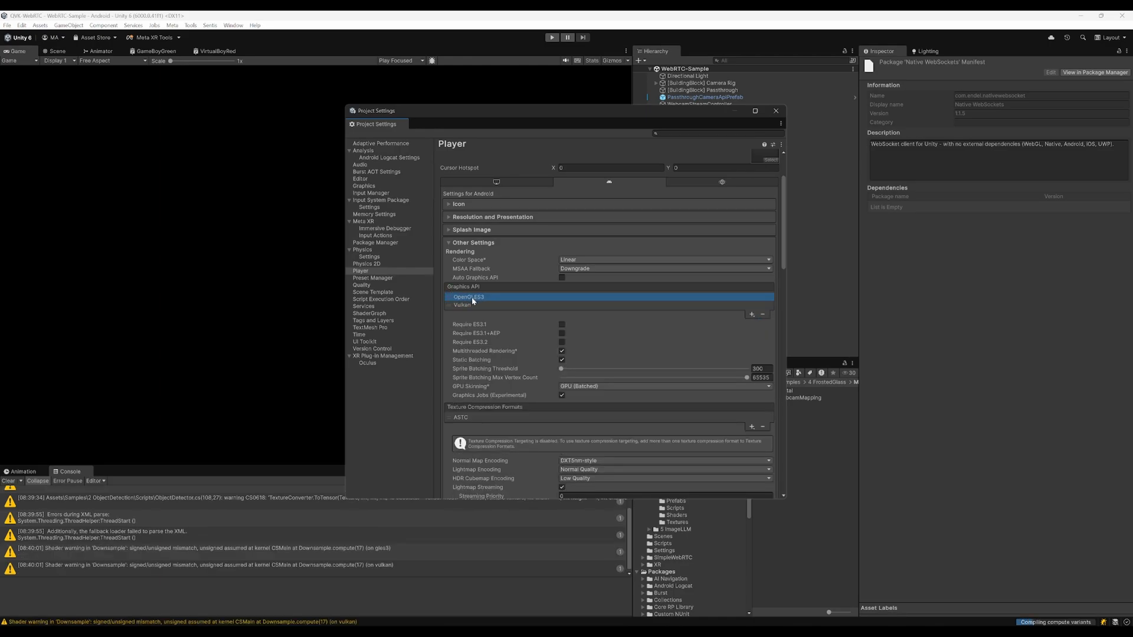
scroll("down", 3)
type("com.fdgs.agvd")
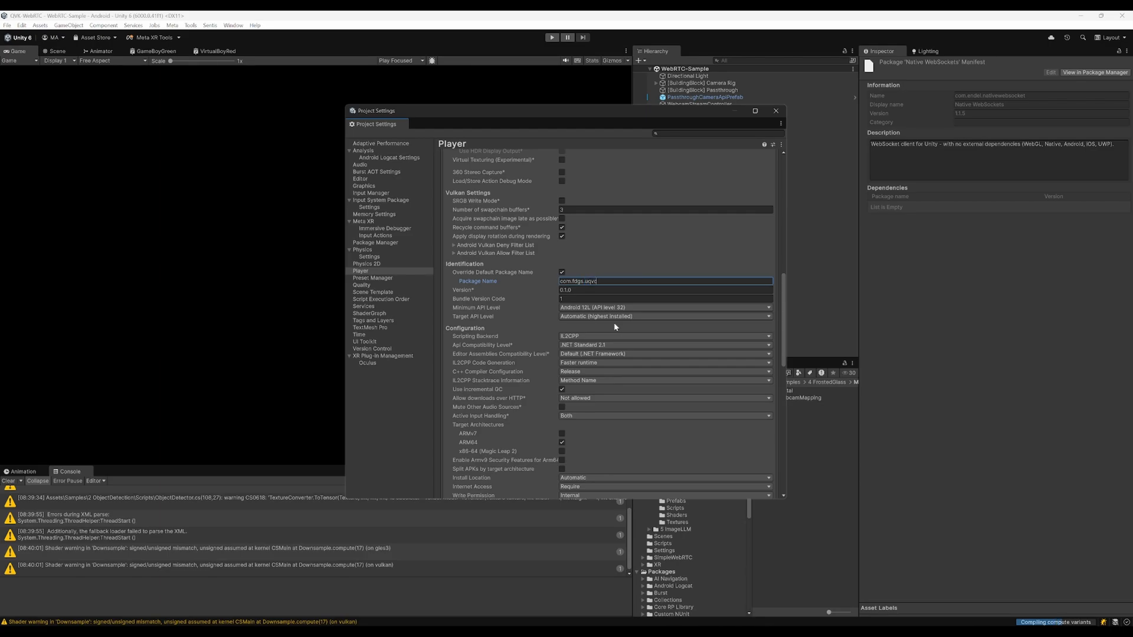
scroll("down", 3)
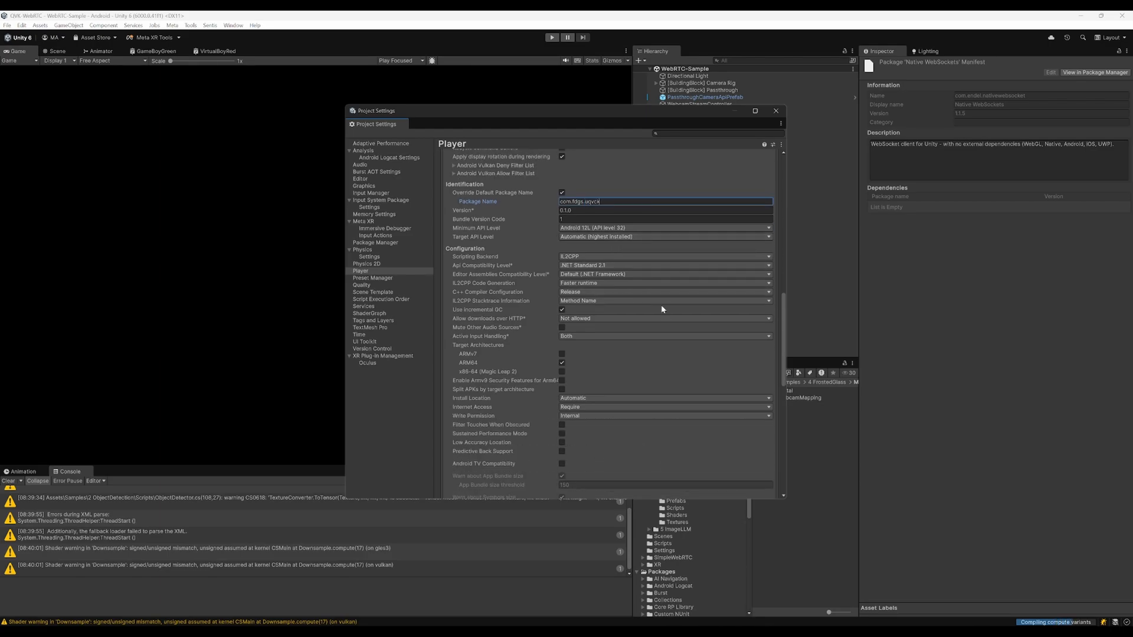
scroll("down", 3)
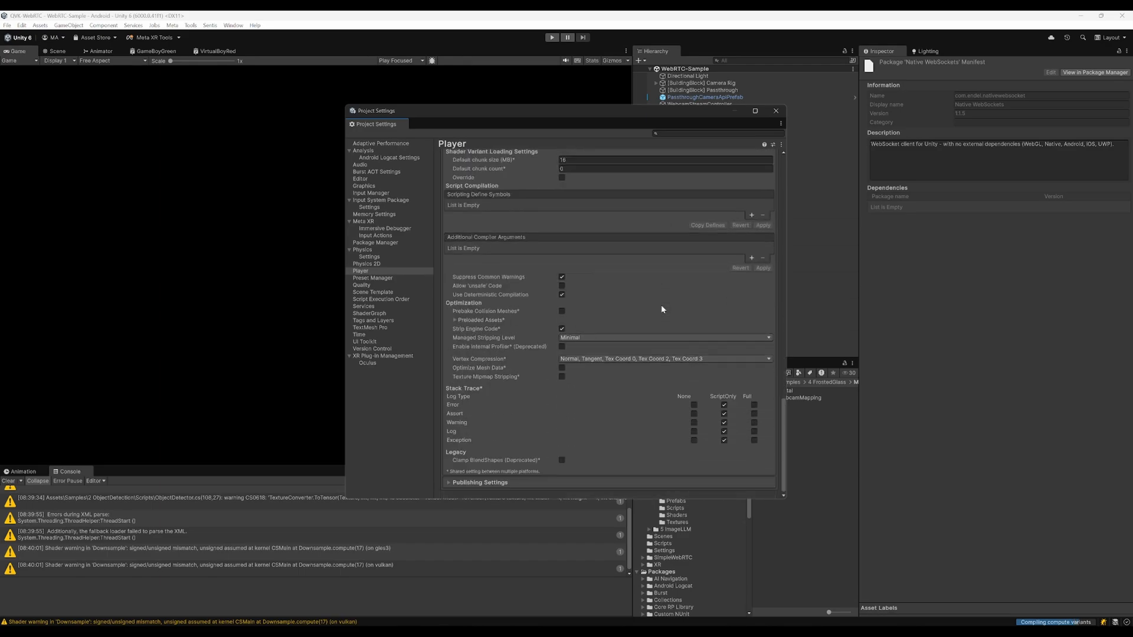
mouse_move(792, 113)
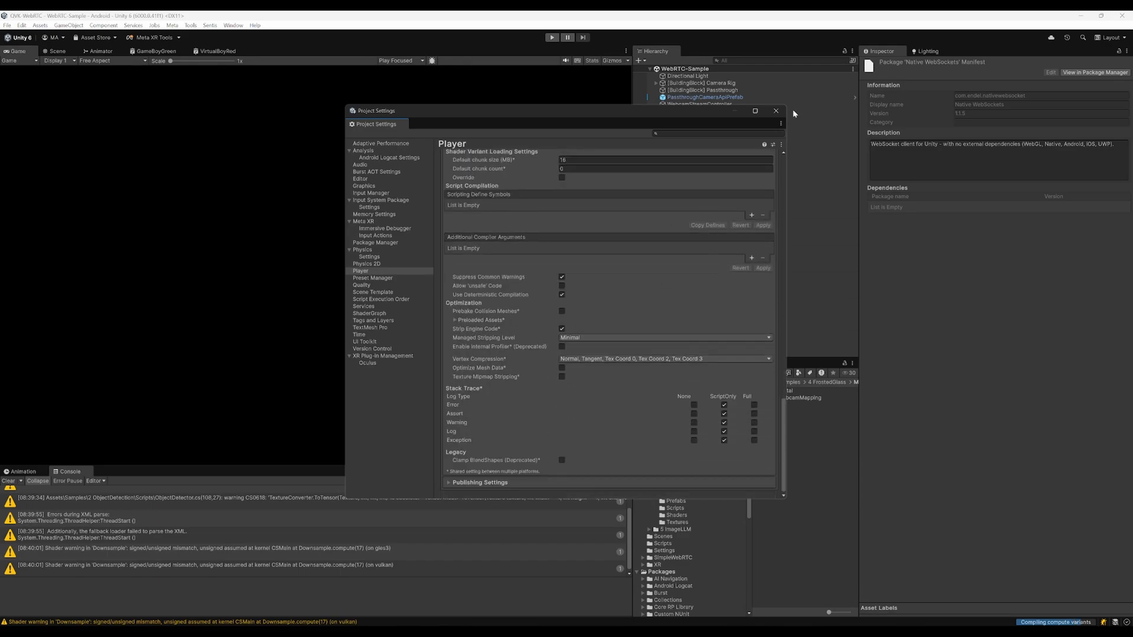
left_click(775, 111)
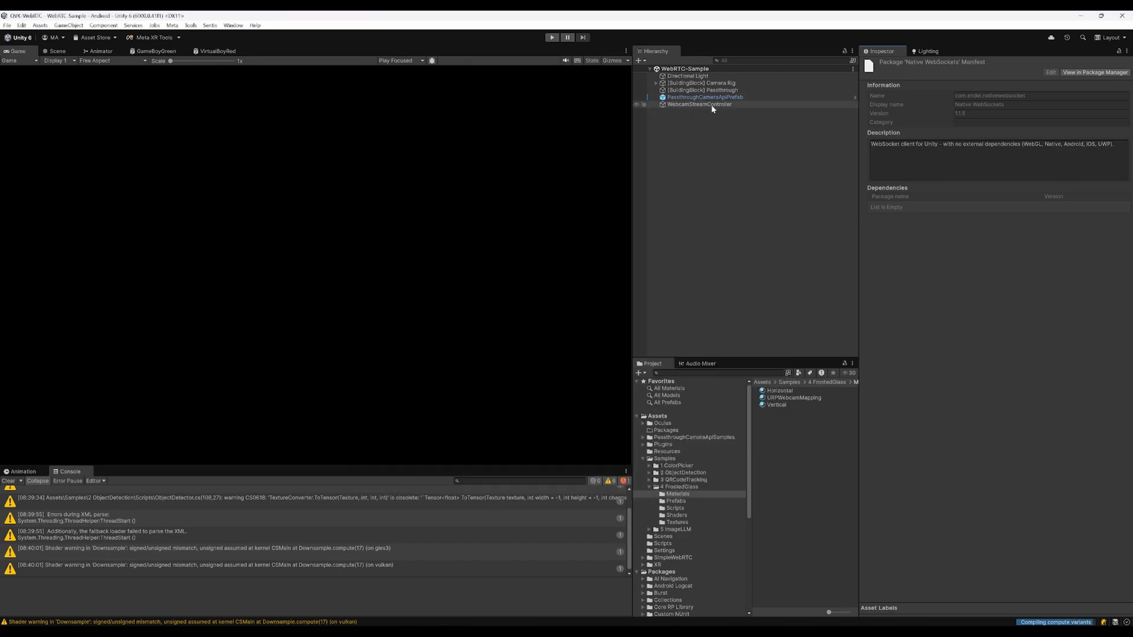
Add '[SerializeField] private WebRTCConnection webRTCConnection;' with using SimpleWebRTC, and save
left_click(698, 104)
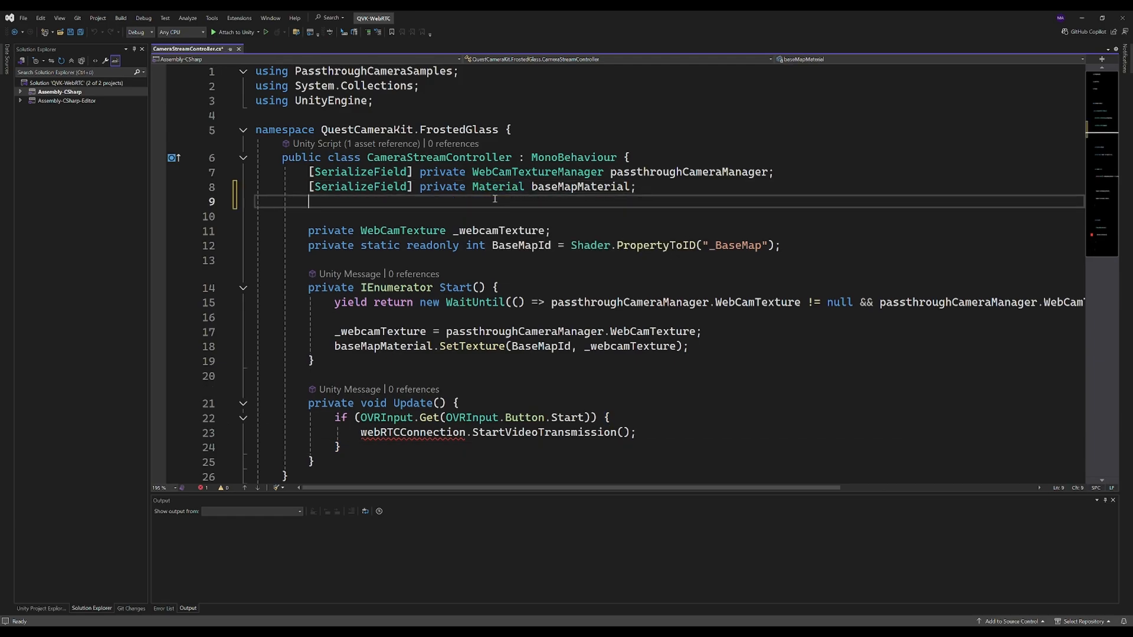
type("[S")
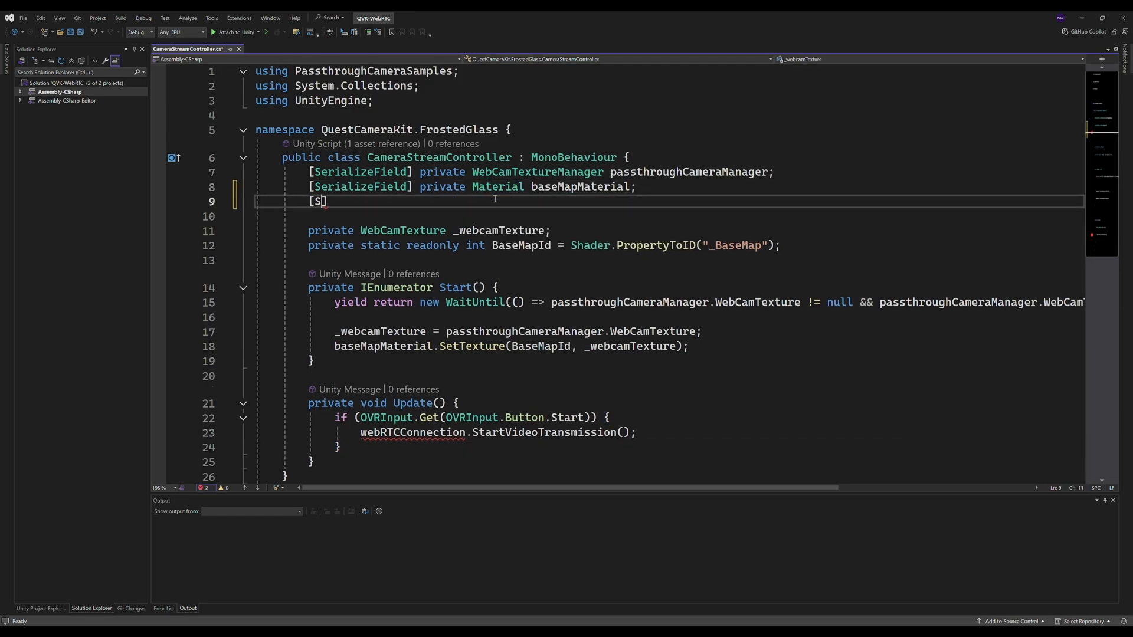
type("SerializeField]")
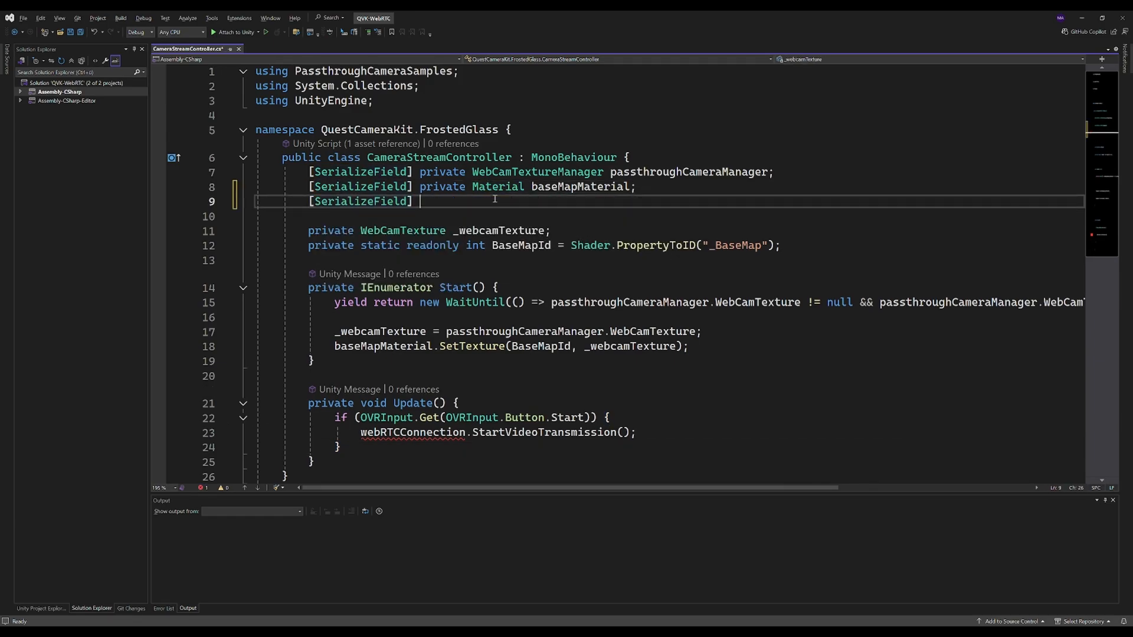
type("private")
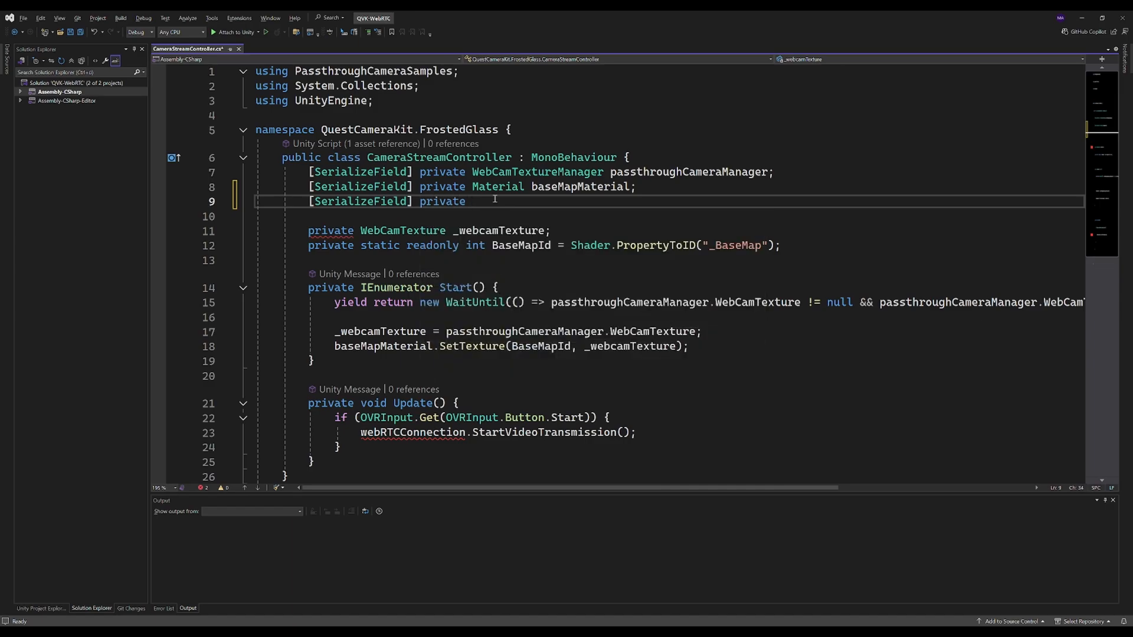
type("WebRTC")
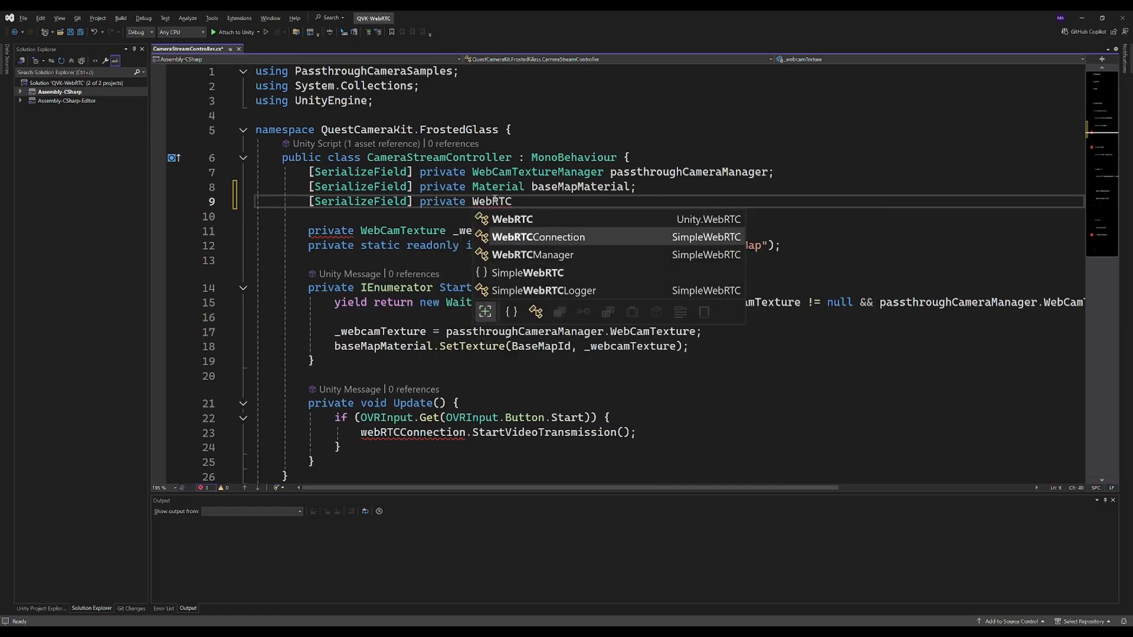
left_click(538, 236)
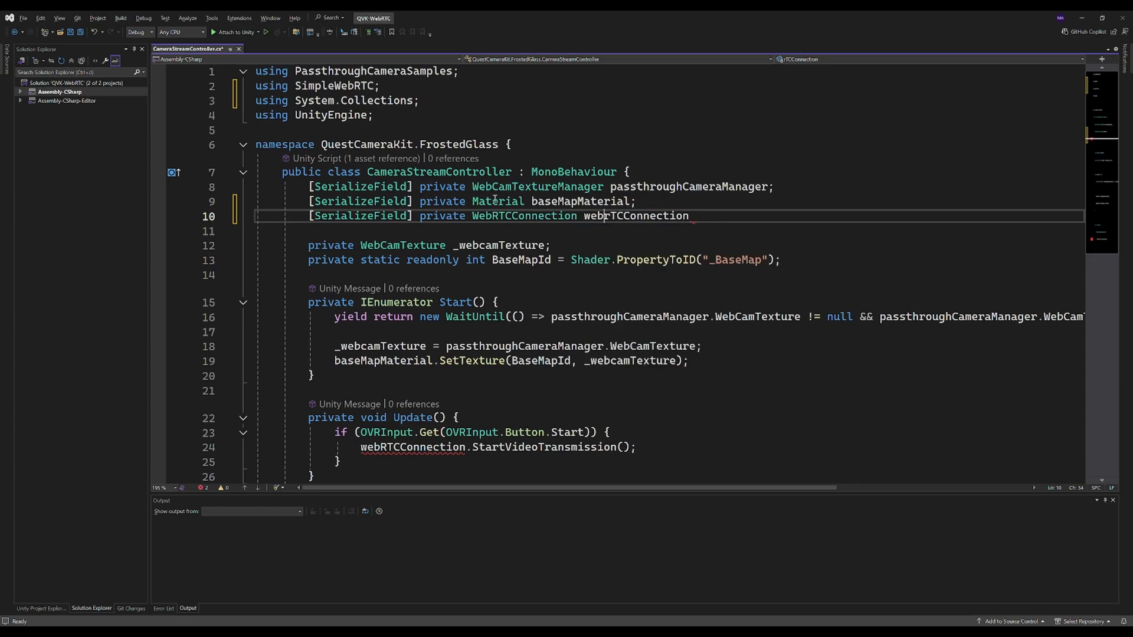
double_click(636, 215)
type(";")
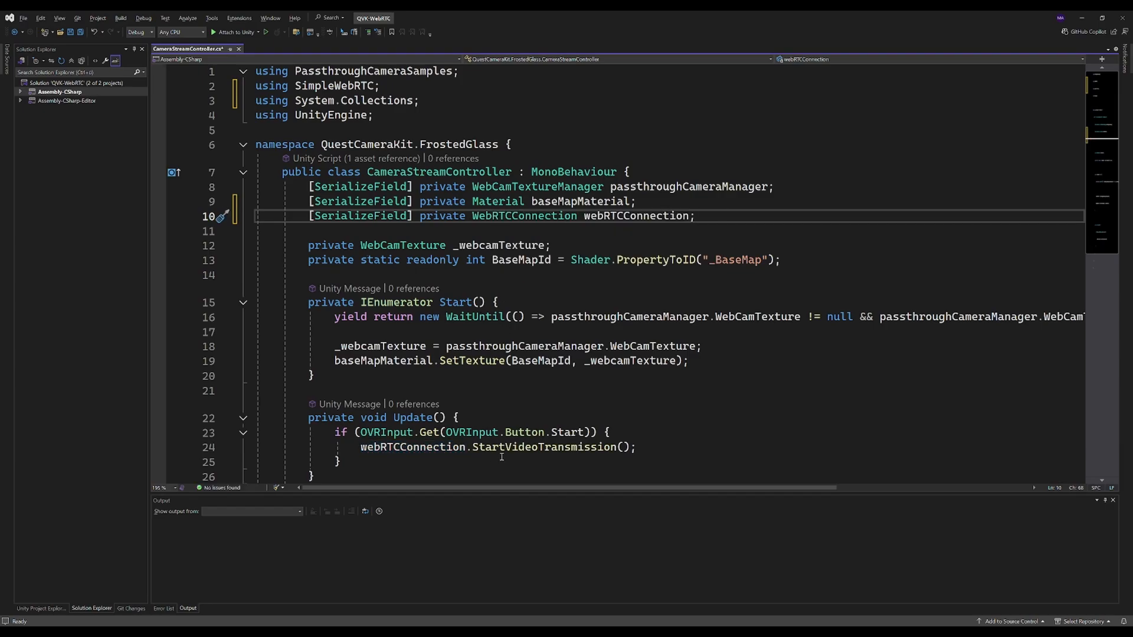
key("ctrl+s")
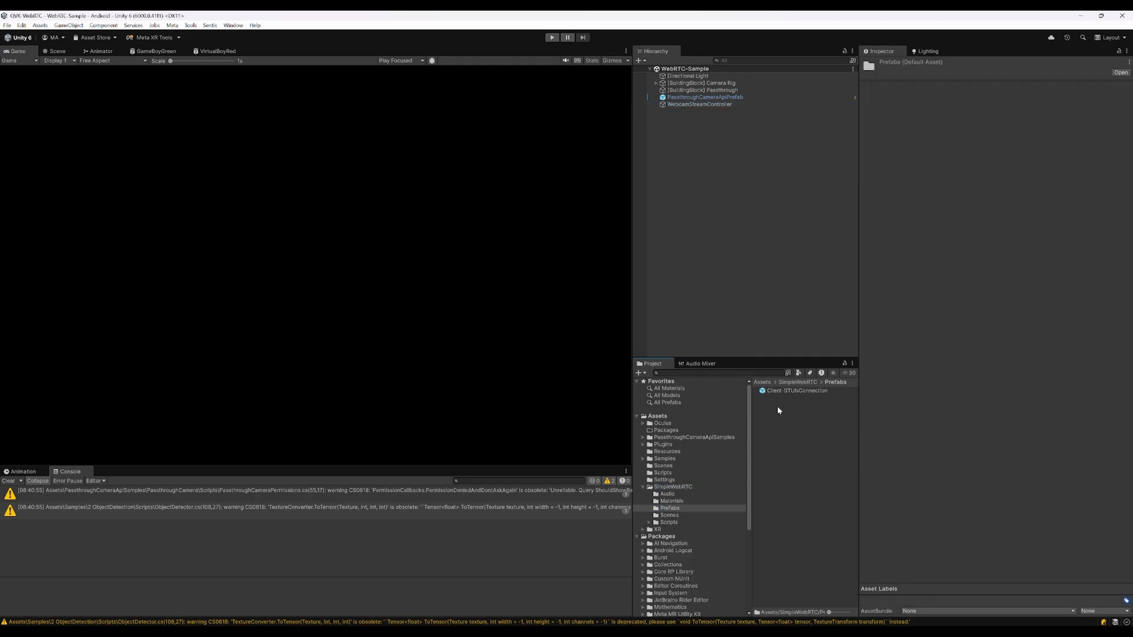
mouse_move(746, 247)
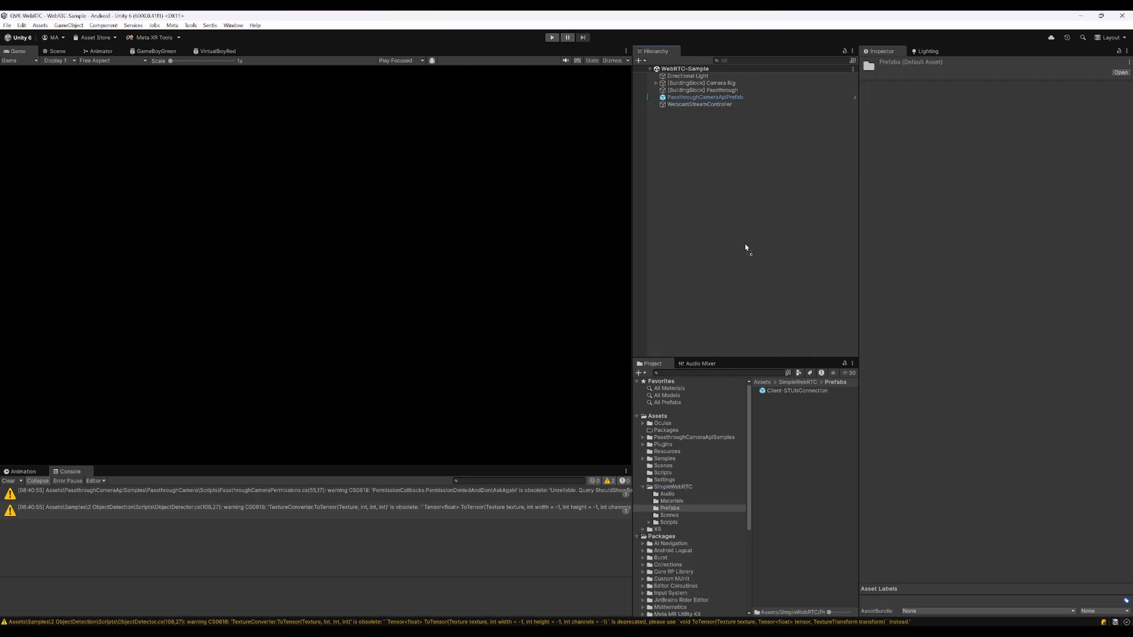
Set Client-STUNConnection as WebcamStreamController's Web RTC Connection and tick Web Socket Connection Active
left_click(698, 104)
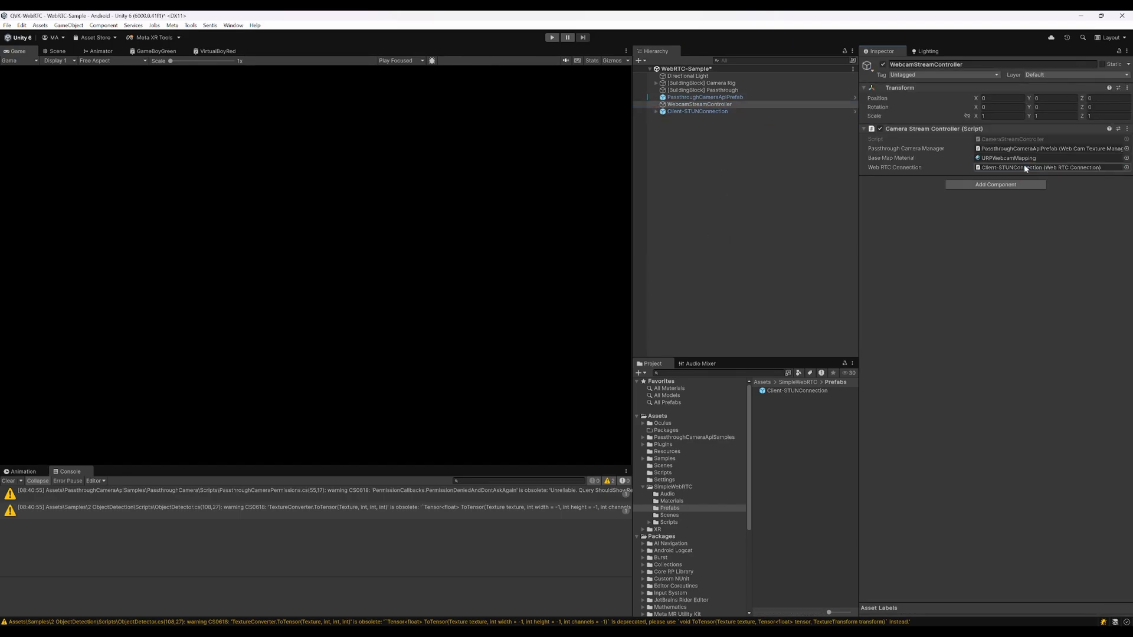
left_click(696, 111)
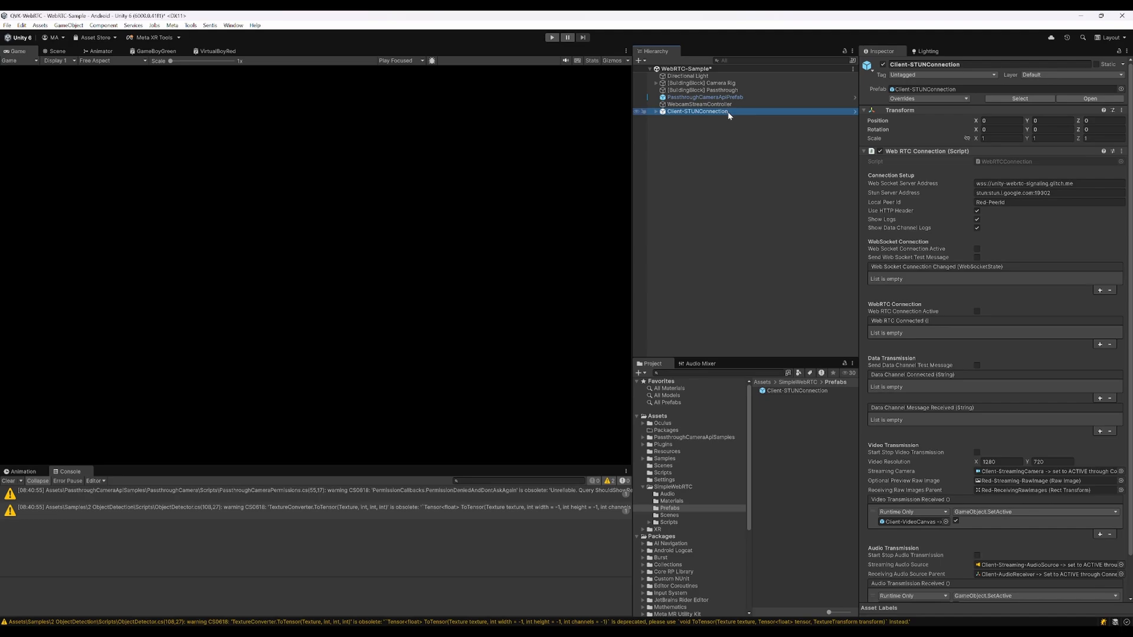
left_click(1048, 193)
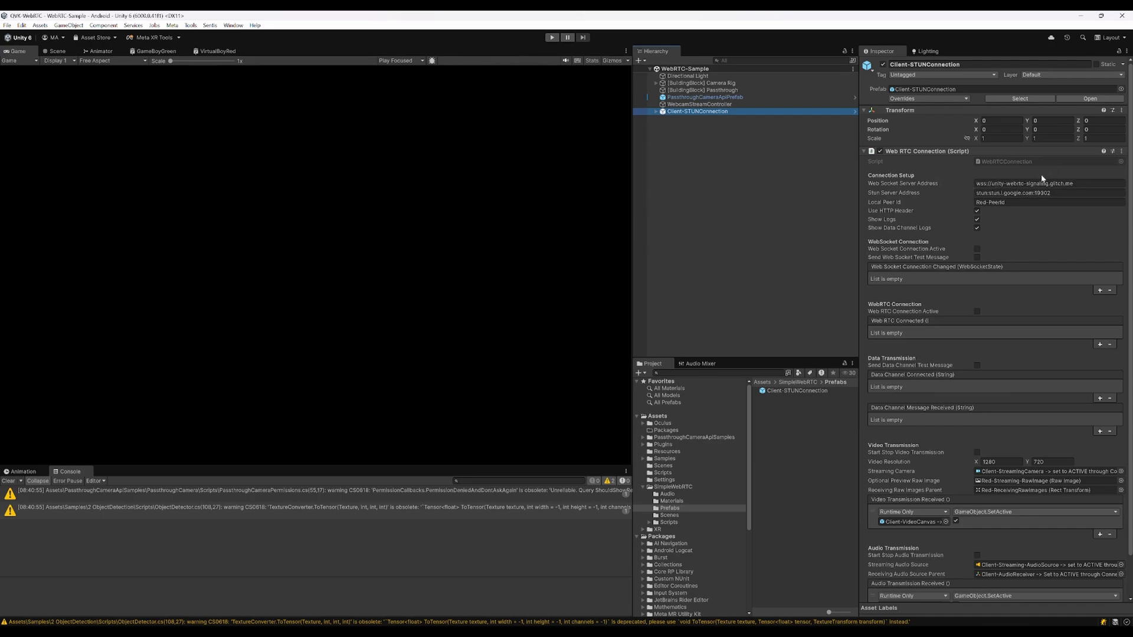
mouse_move(985, 201)
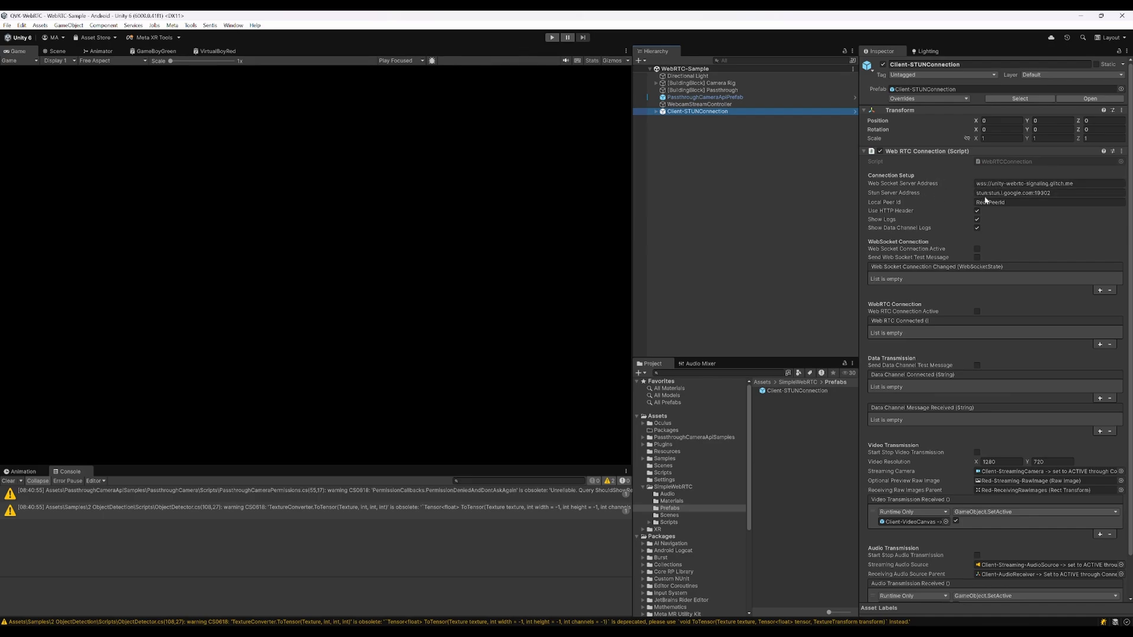
left_click(1048, 201)
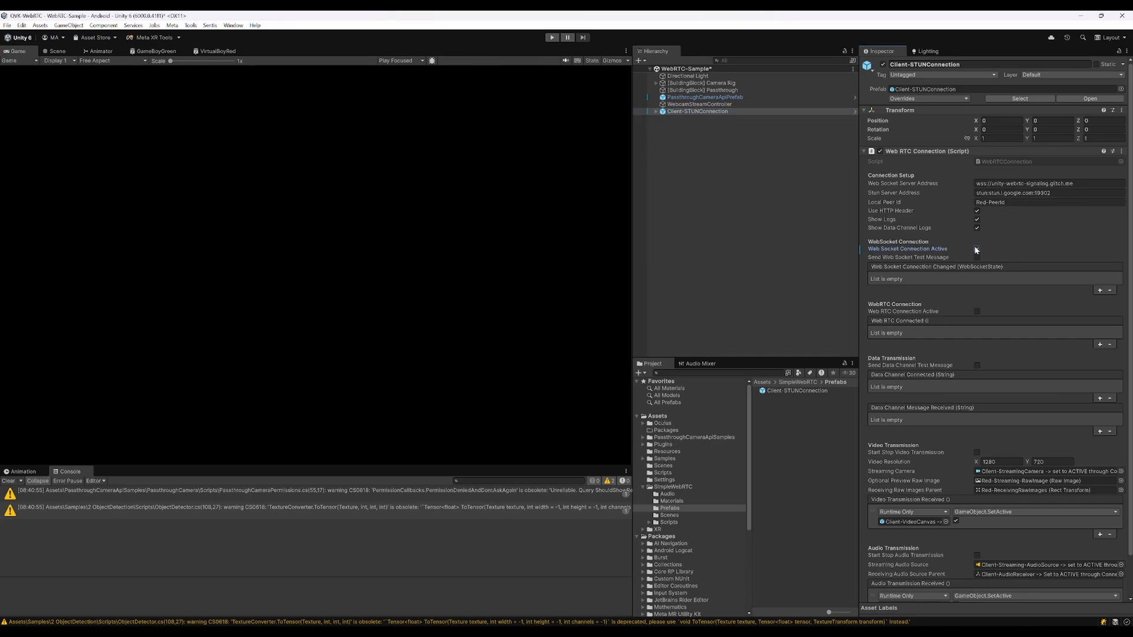
left_click(976, 248)
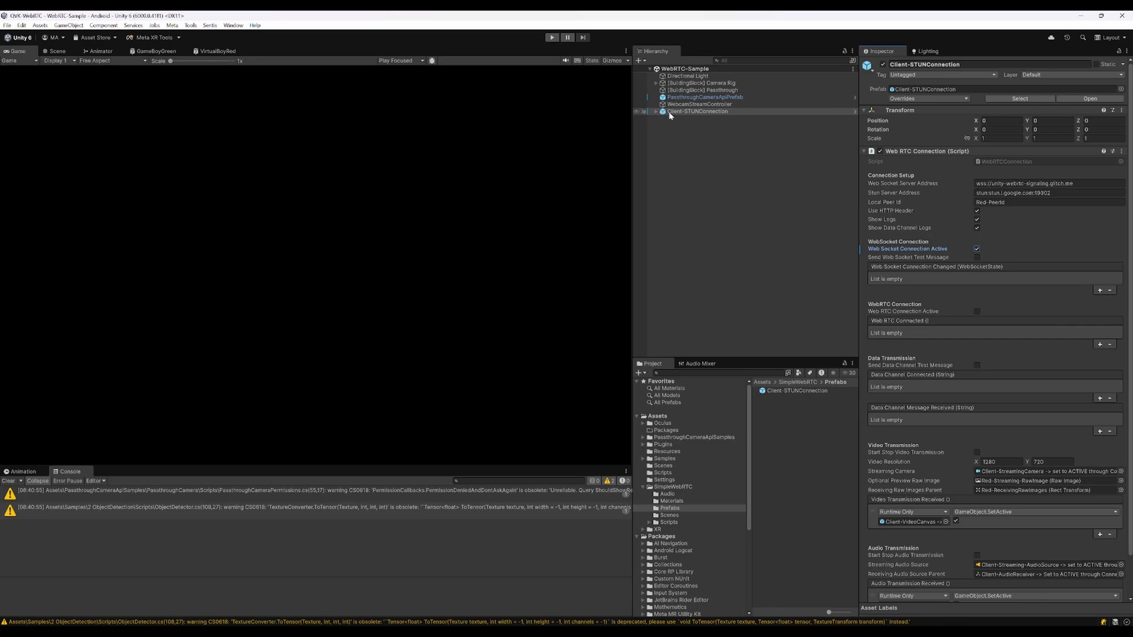
Set Client-StreamingCamera's position to 0, 0, 0
right_click(696, 112)
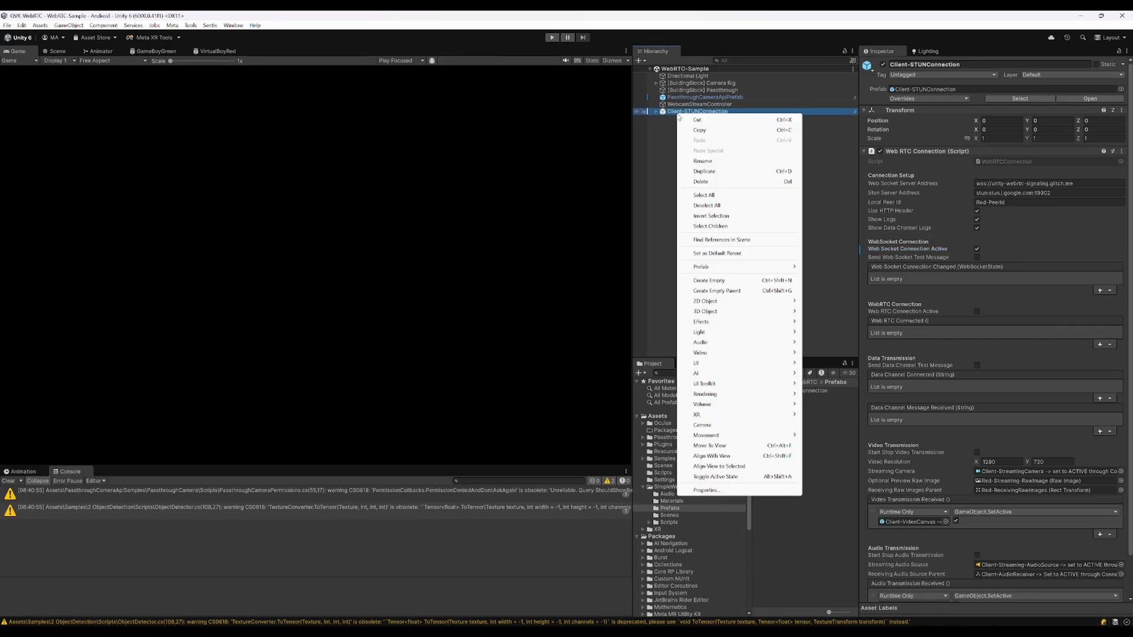
mouse_move(748, 249)
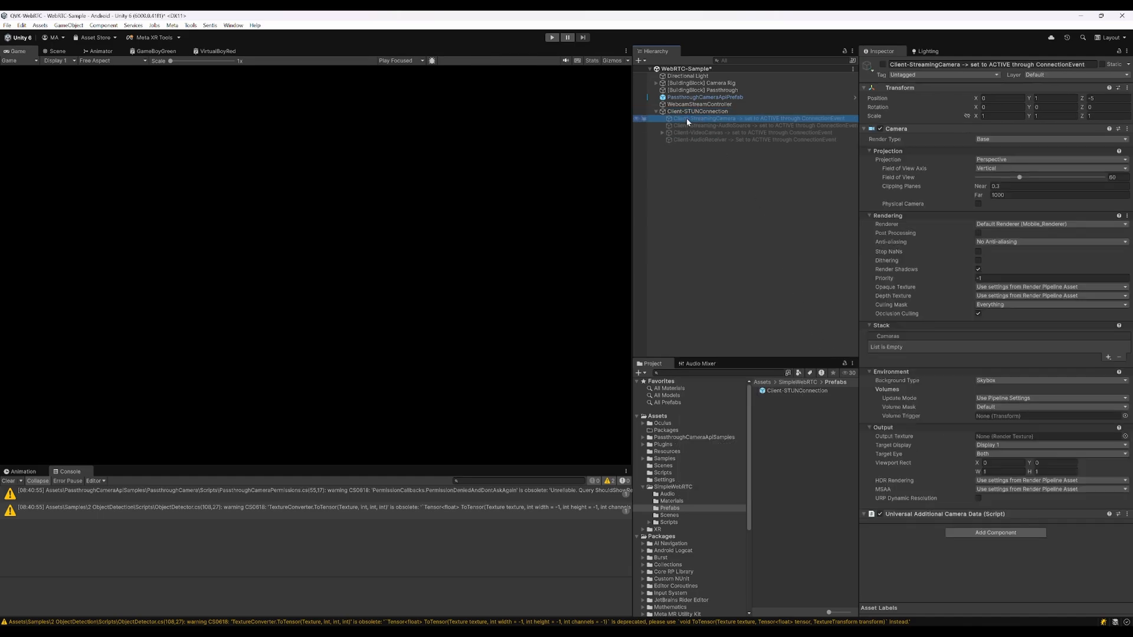
left_click(1054, 98)
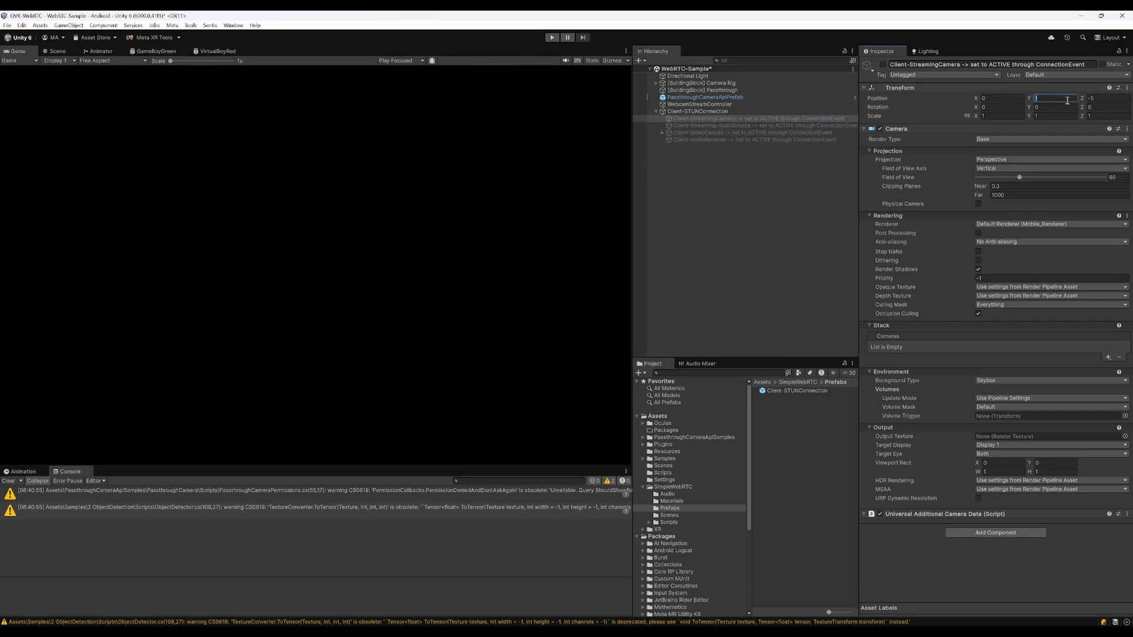
left_click(1104, 97)
type("0")
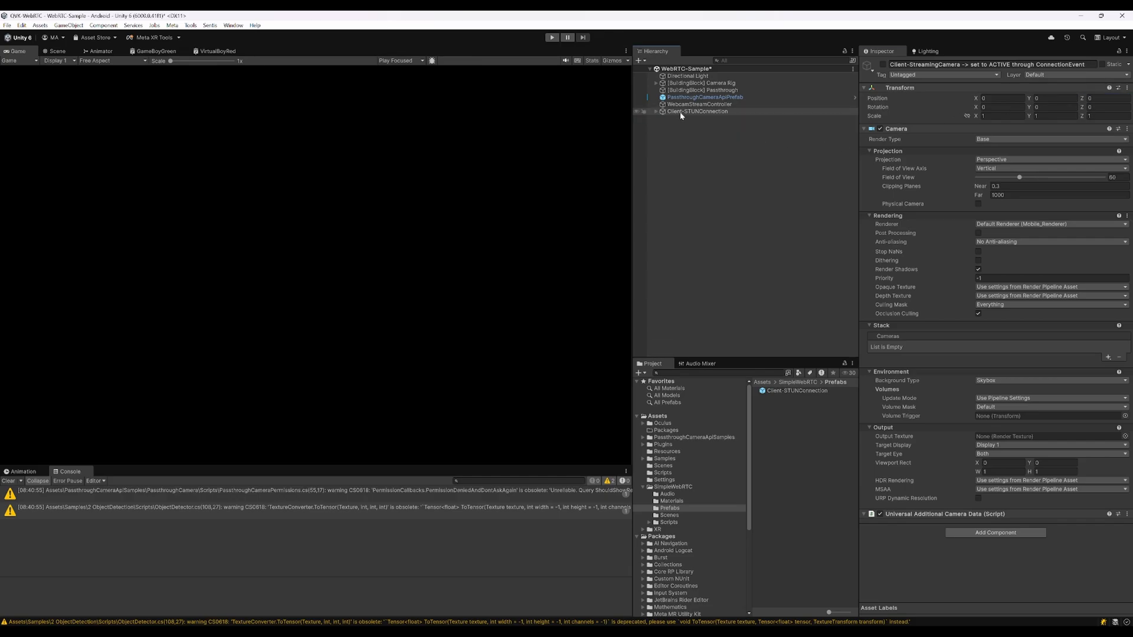
Parent Client-STUNConnection under Camera Rig > TrackingSpace > CenterEyeAnchor
left_click(656, 83)
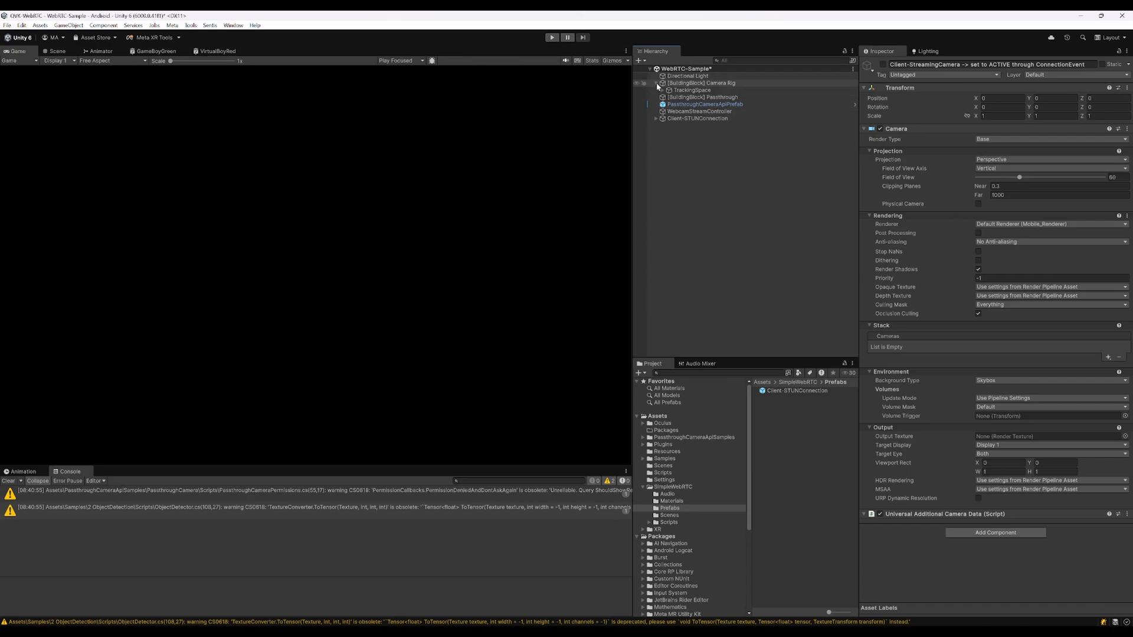
left_click(662, 90)
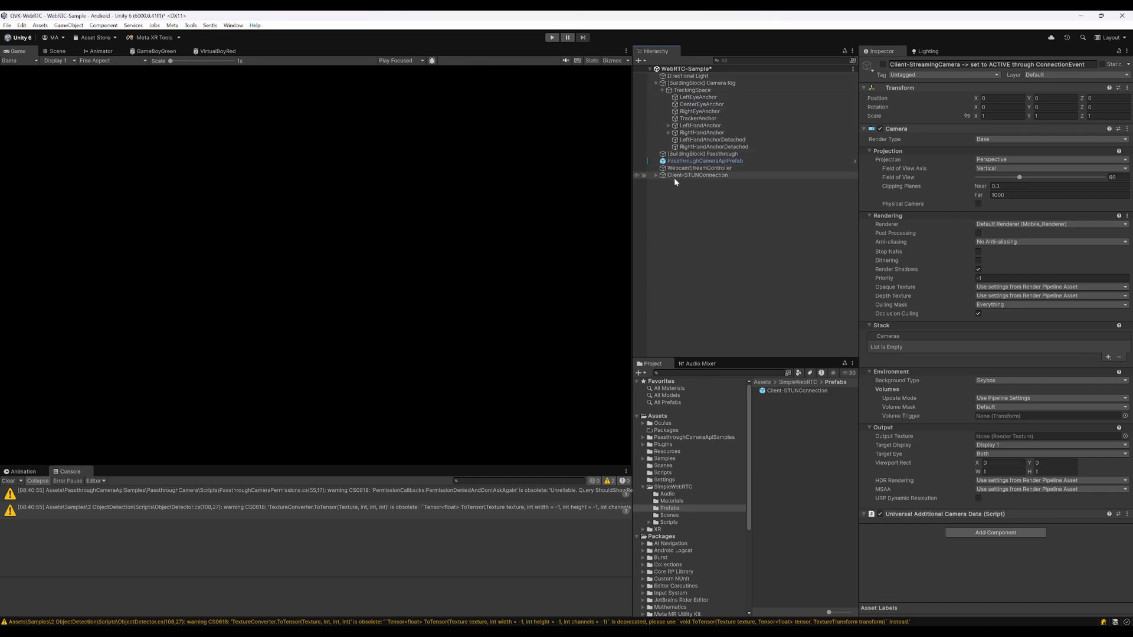
left_click(697, 175)
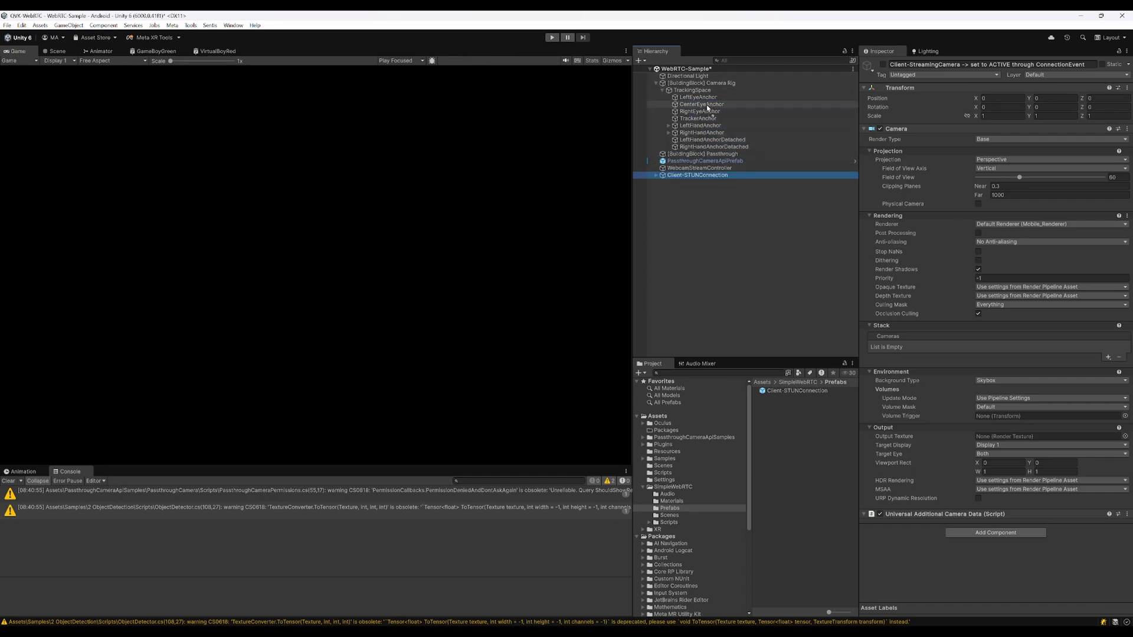
left_click(715, 110)
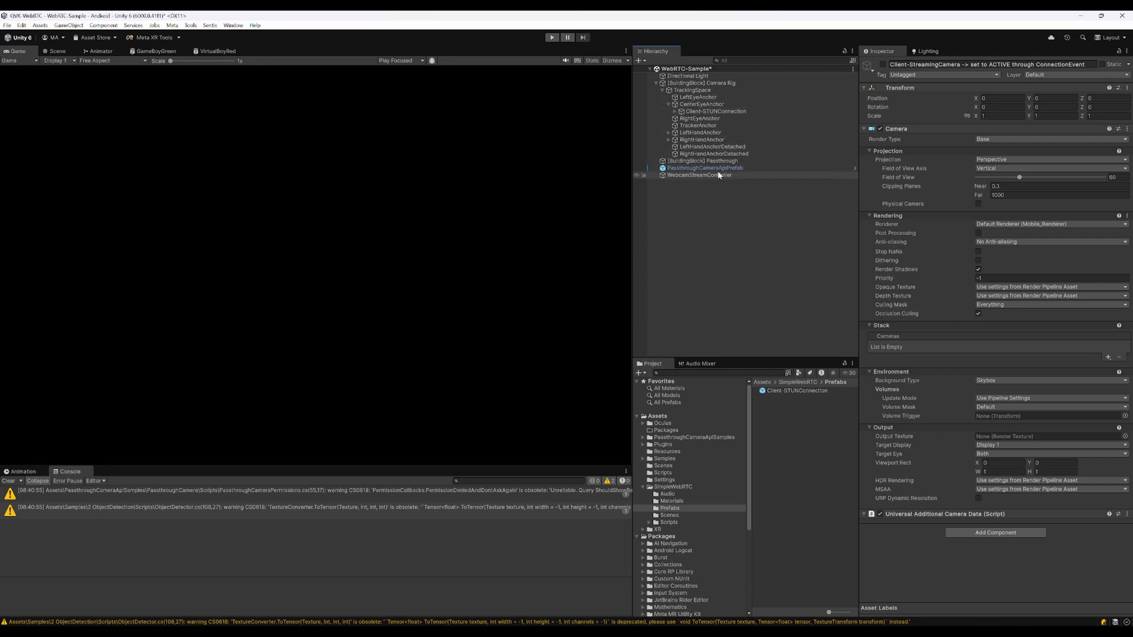
left_click(705, 167)
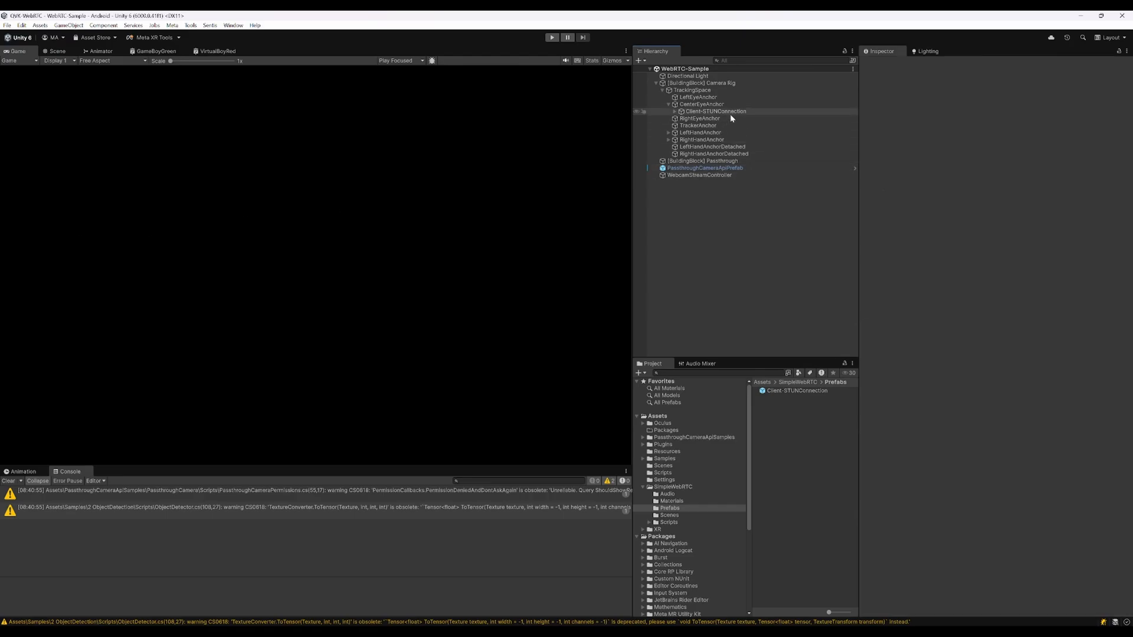
Run the scene in Play mode, clear the Console, and stop it
left_click(551, 37)
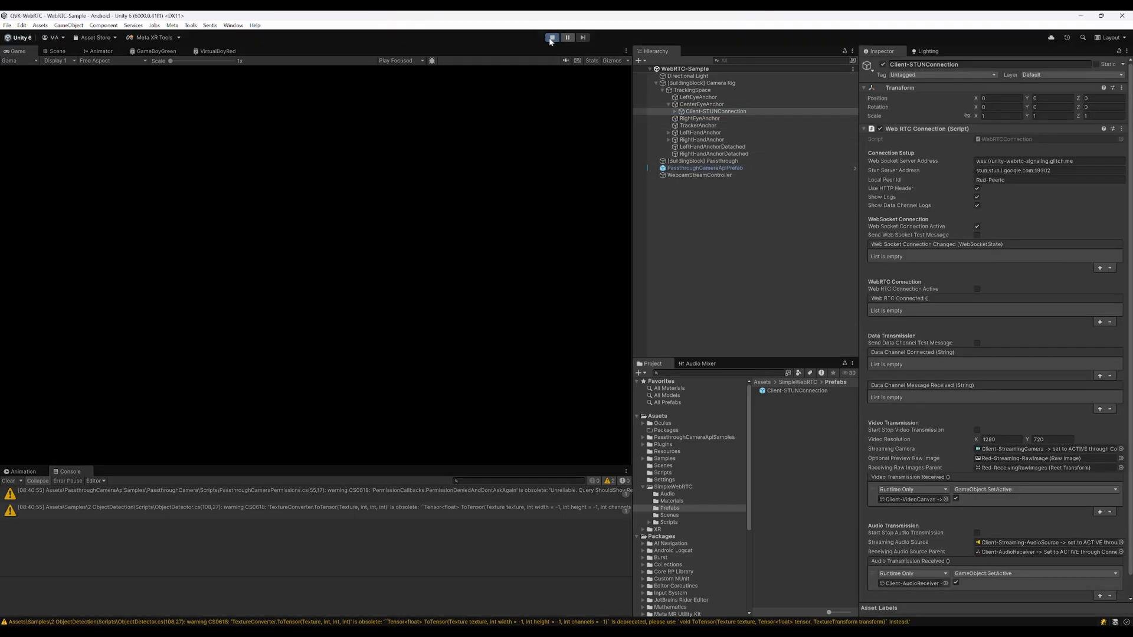
left_click(551, 36)
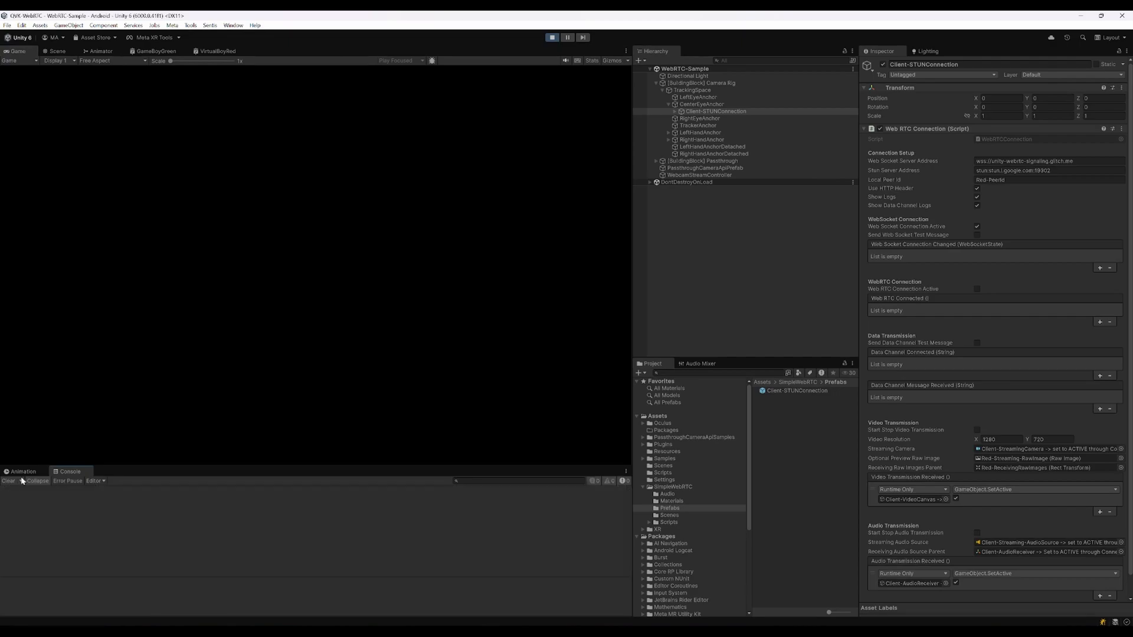
left_click(552, 37)
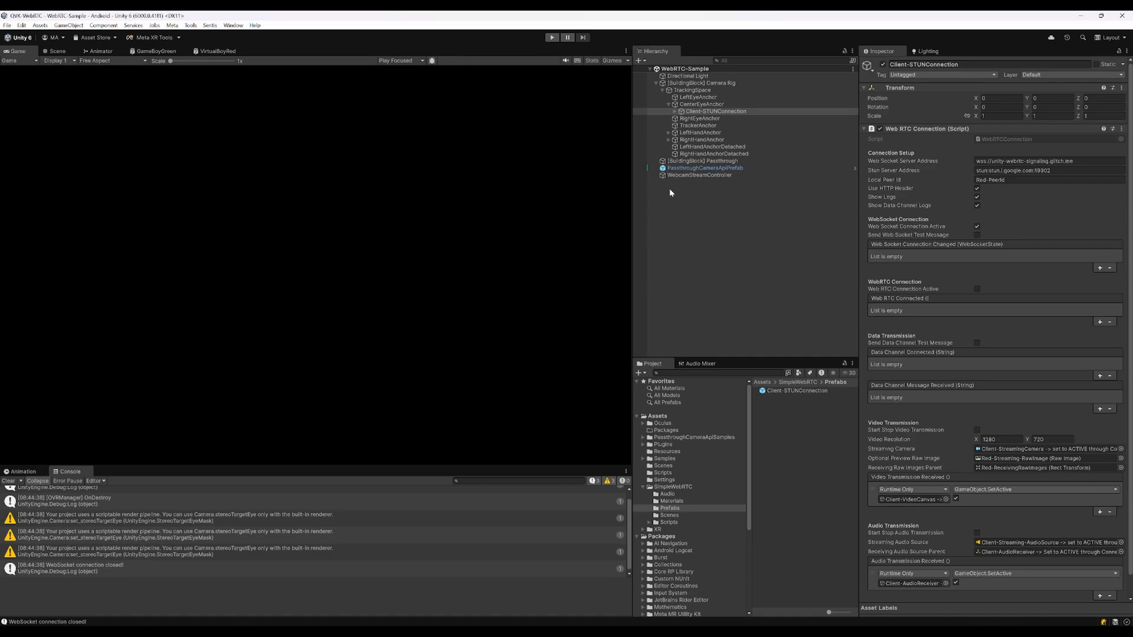
mouse_move(793, 229)
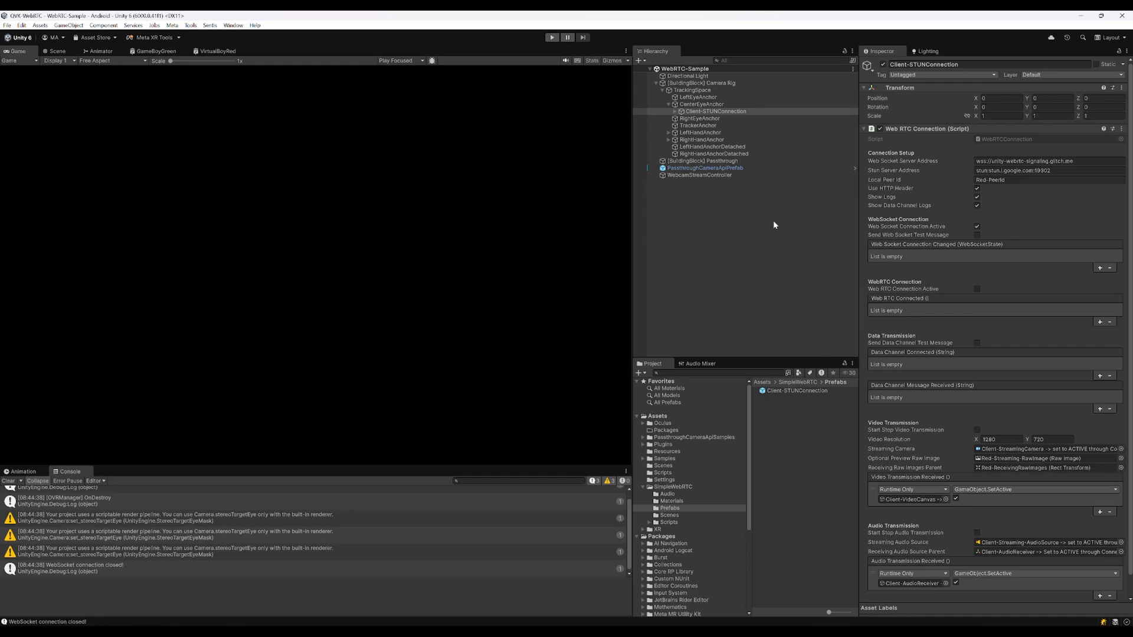
mouse_move(737, 209)
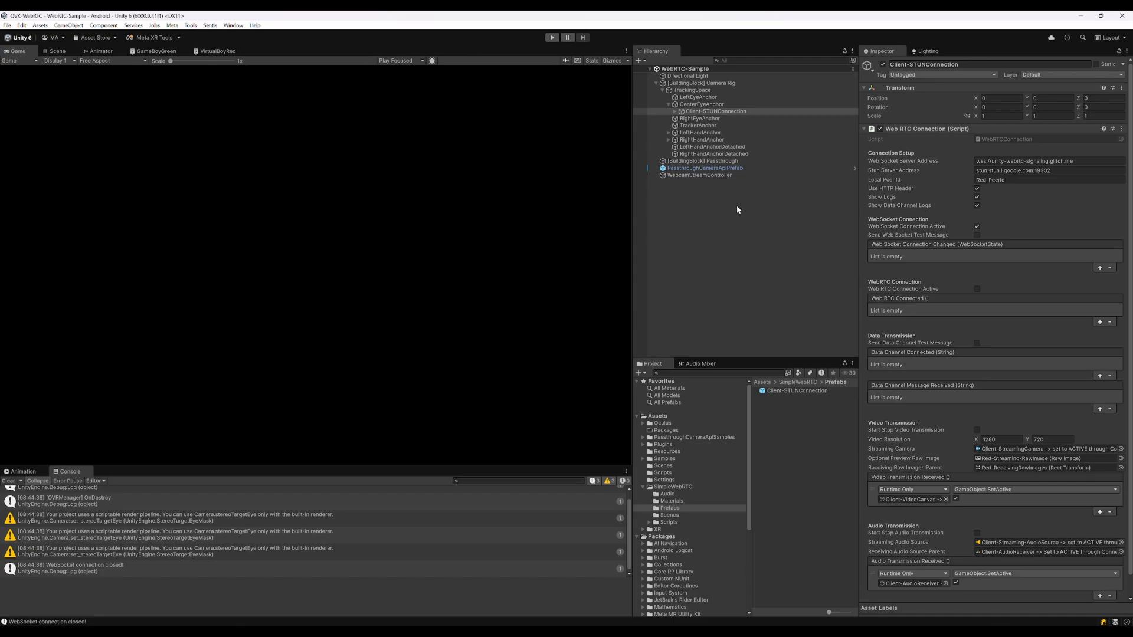
mouse_move(738, 210)
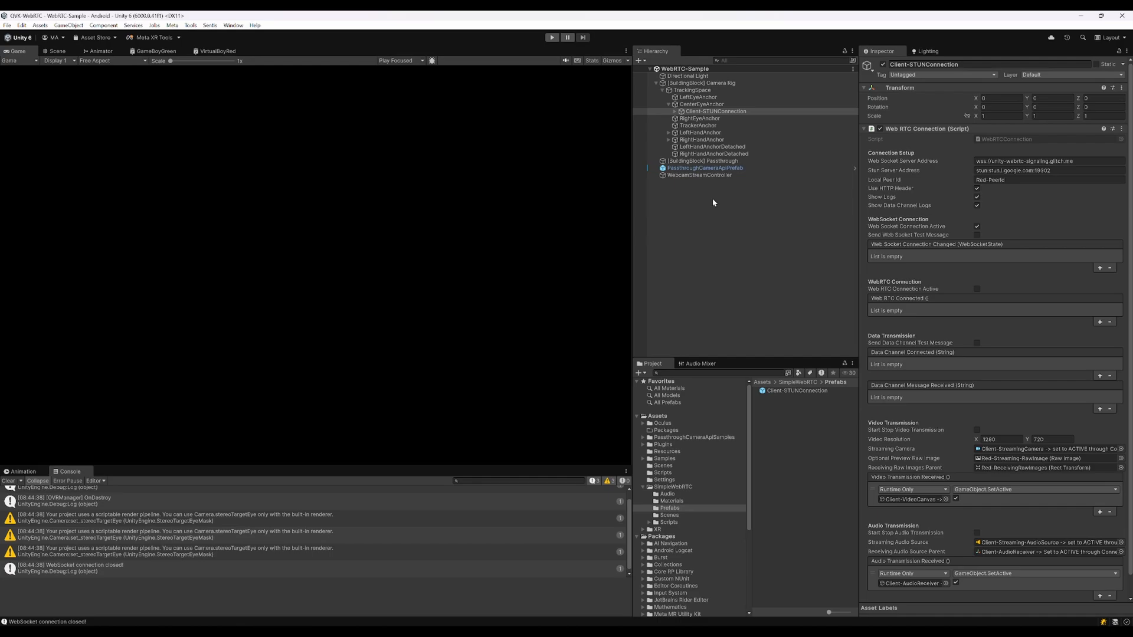
Add a RawImage and set the Canvas to Screen Space - Camera using Client-StreamingCamera
right_click(714, 111)
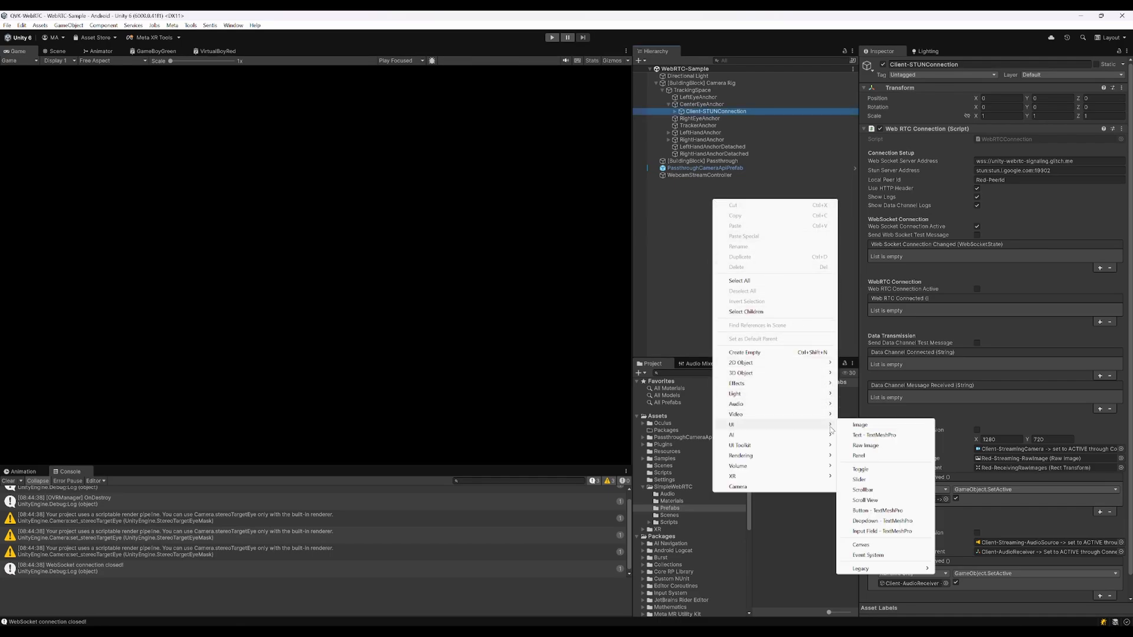
left_click(865, 445)
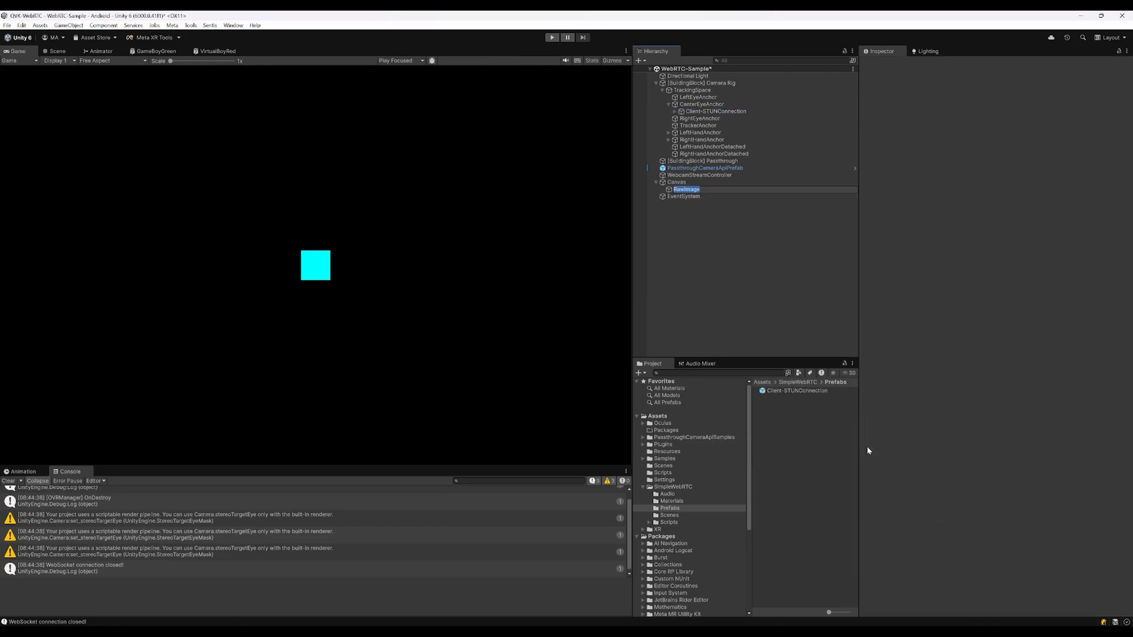
left_click(686, 189)
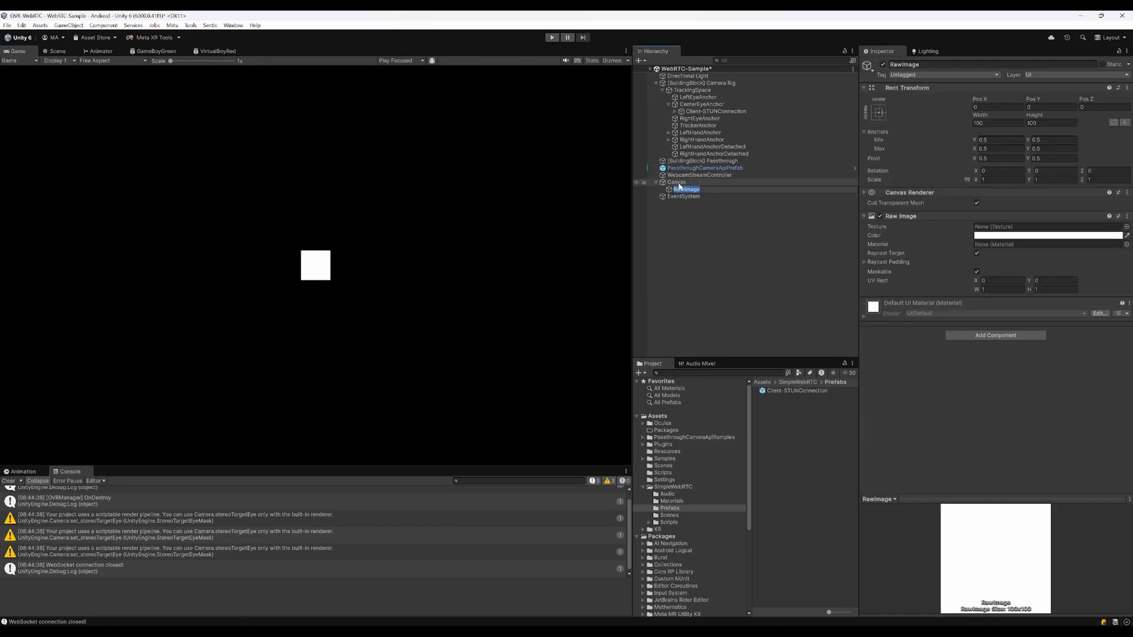
left_click(675, 183)
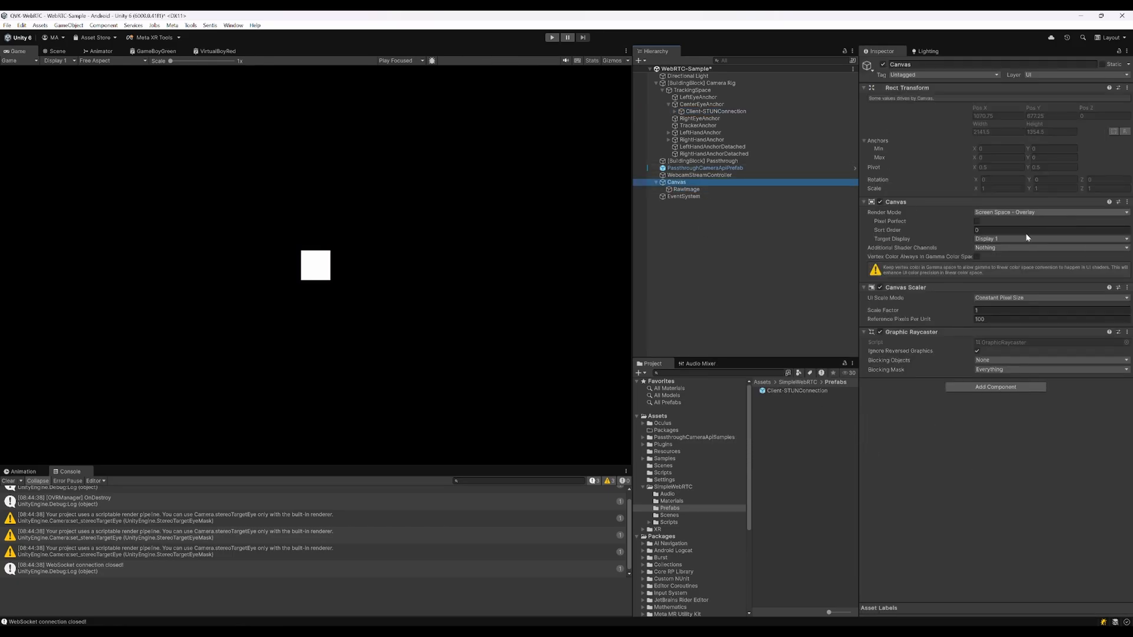
left_click(1048, 212)
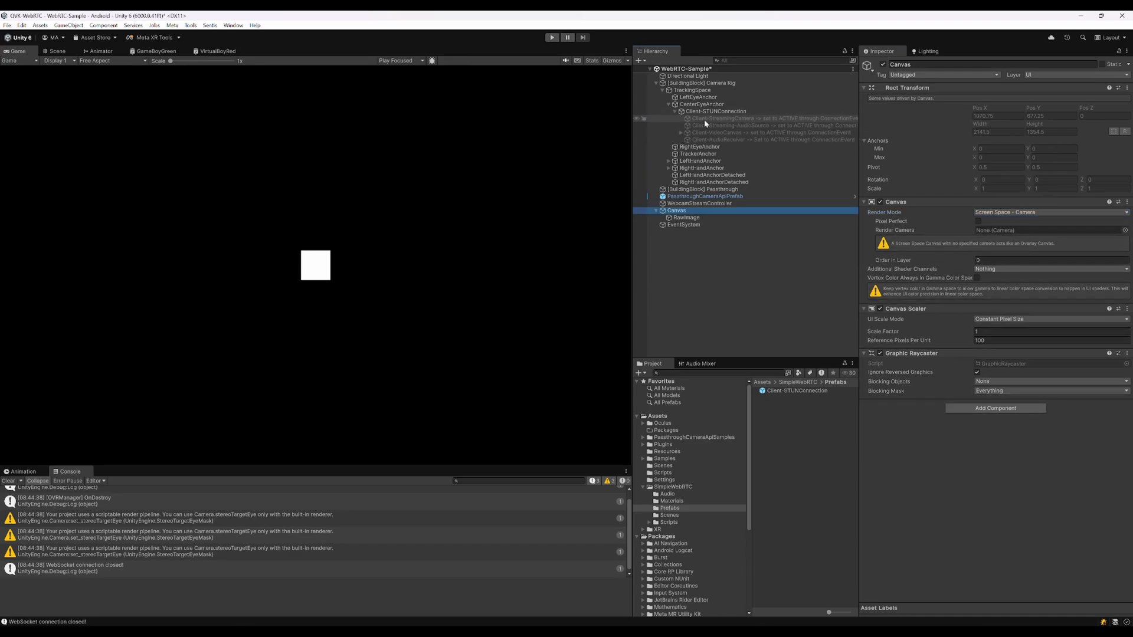
left_click(1048, 229)
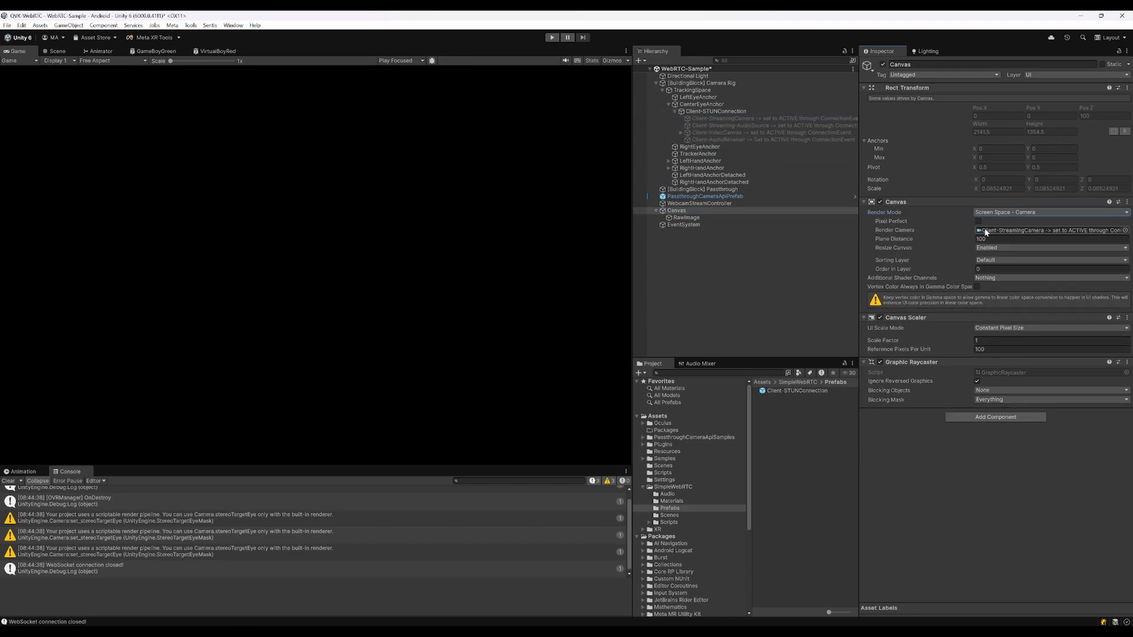
Apply the stretch-stretch anchor preset so RawImage fills the canvas
left_click(981, 239)
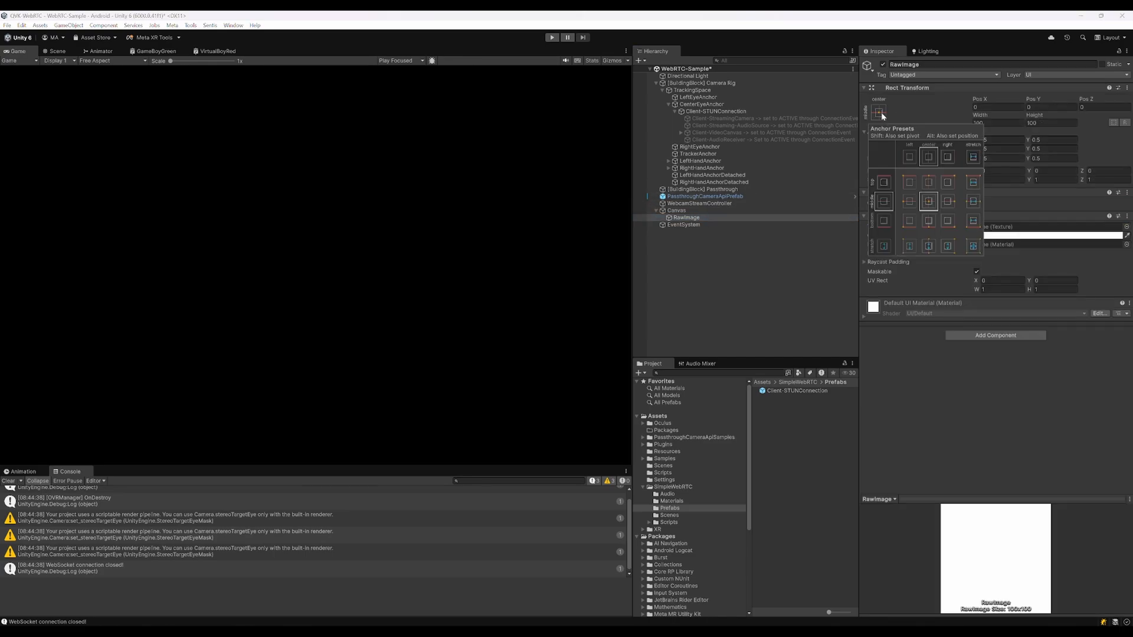
left_click(972, 244)
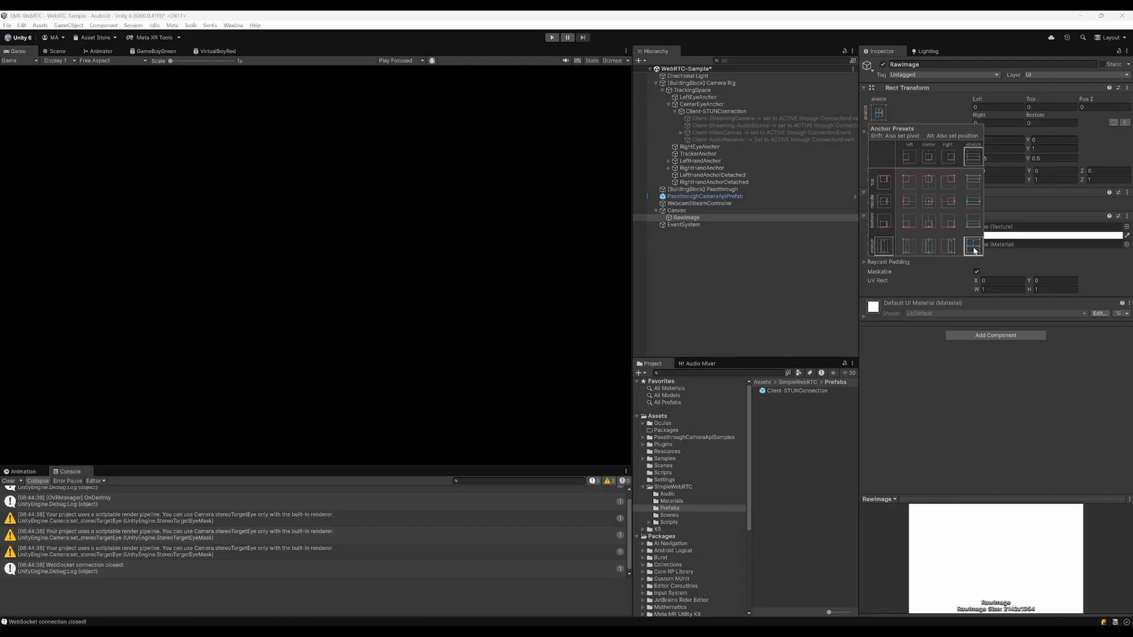
left_click(676, 210)
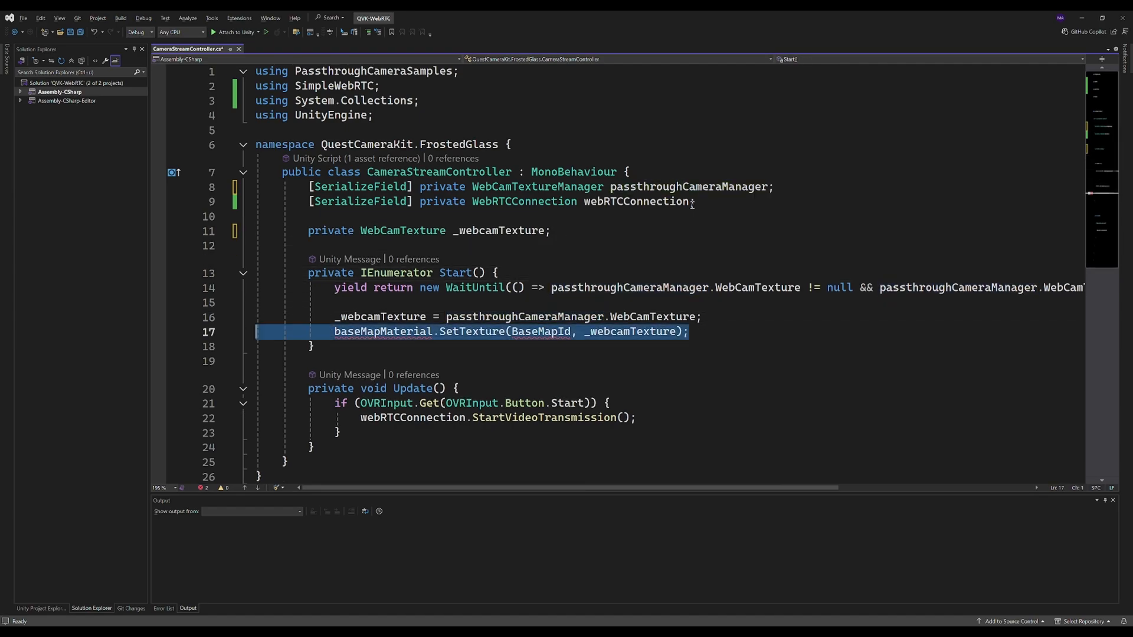
Replace the material SetTexture line with a [SerializeField] RawImage field assigned _webcamTexture in Start
key("Delete")
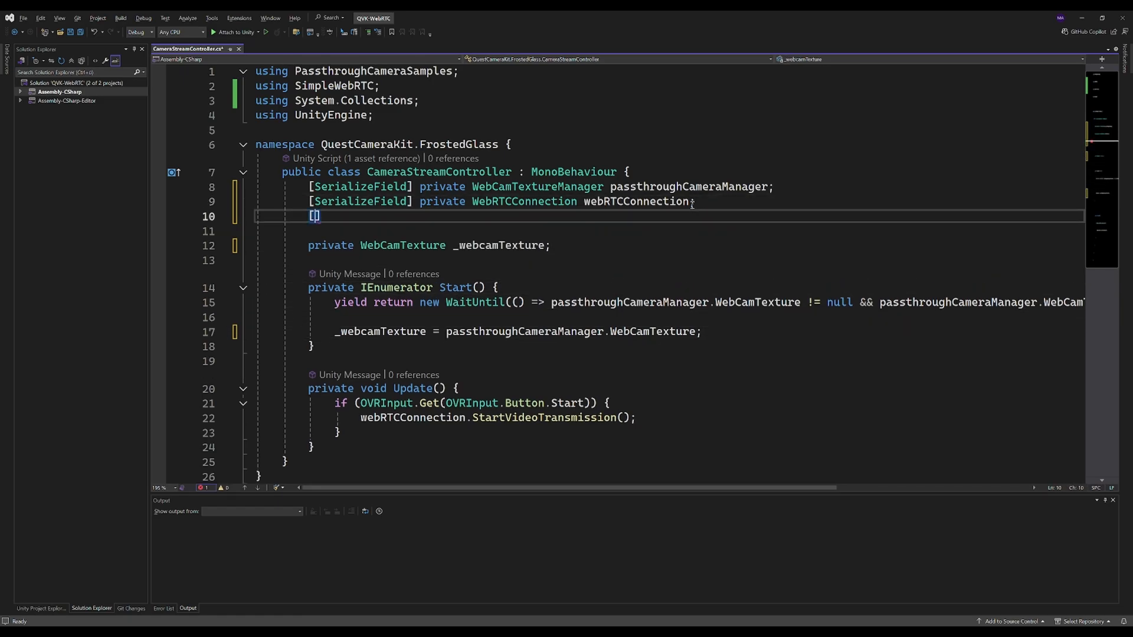
type("[SerializeField]")
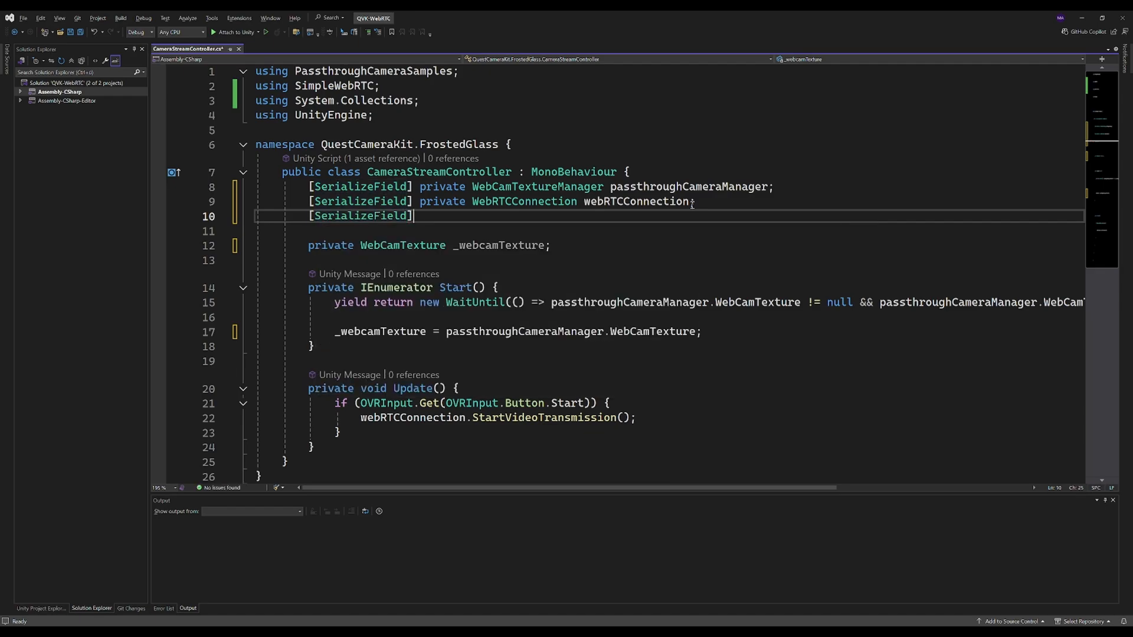
type("private RawImage")
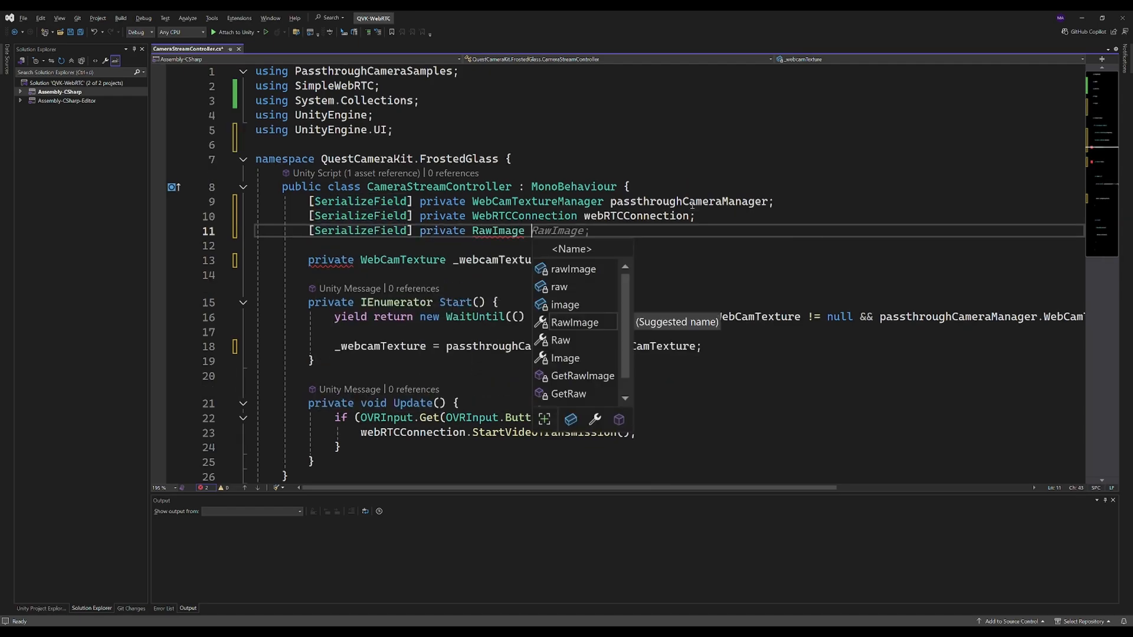
type("rawImage;")
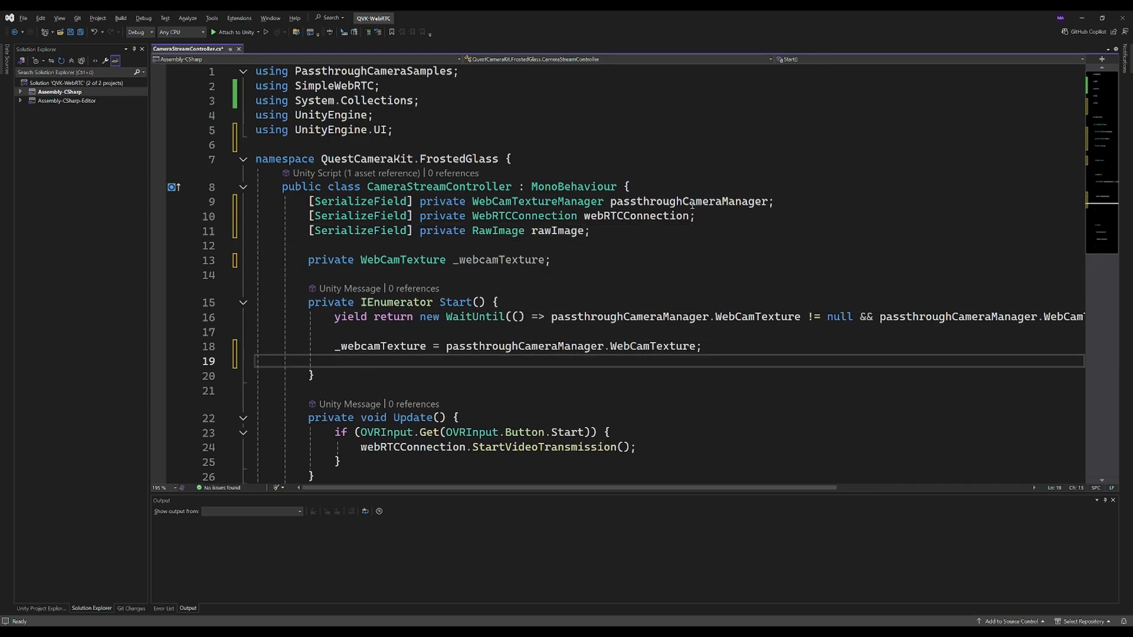
type("rawImage.main")
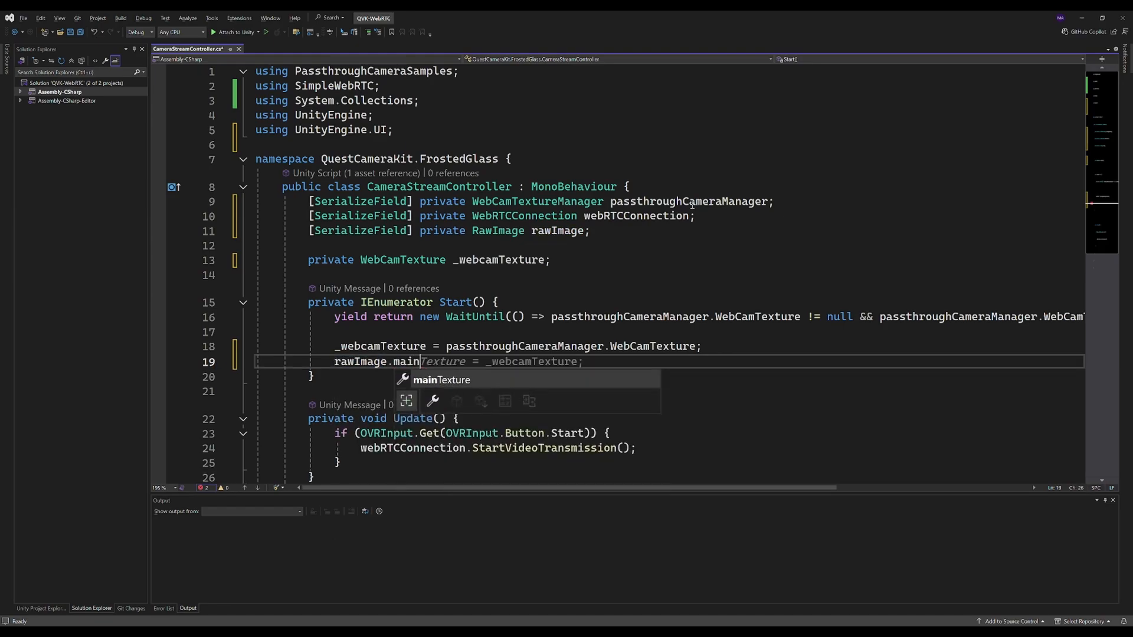
key("Tab")
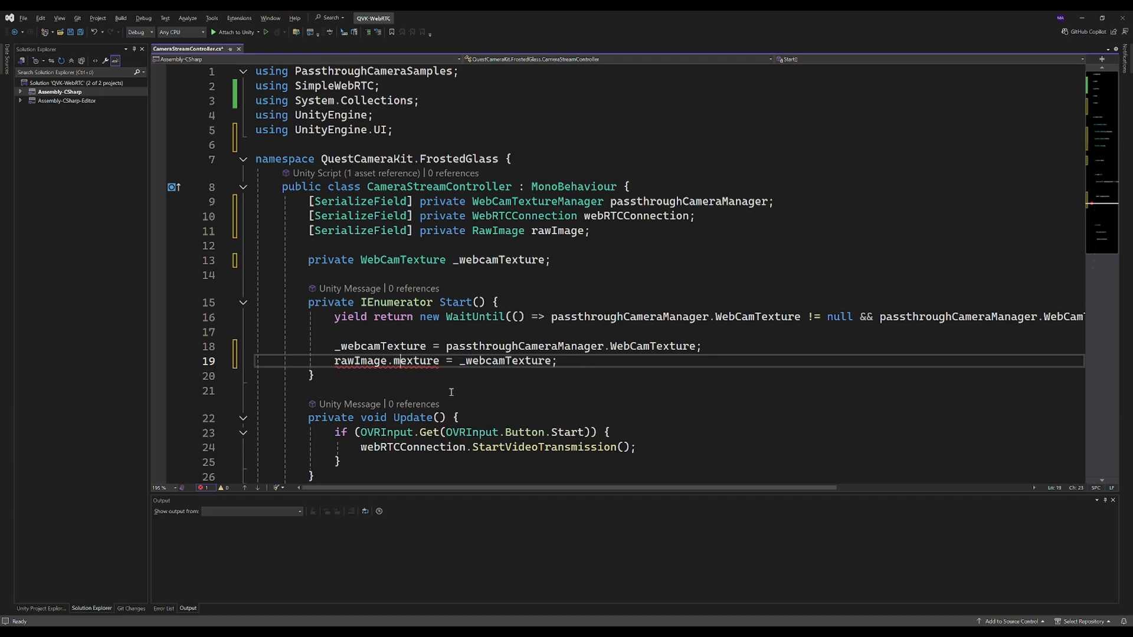
double_click(417, 360)
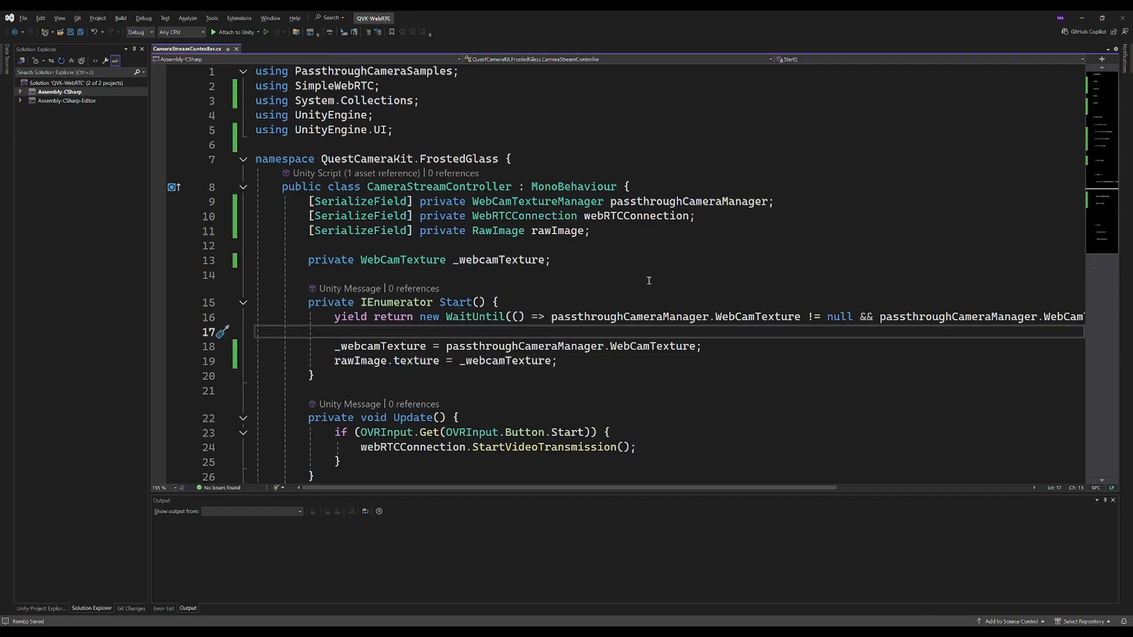
mouse_move(648, 368)
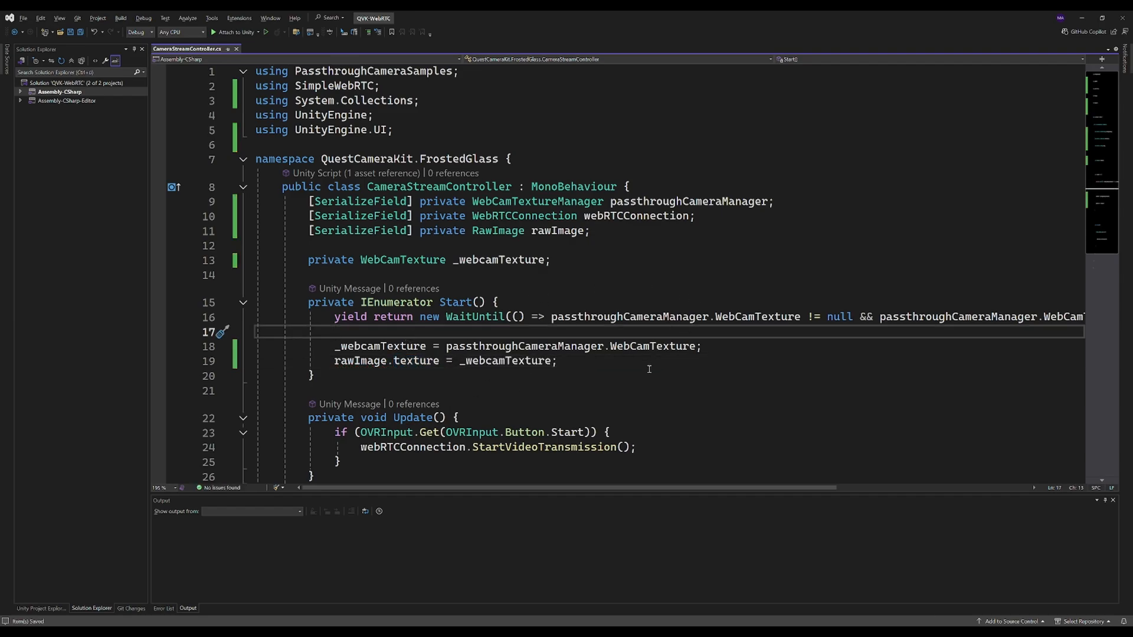
mouse_move(482, 359)
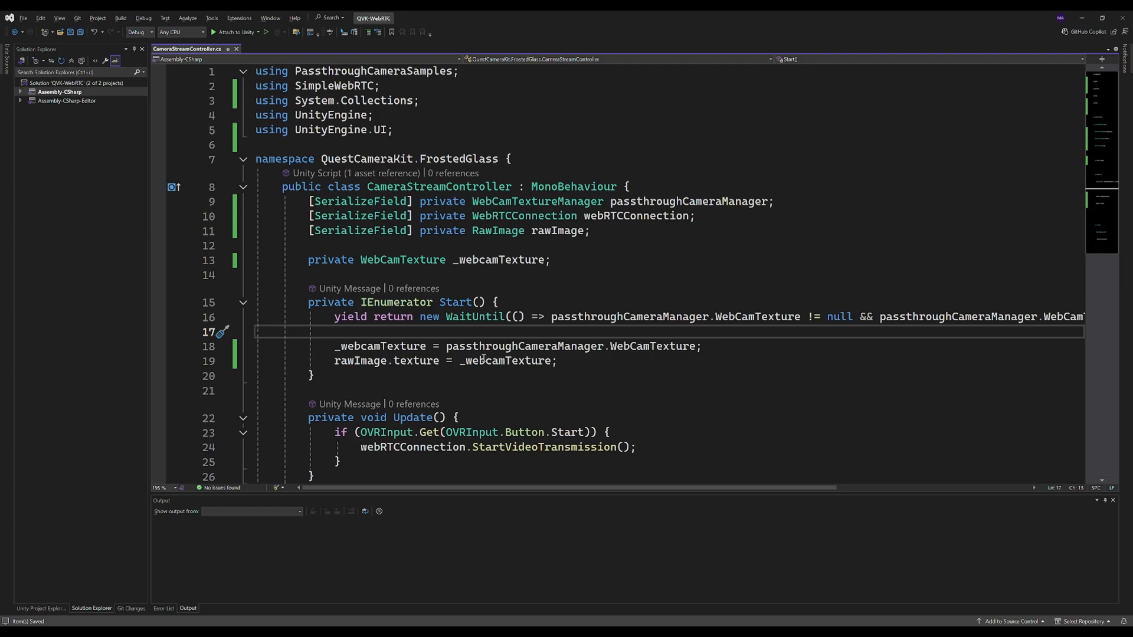
mouse_move(467, 274)
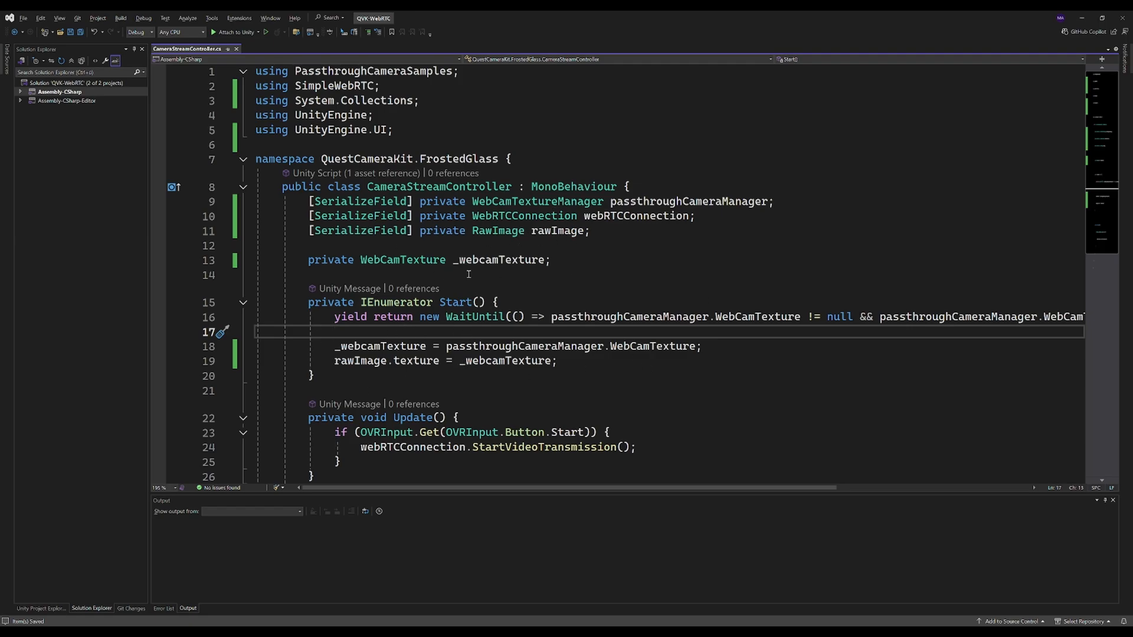
mouse_move(894, 74)
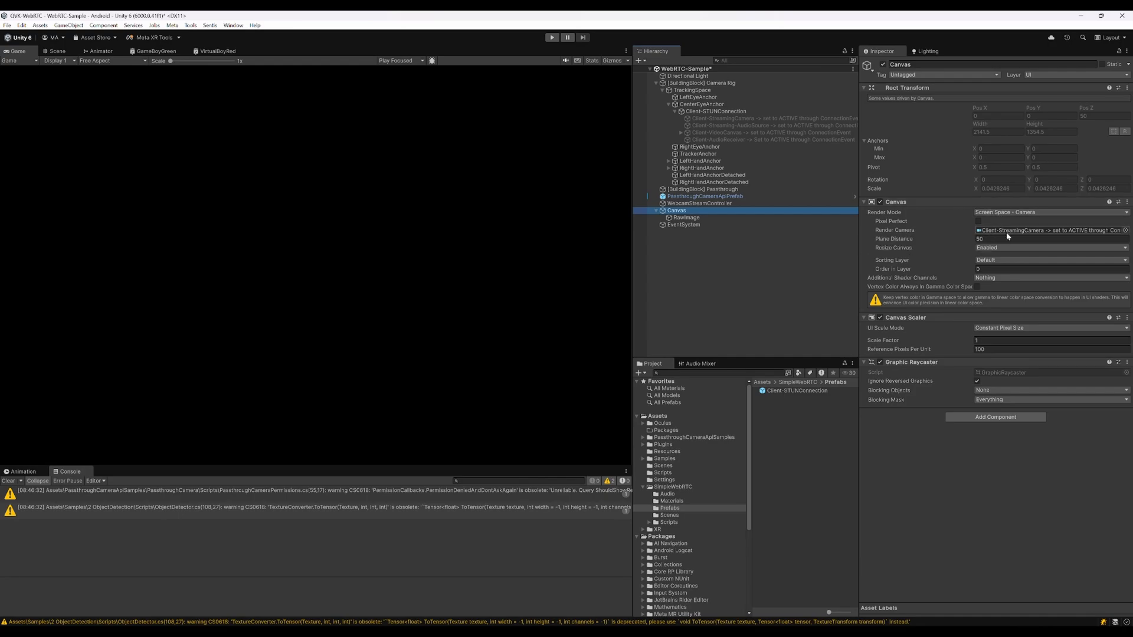
Create a 3D Cube from the Hierarchy, then select Canvas and WebcamStreamController
left_click(769, 118)
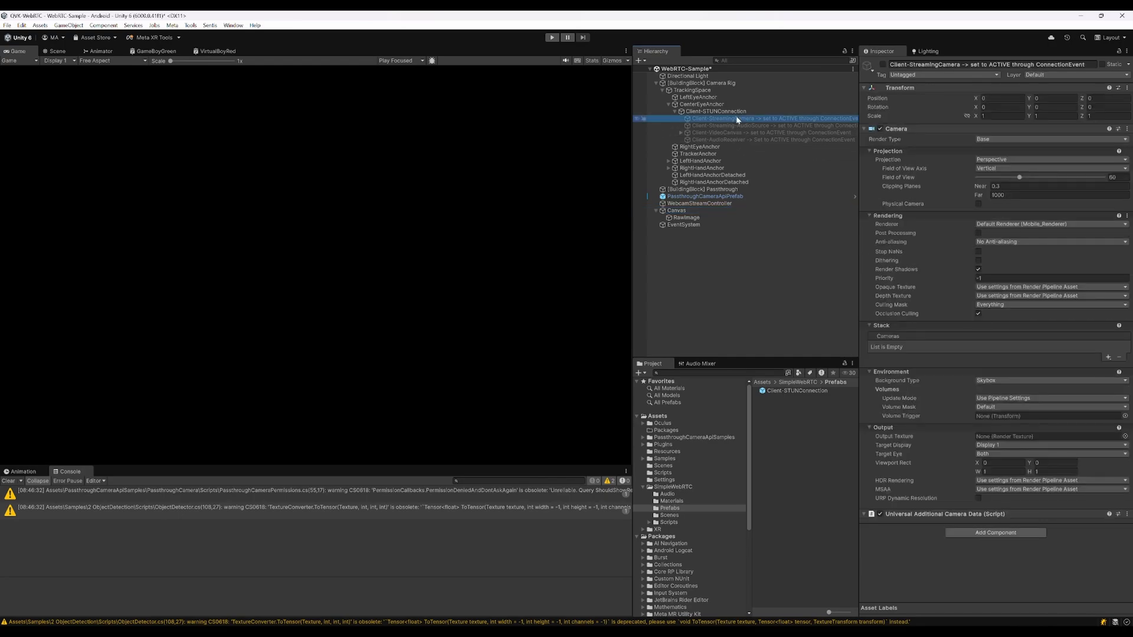
mouse_move(977, 367)
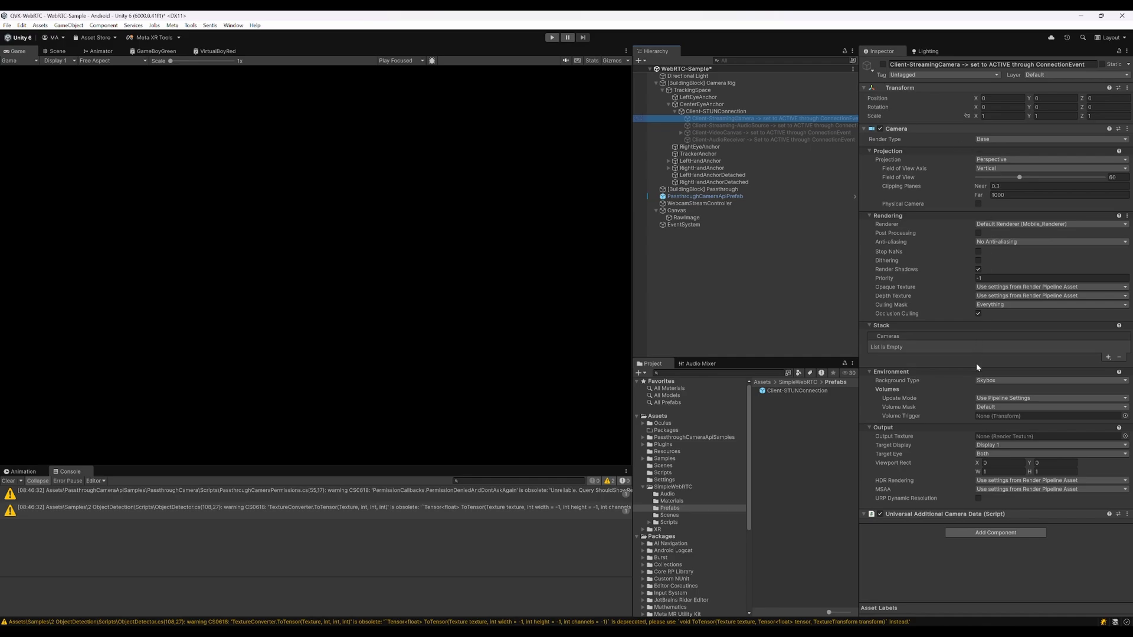
mouse_move(974, 367)
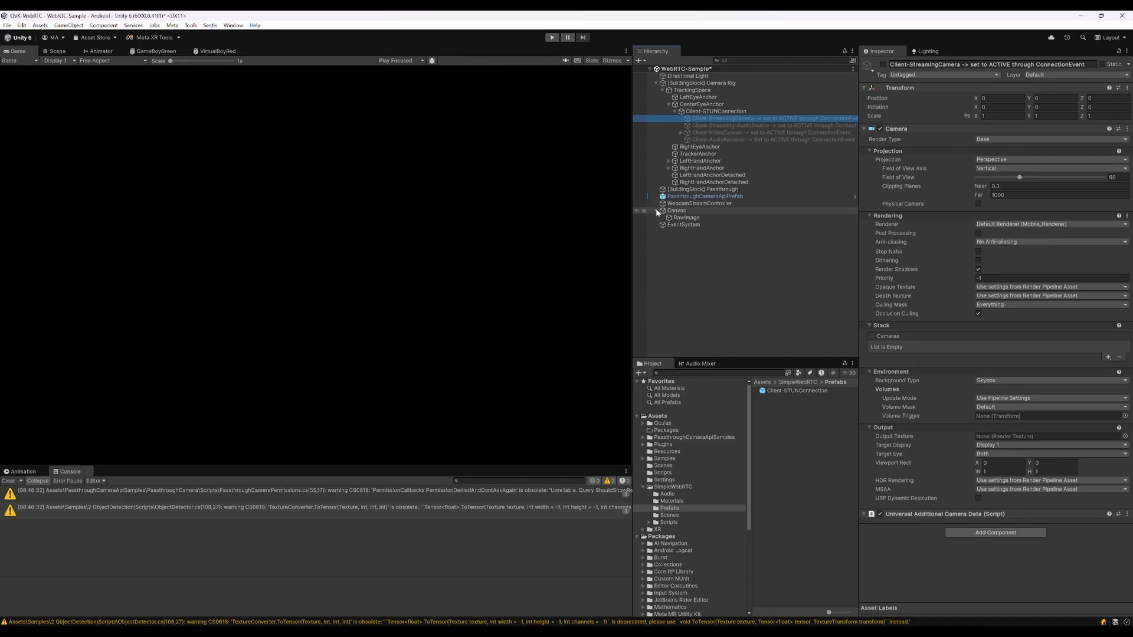
right_click(710, 262)
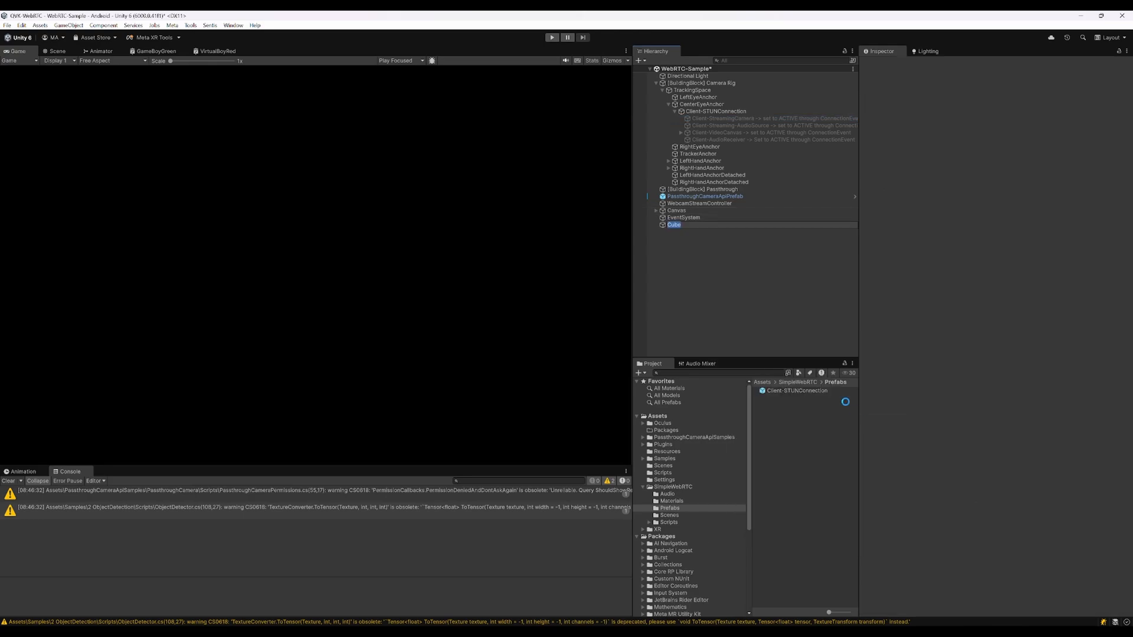
left_click(673, 224)
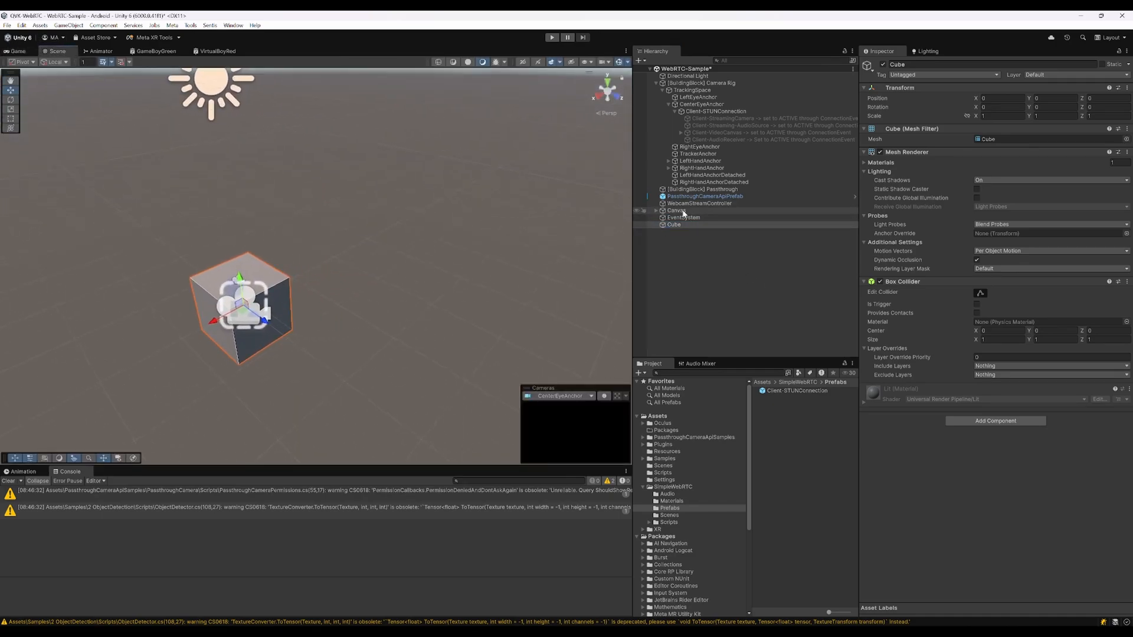
left_click(675, 210)
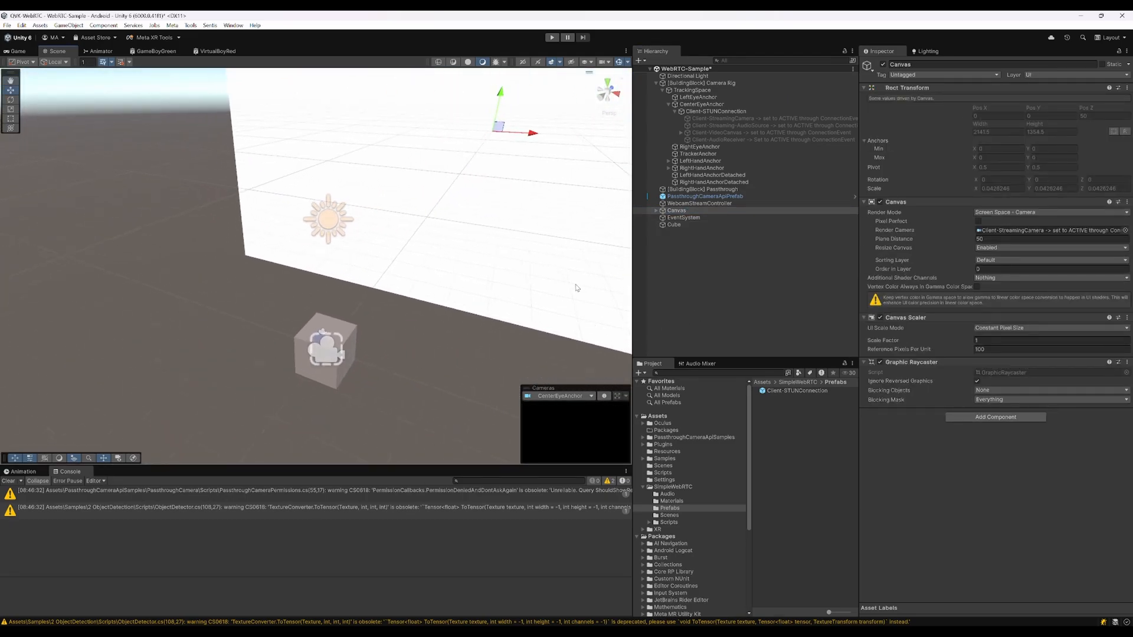
mouse_move(643, 282)
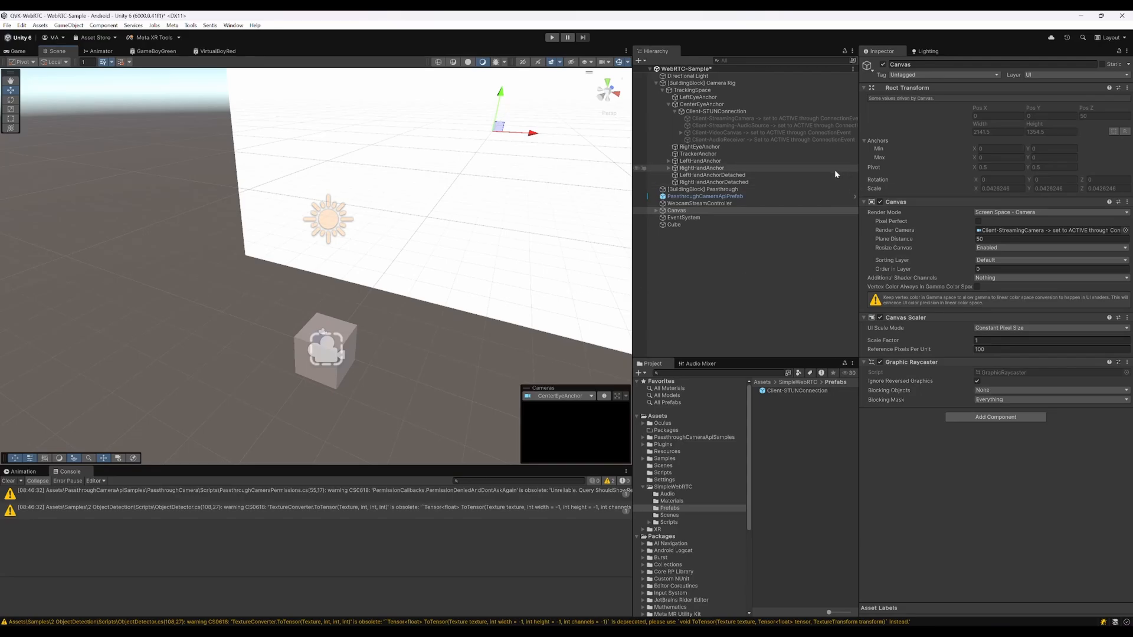
left_click(698, 203)
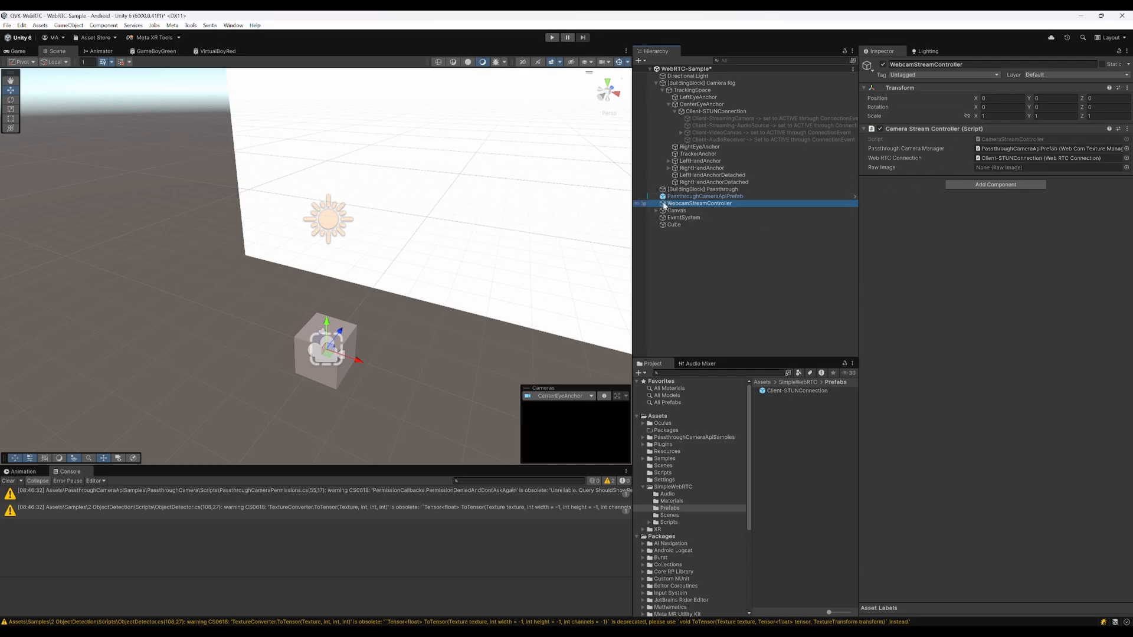
Expand Canvas to reach RawImage, inspect Client-STUNConnection and collapse the camera rig
left_click(650, 203)
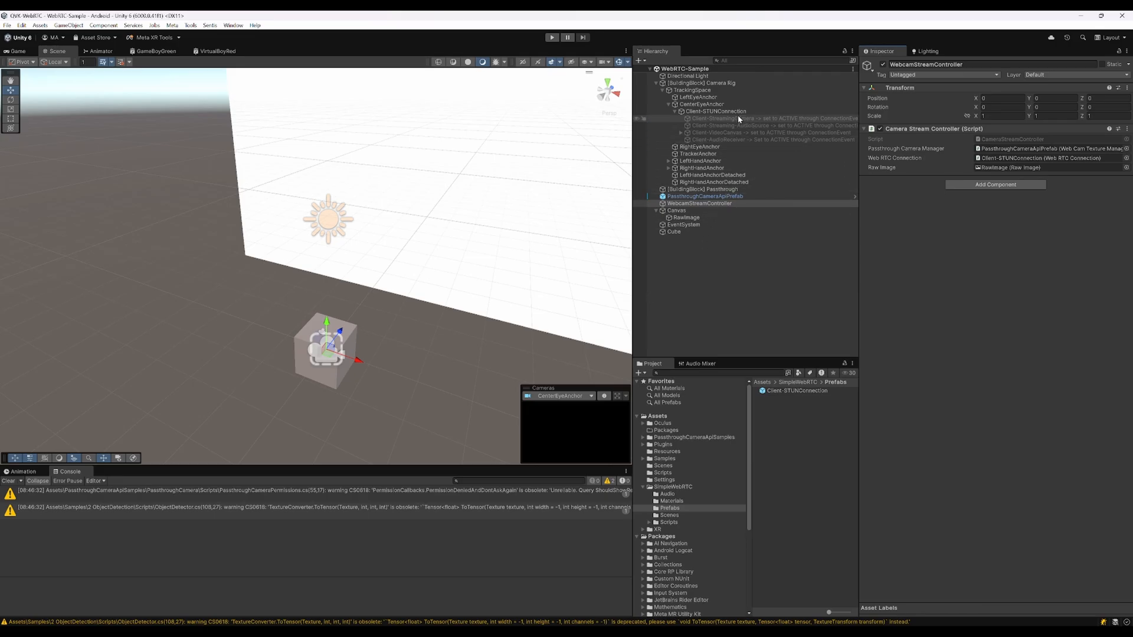
left_click(715, 111)
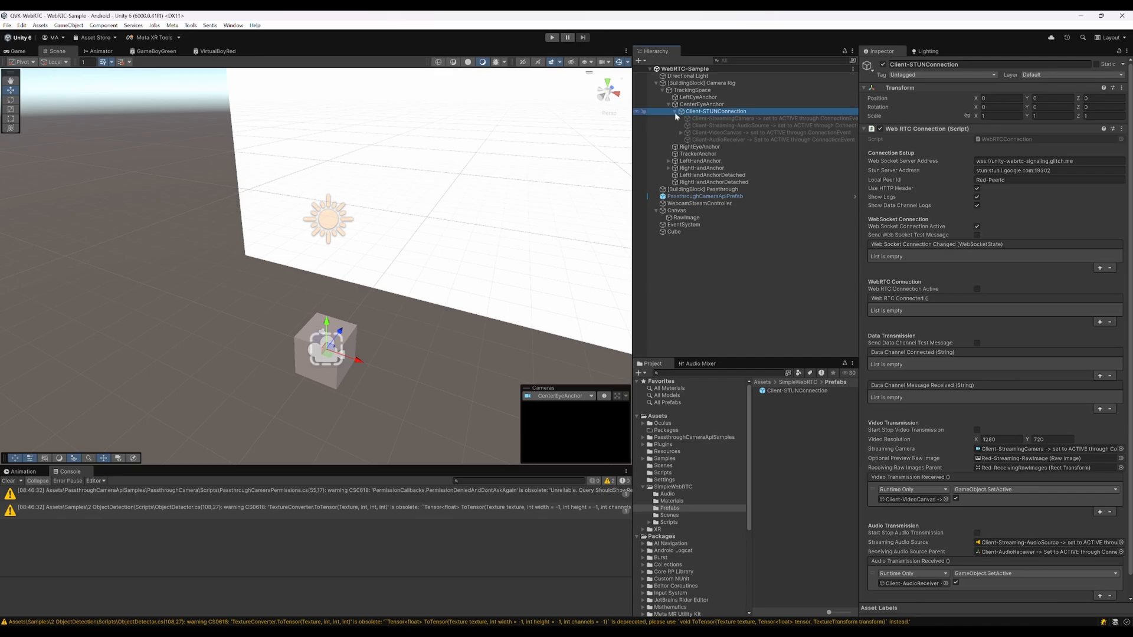
left_click(654, 111)
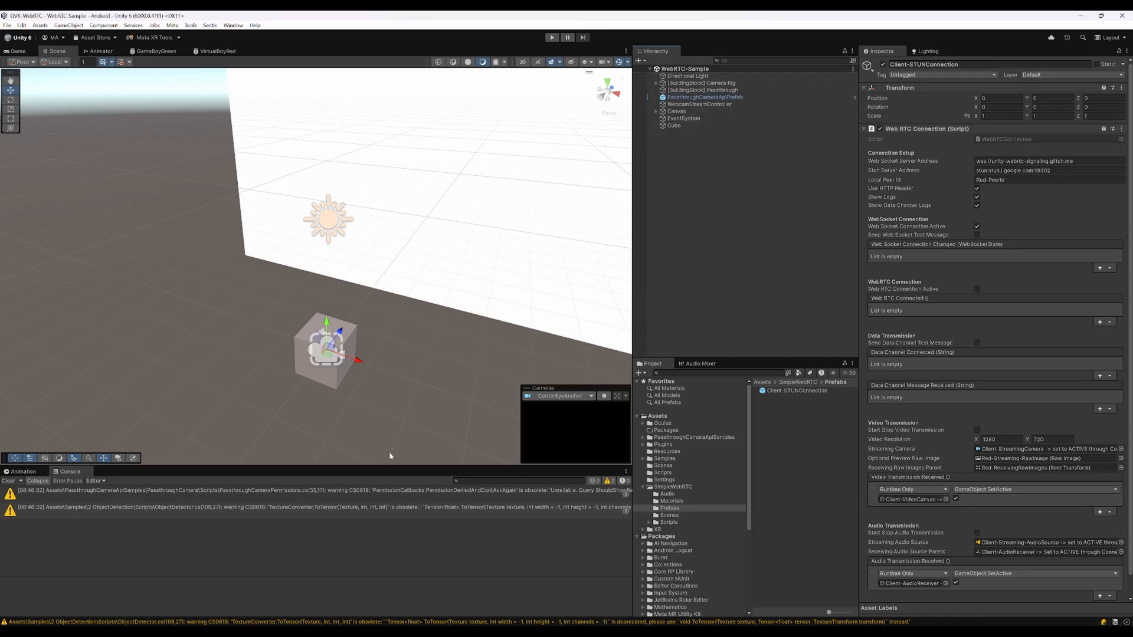
mouse_move(519, 55)
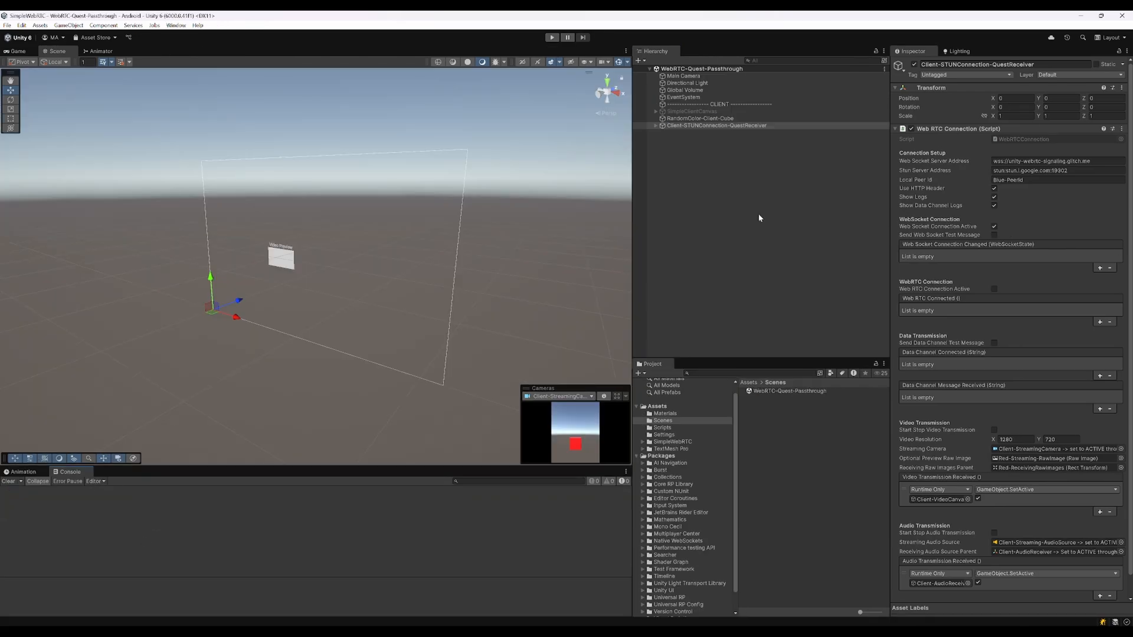
mouse_move(438, 91)
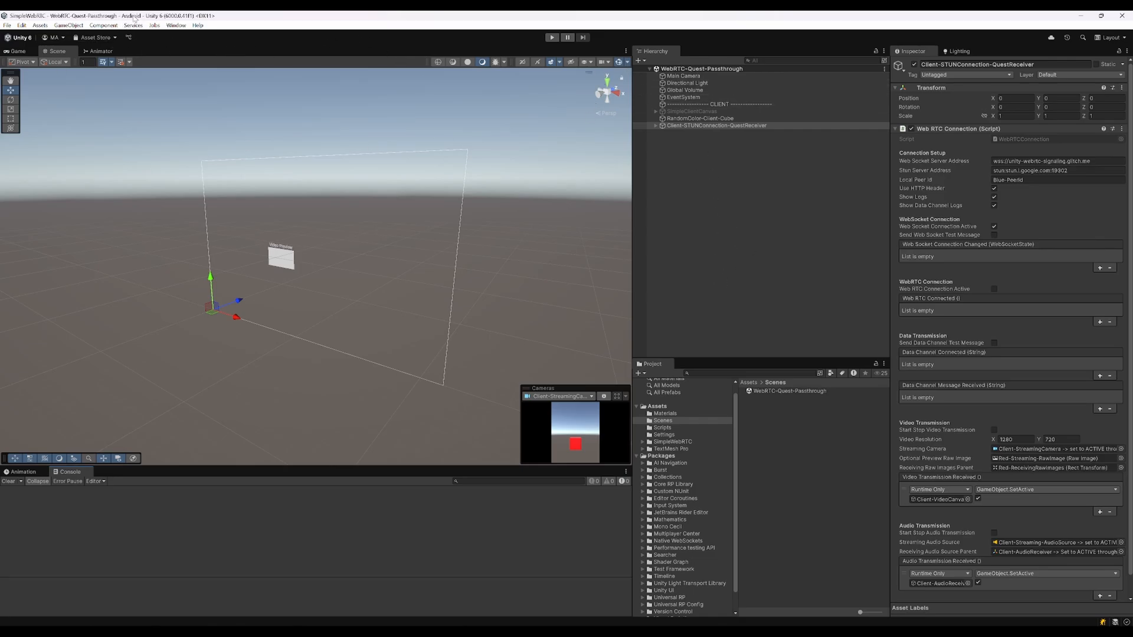
mouse_move(843, 197)
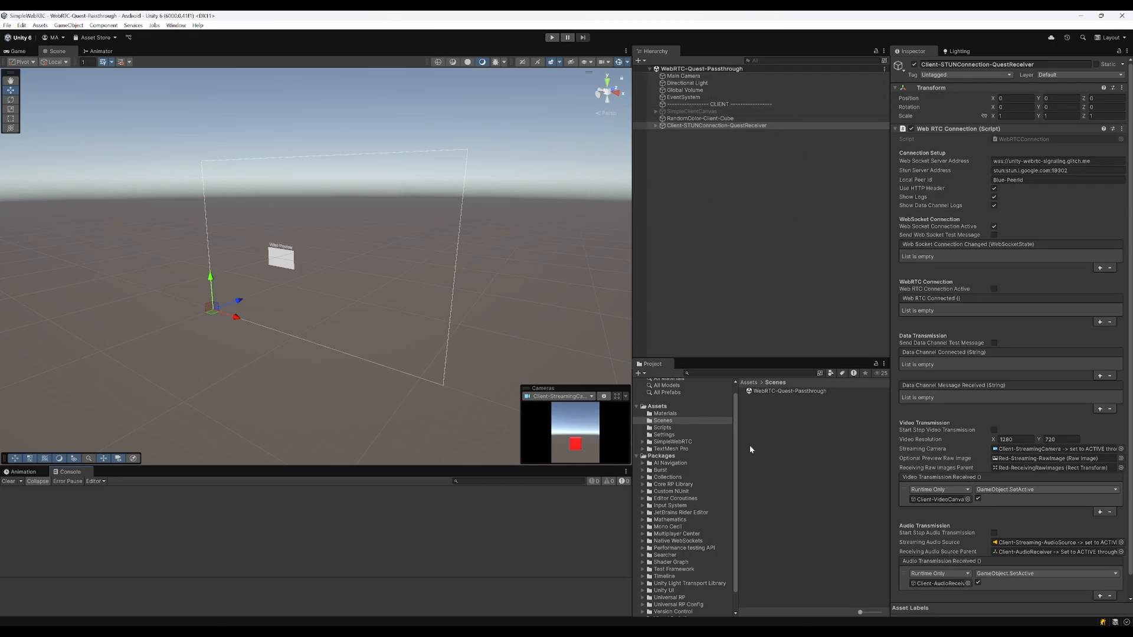
Open the SimpleWebRTC > Scenes folder in the Project window
left_click(672, 442)
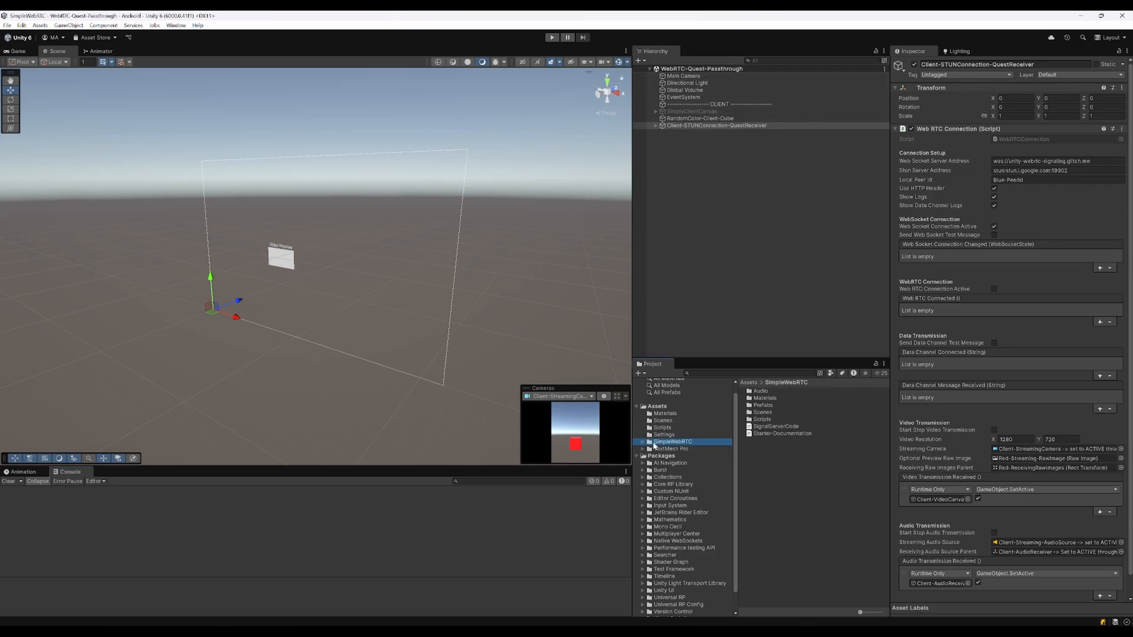
left_click(761, 412)
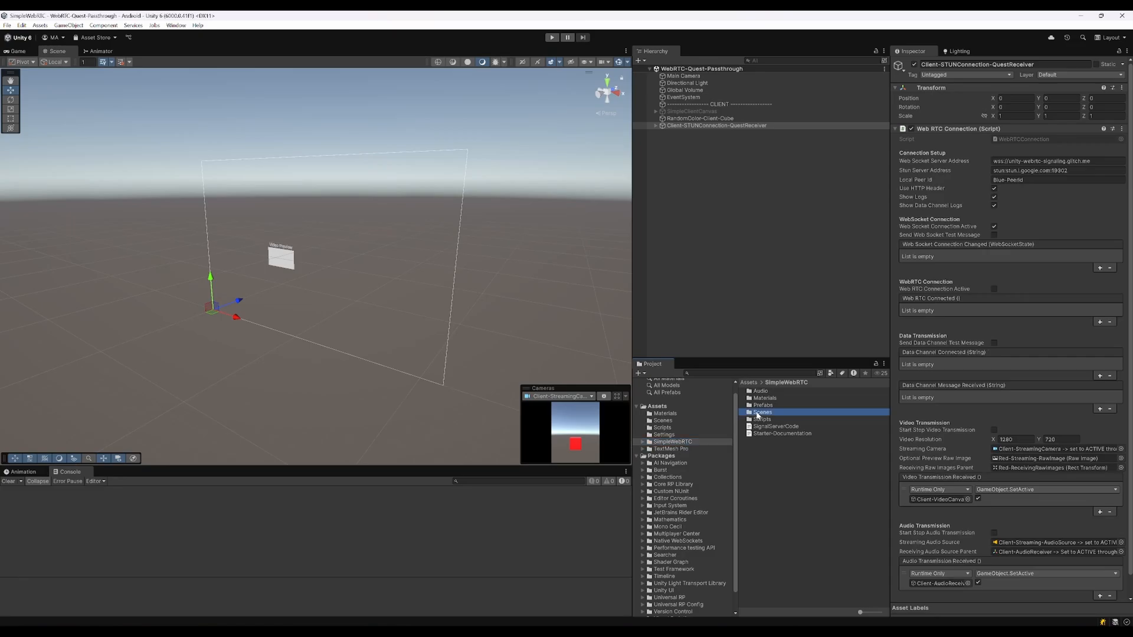
left_click(803, 398)
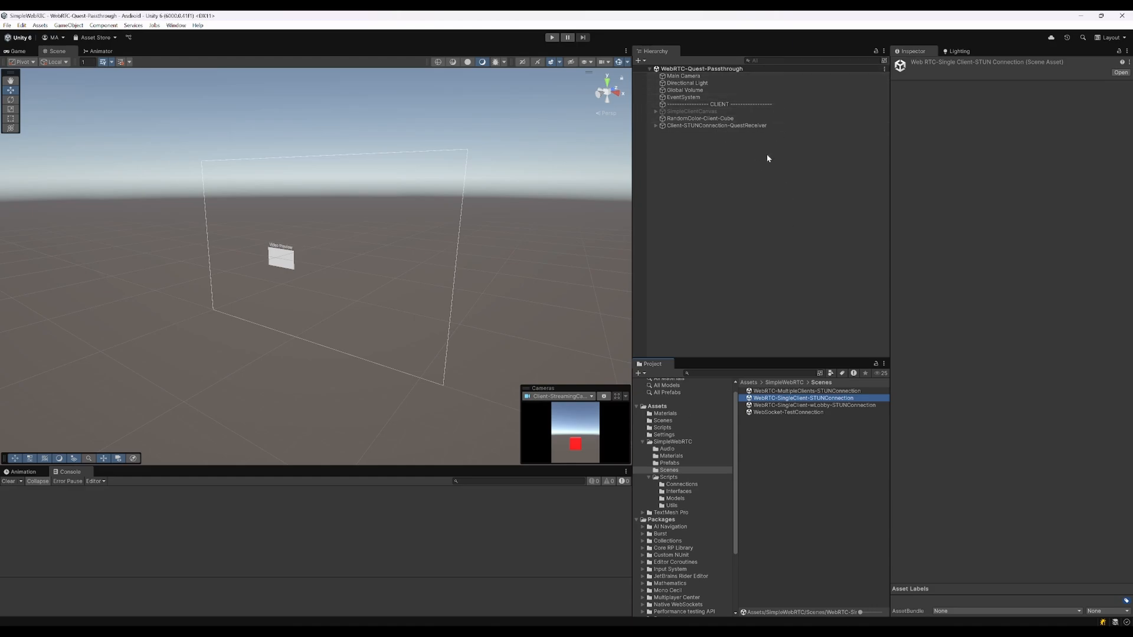
Set Client-STUNConnection-QuestReceiver's Local Peer Id to Blue-PeerId
left_click(690, 111)
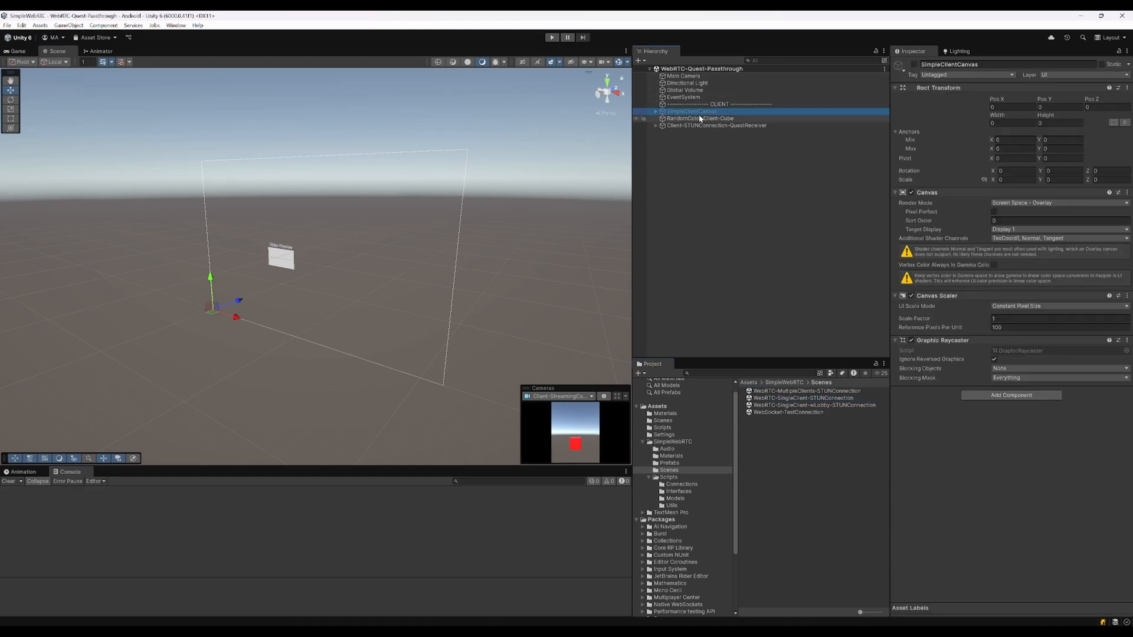
left_click(715, 125)
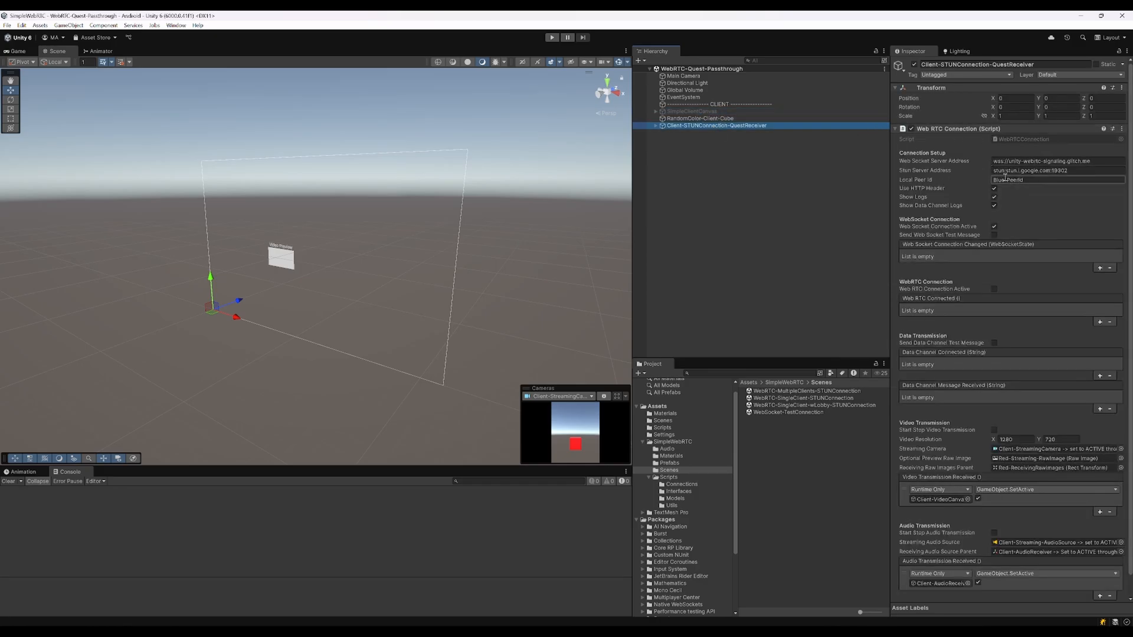
left_click(1057, 180)
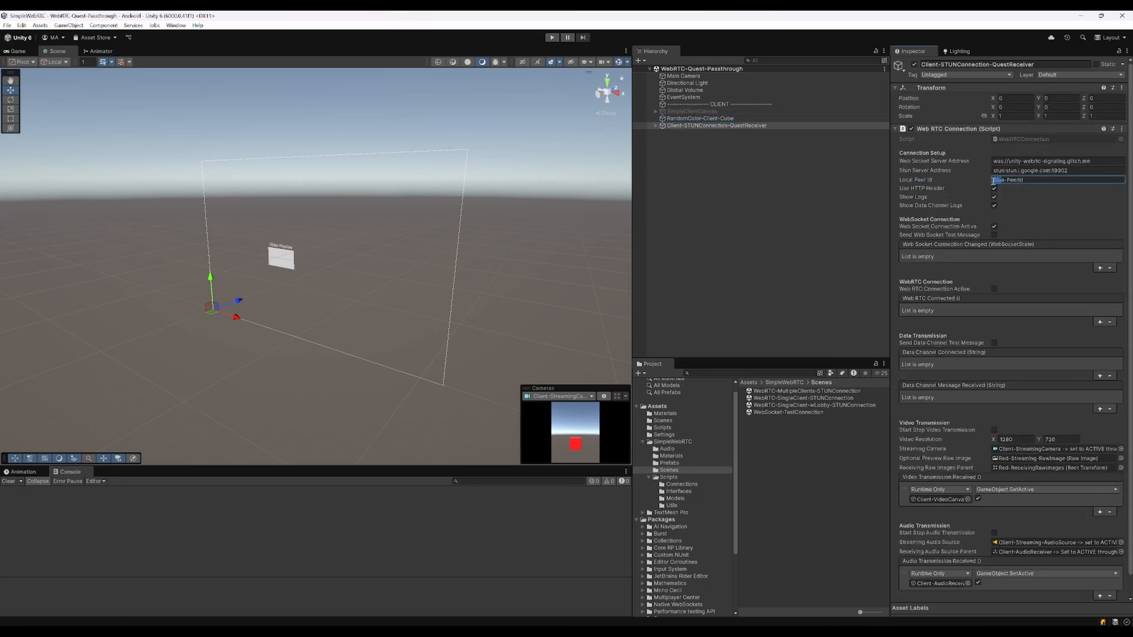
type("Blue-PeerId")
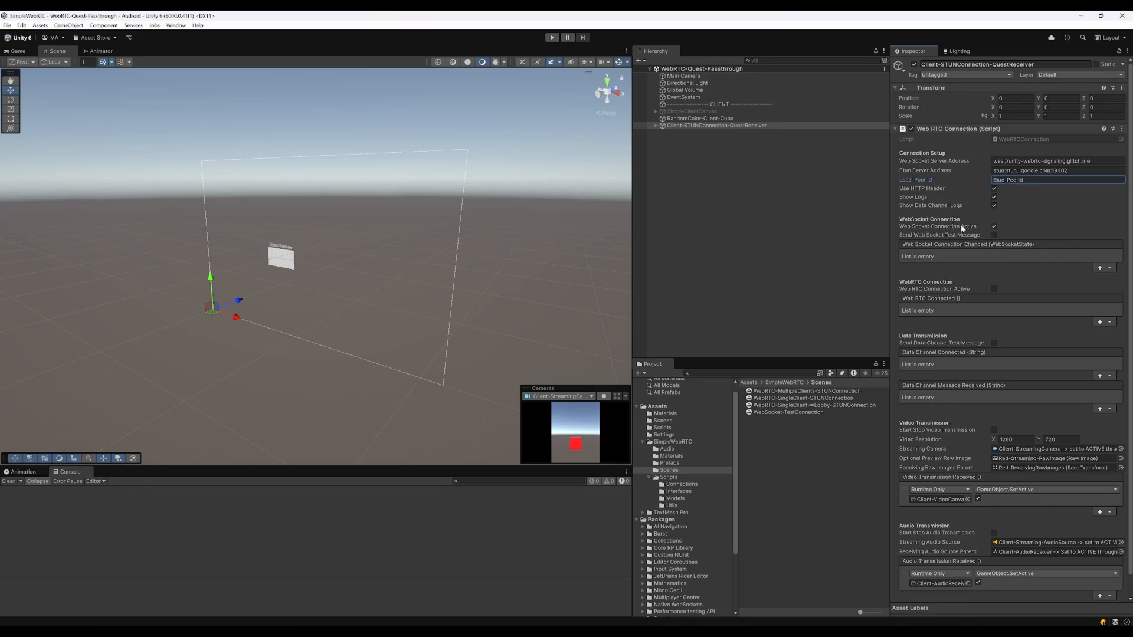
mouse_move(847, 171)
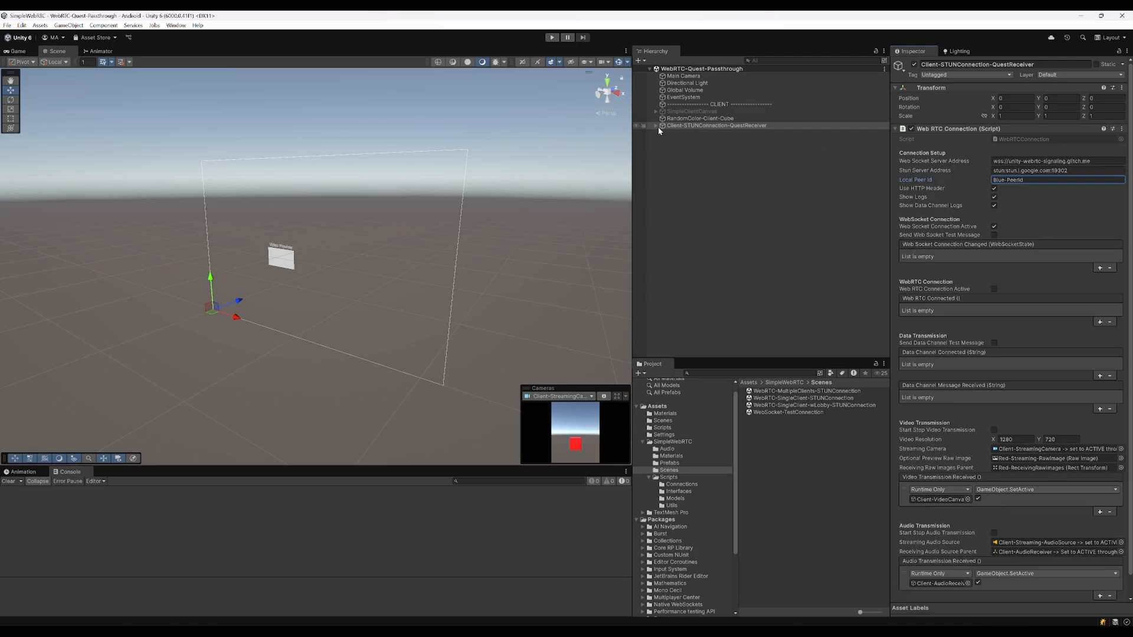
Expand QuestReceiver and Client-VideoCanvas, then inspect Red-ReceivingRawImages
left_click(715, 125)
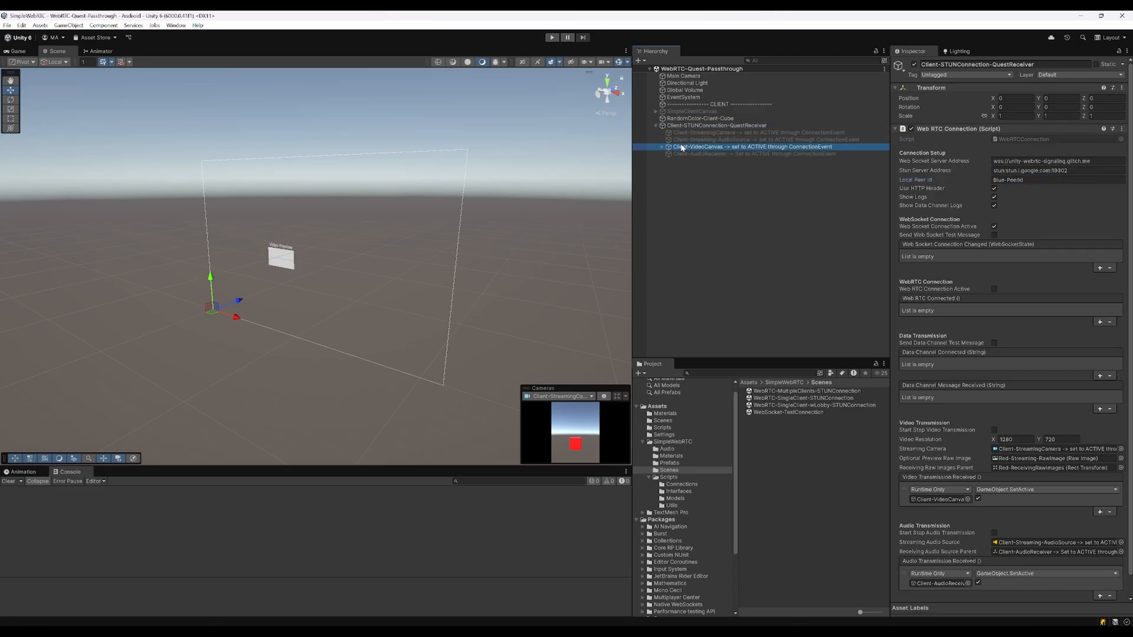
left_click(751, 147)
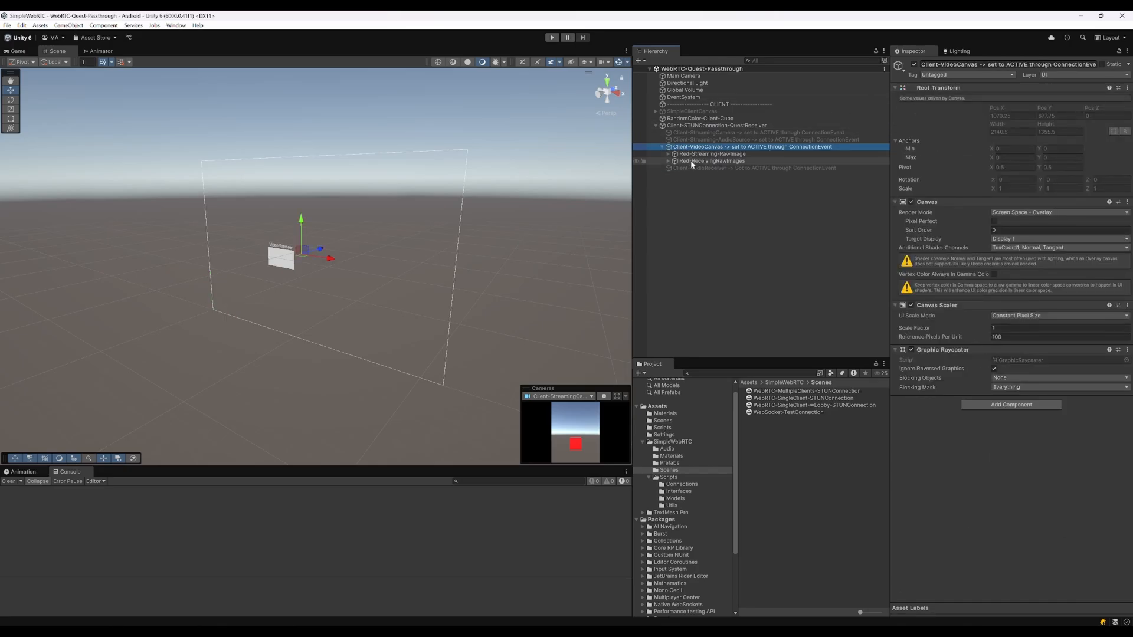
left_click(710, 160)
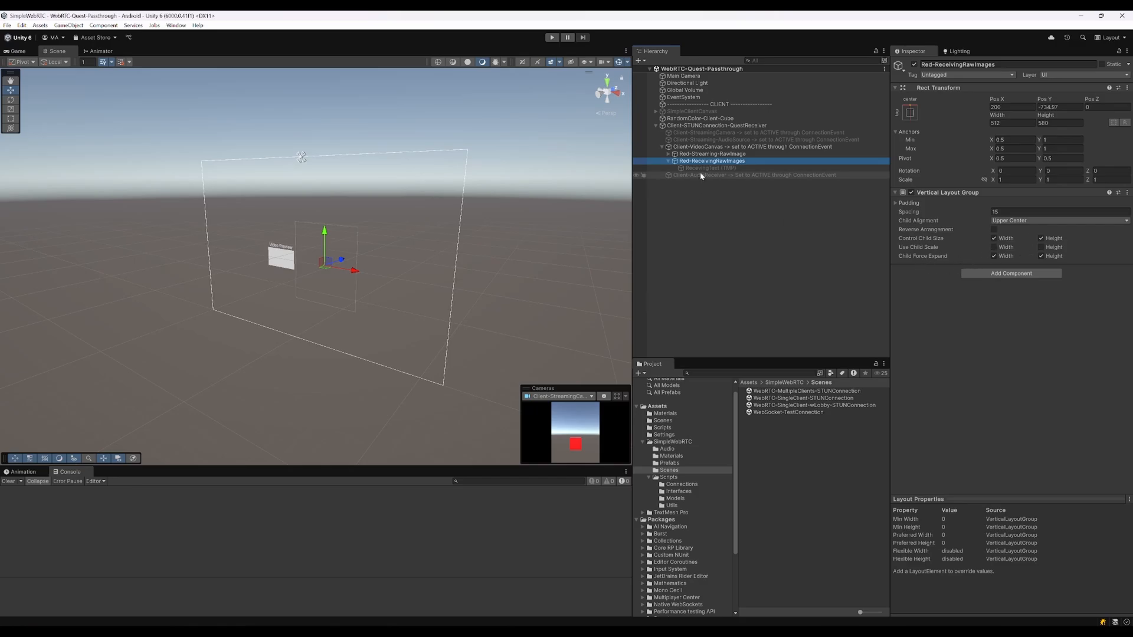
left_click(1011, 123)
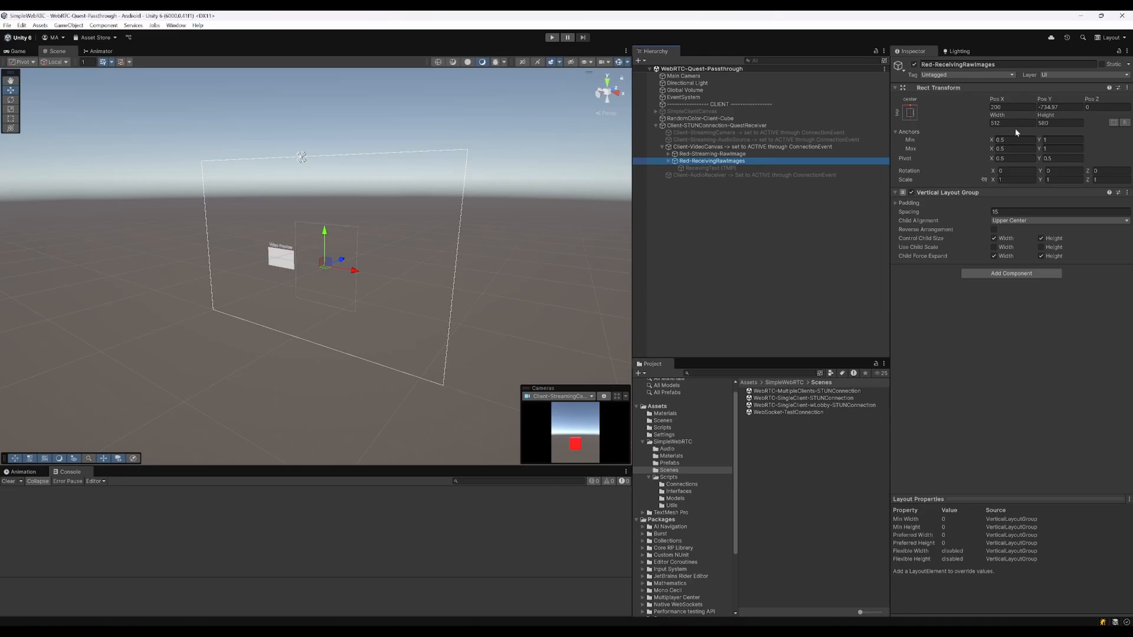
mouse_move(576, 16)
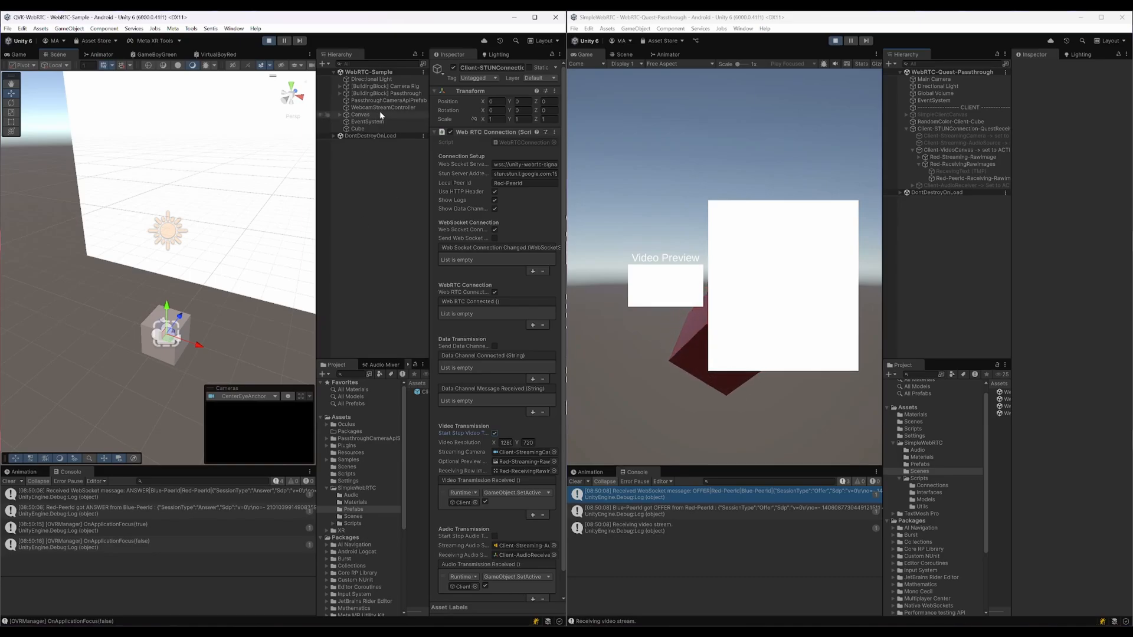
Stop the running session, clear the sender's Console, and select the Cube
left_click(356, 129)
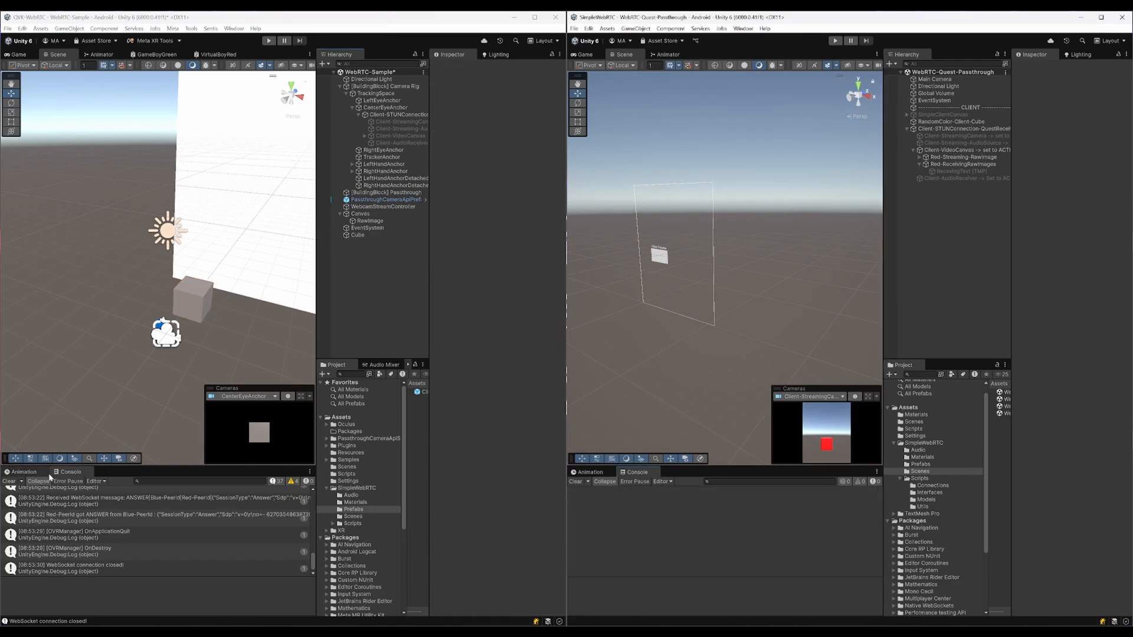
left_click(10, 481)
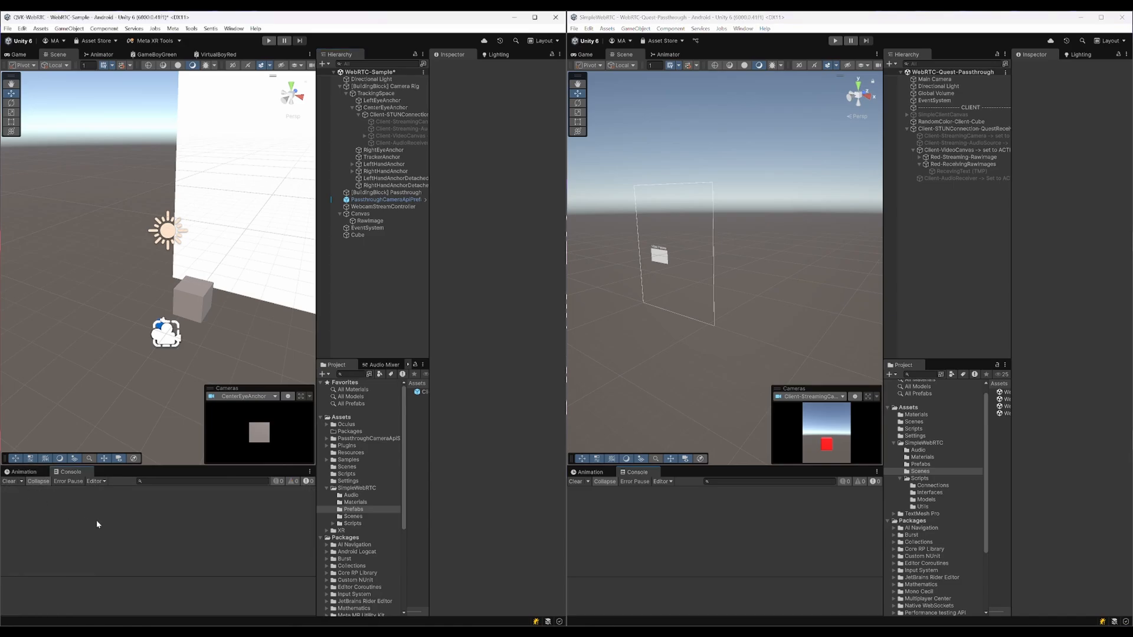
mouse_move(479, 200)
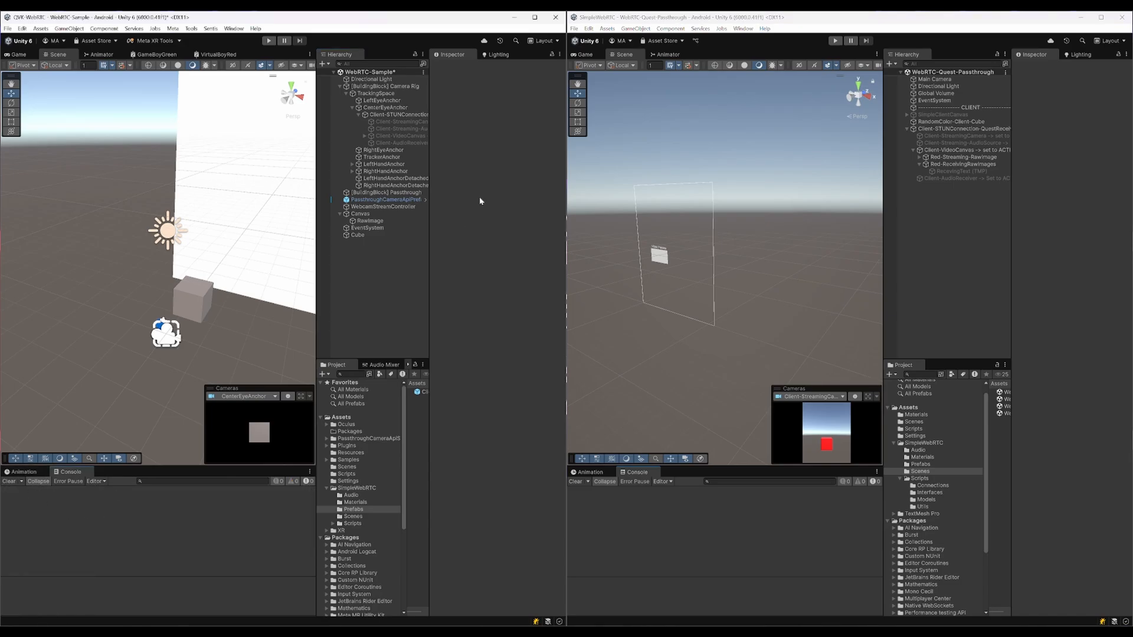
mouse_move(364, 252)
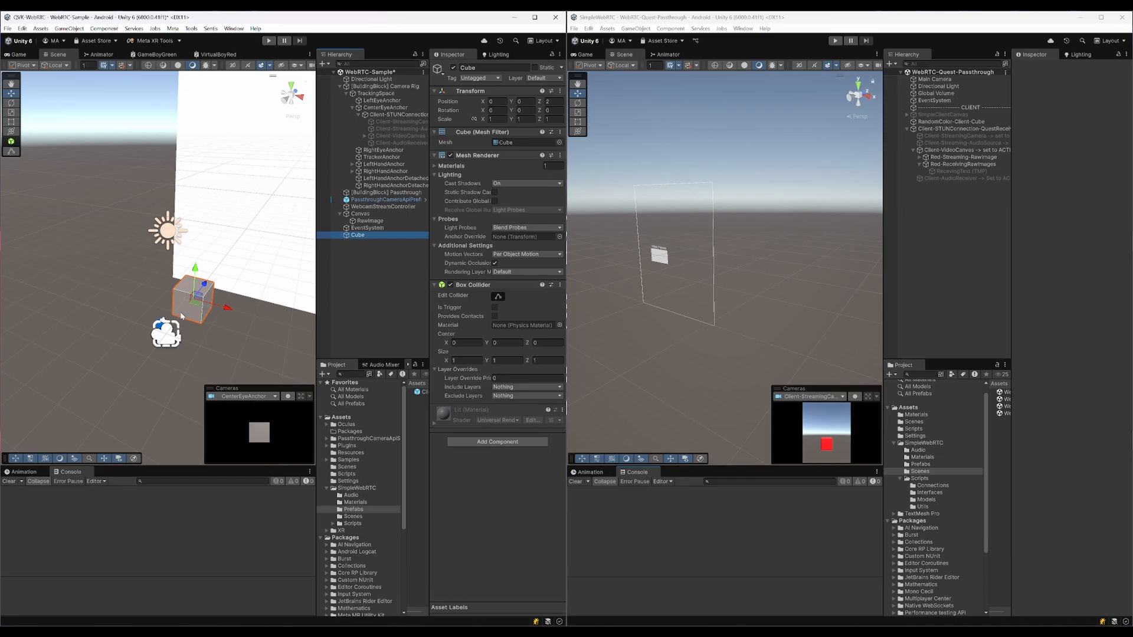
left_click(957, 164)
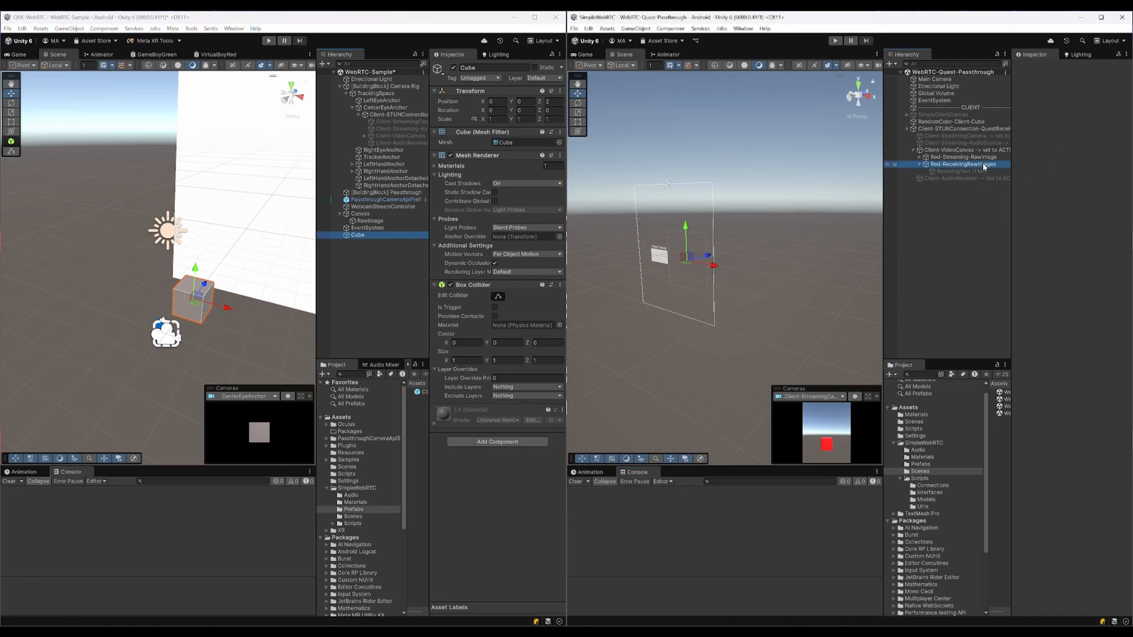
Set Red-ReceivingRawImages' Rect Transform height to 256 and start the client playing
left_click(957, 164)
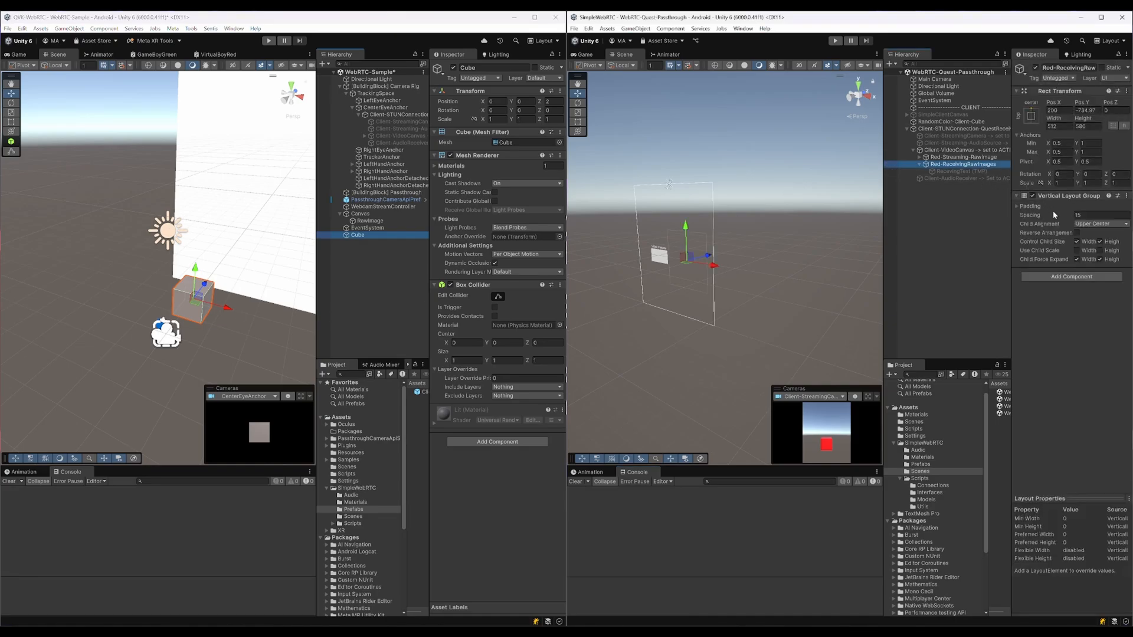
left_click(1087, 126)
type("256")
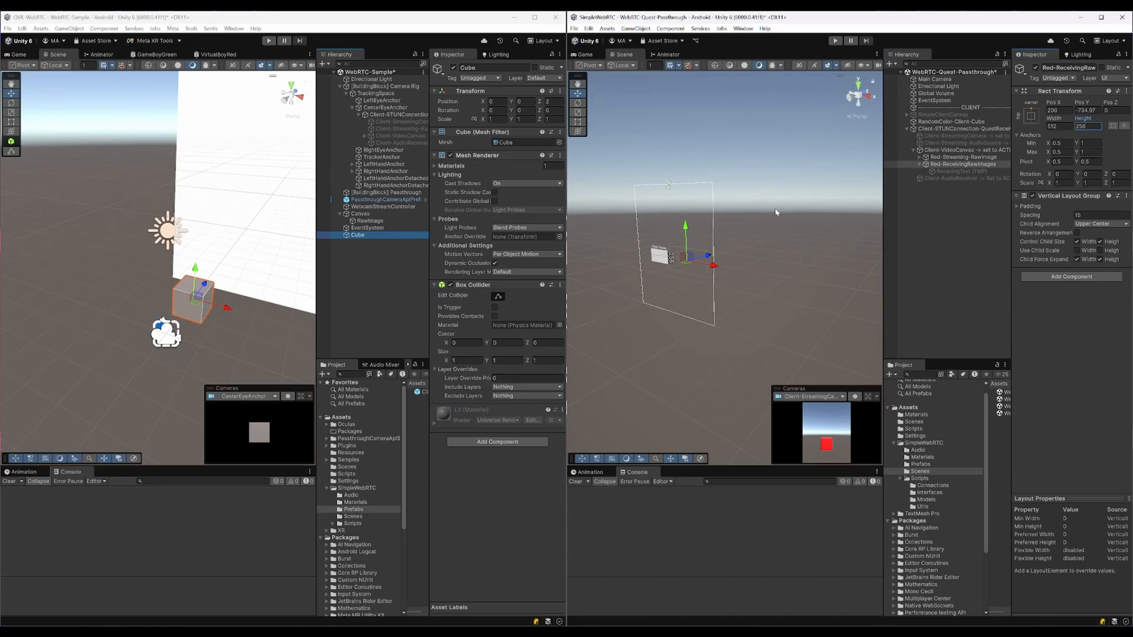
left_click(836, 41)
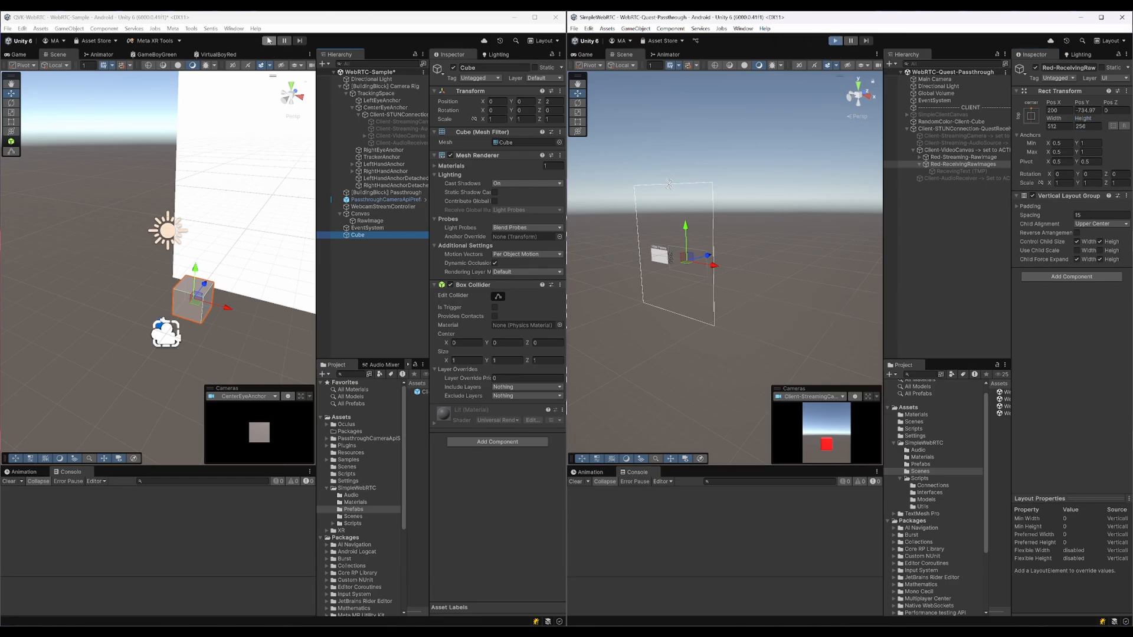
Play the client and sender together, watch the cube stream arrive, then exit Play mode
left_click(836, 41)
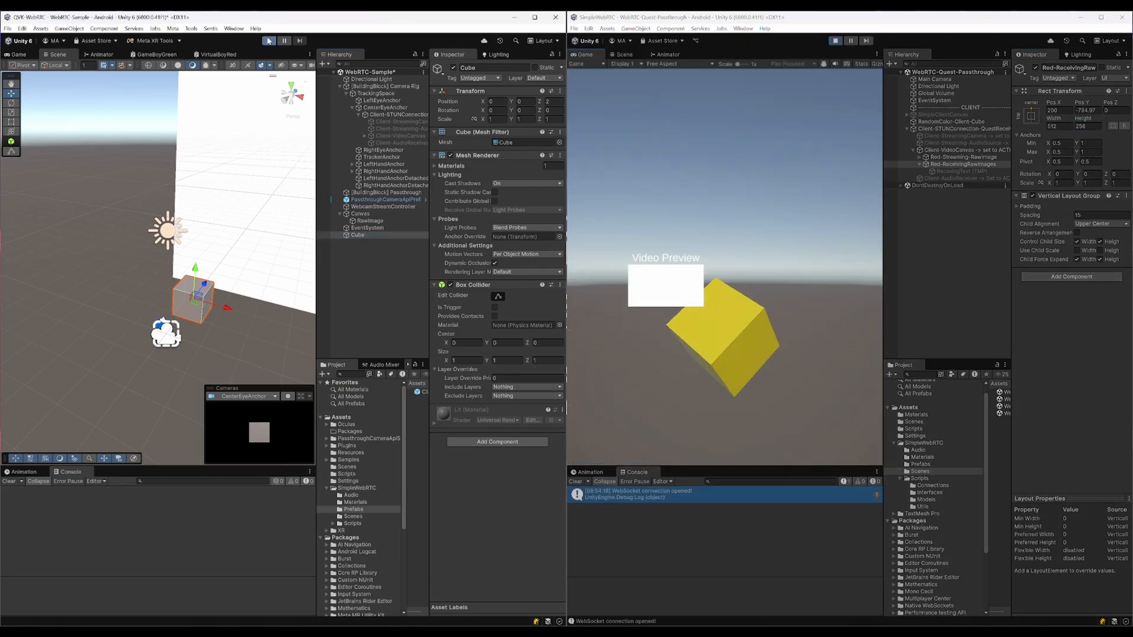
left_click(283, 41)
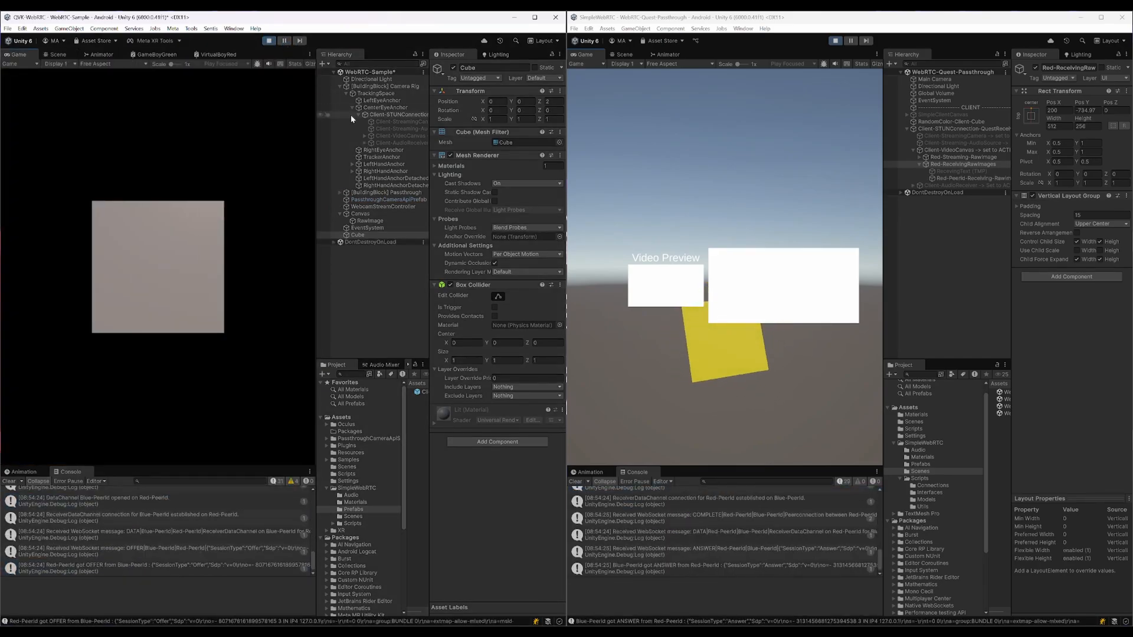
left_click(397, 115)
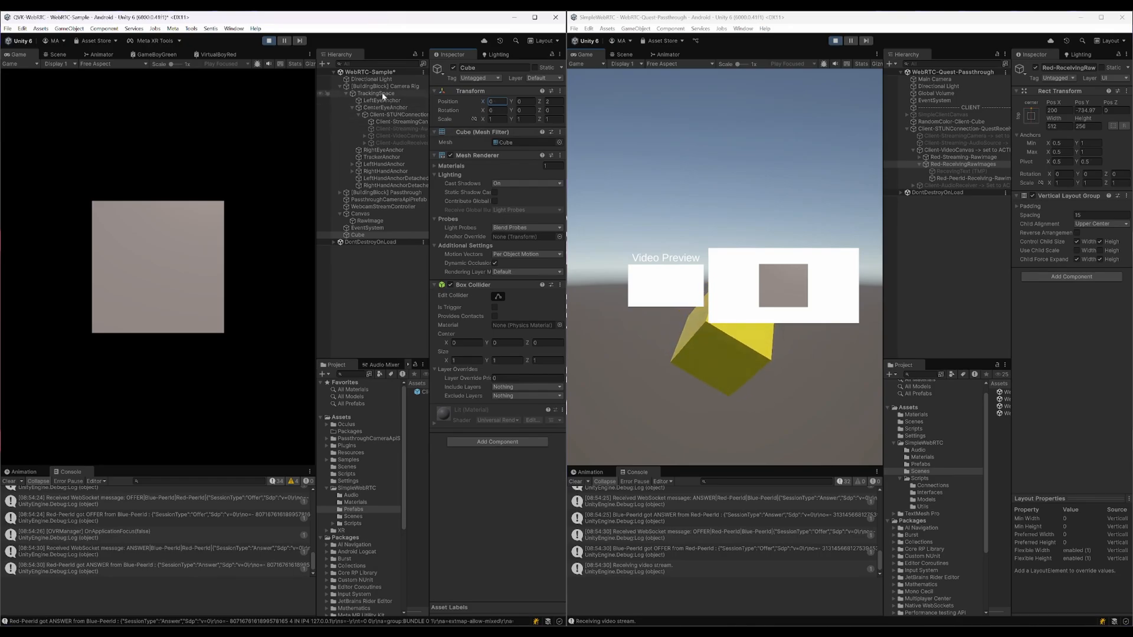
left_click(376, 93)
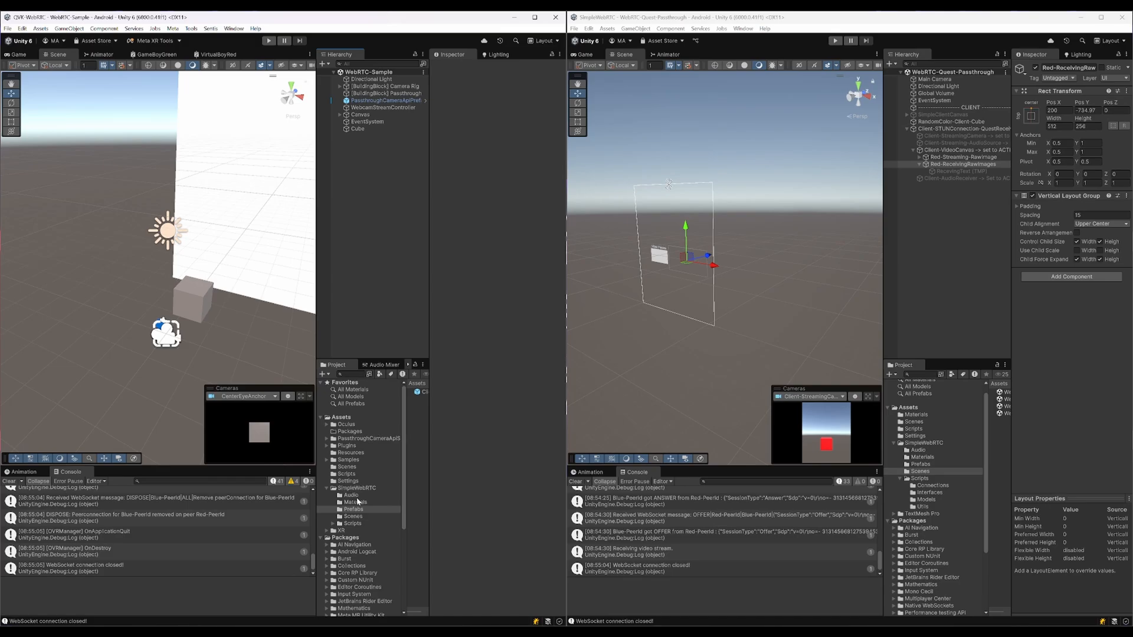
mouse_move(358, 469)
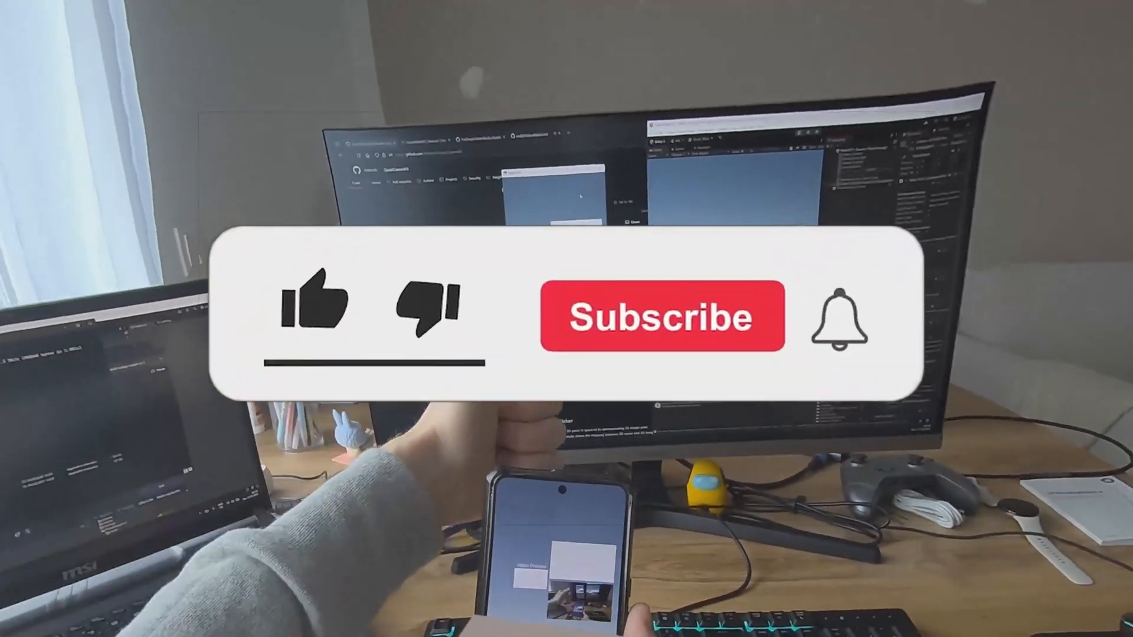
left_click(316, 299)
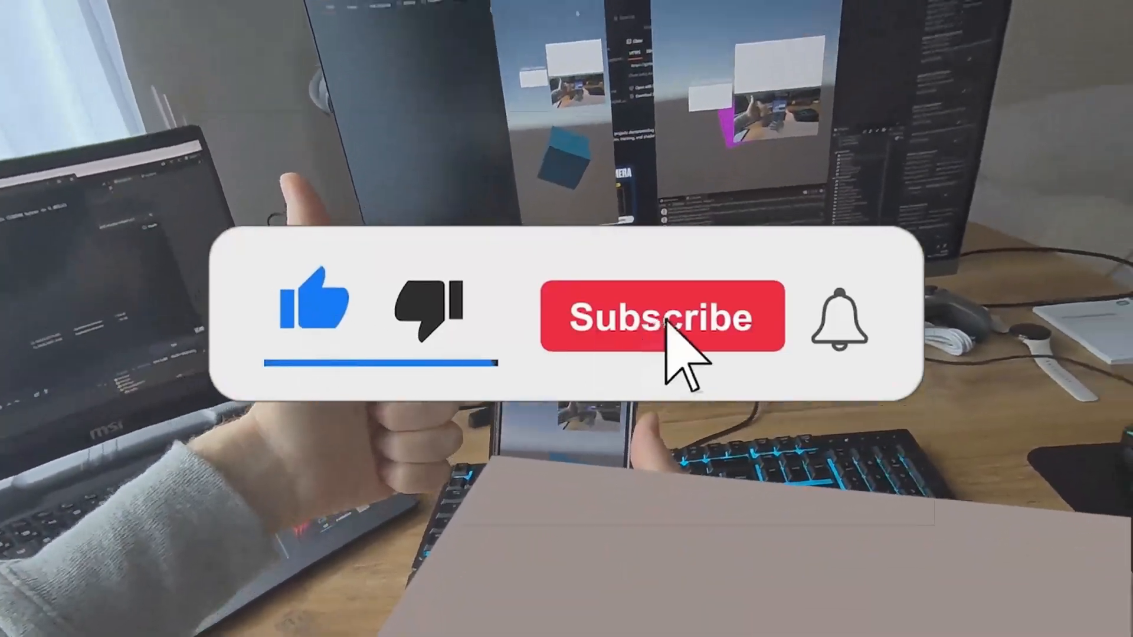
left_click(660, 316)
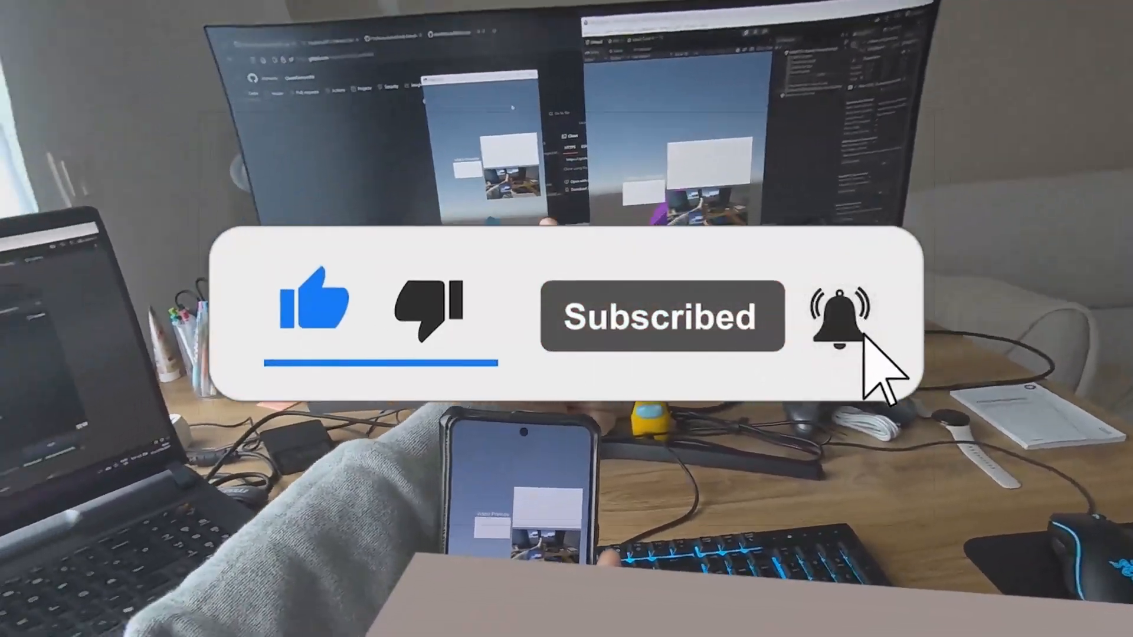